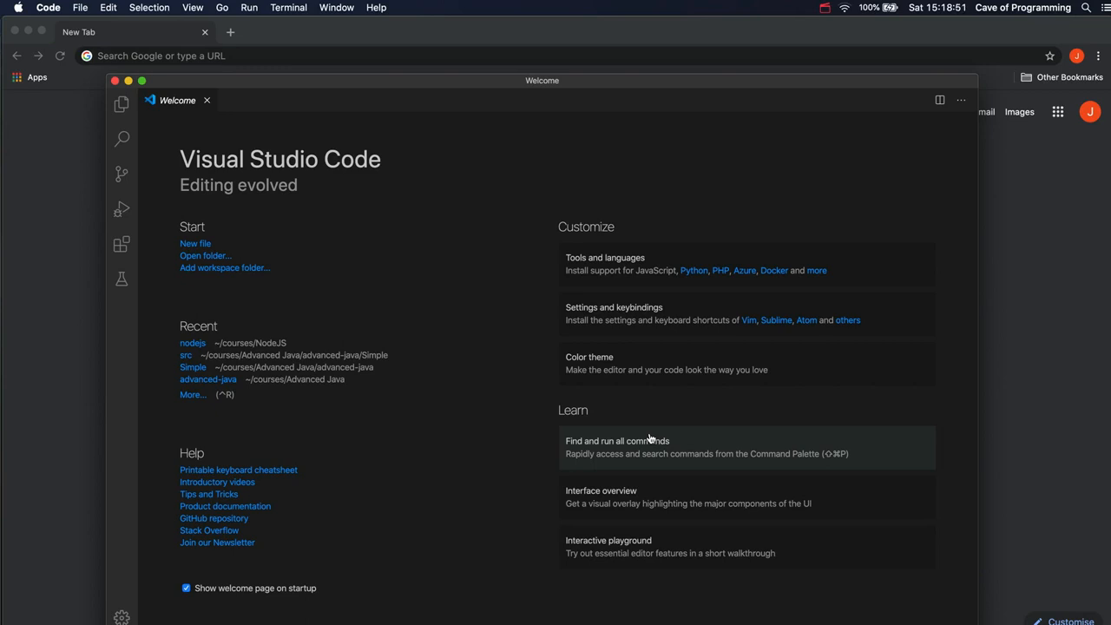
mouse_move(495, 179)
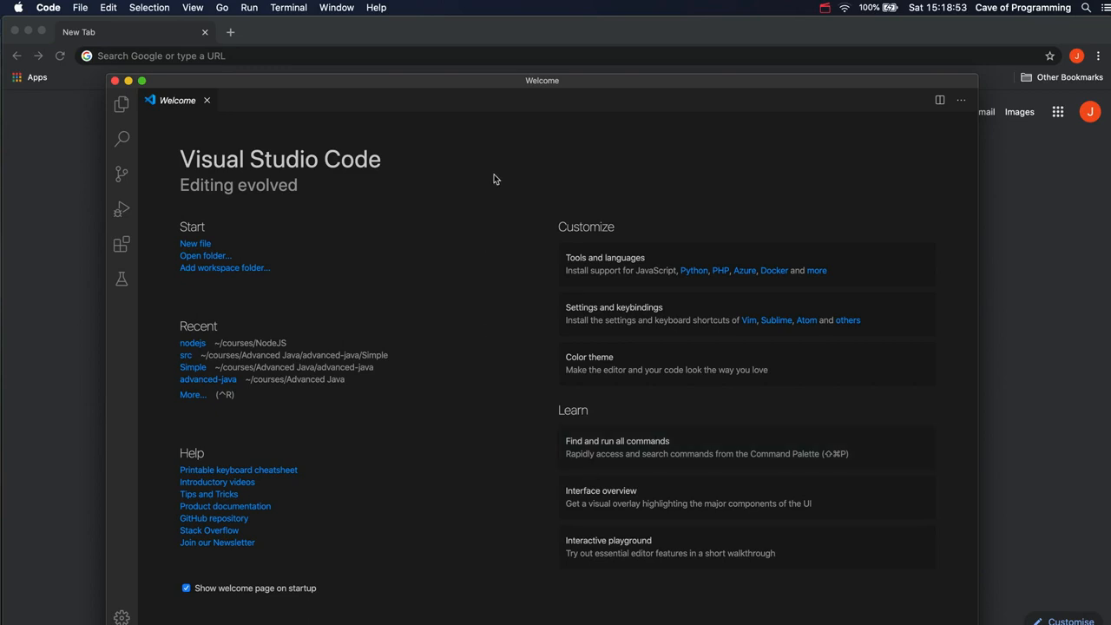
Close the nodejs terminal session and start a fresh Terminal tab via Shell > New Tab
drag(542, 80, 538, 36)
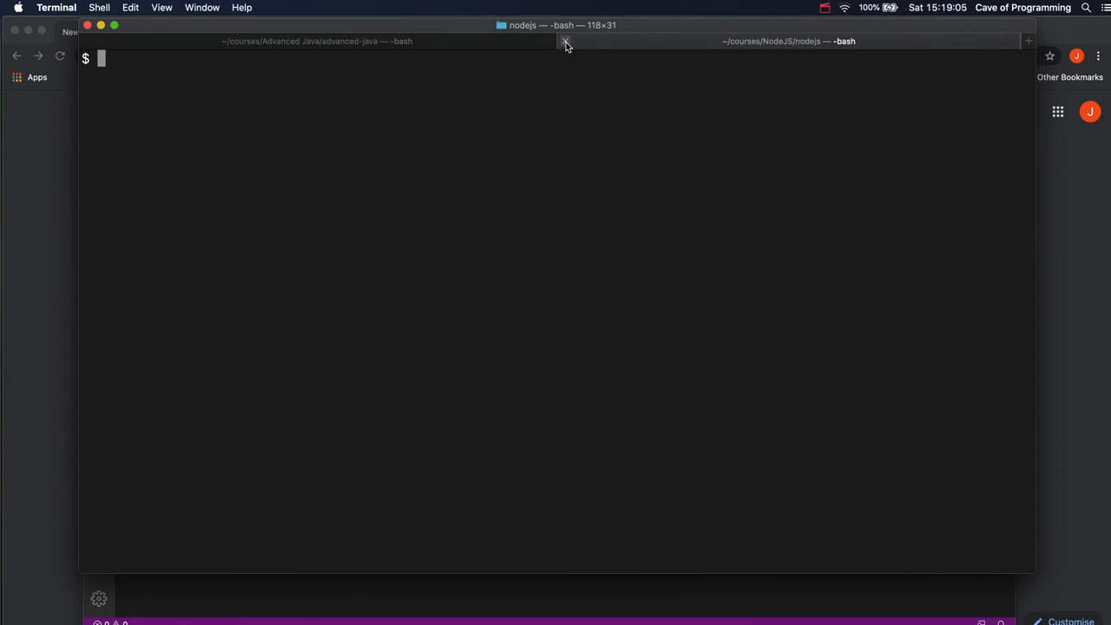
click(316, 42)
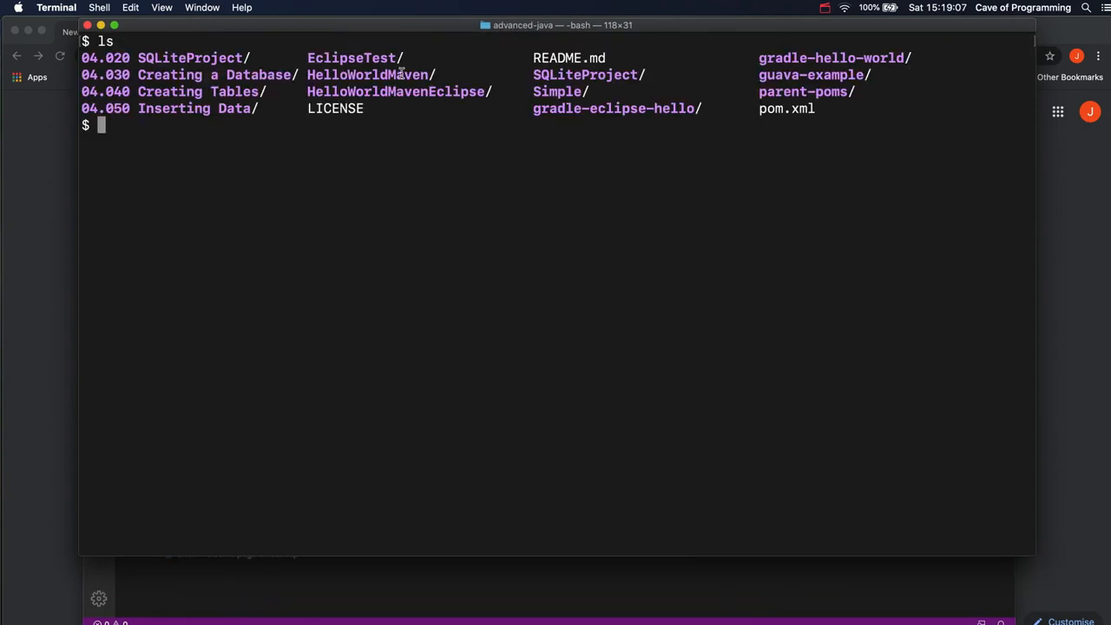
click(130, 7)
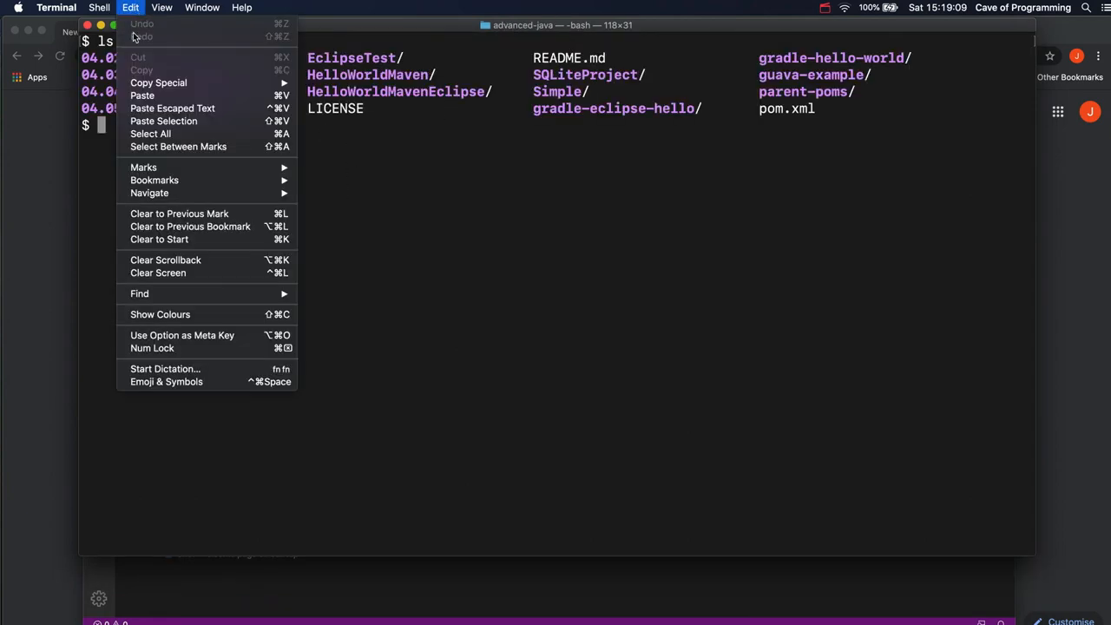
click(99, 7)
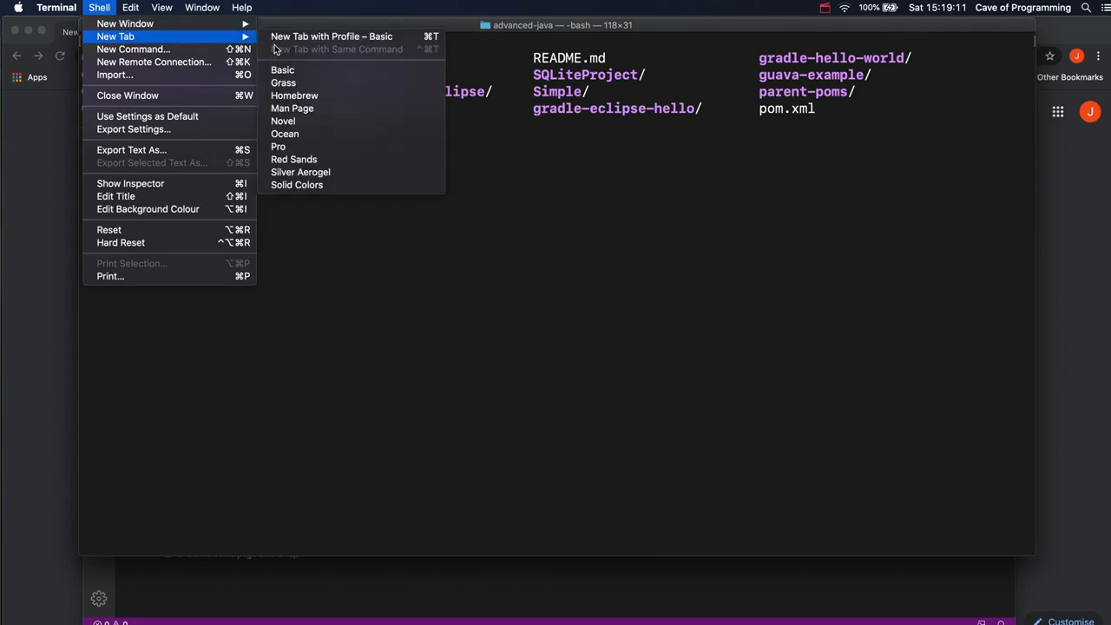
click(281, 70)
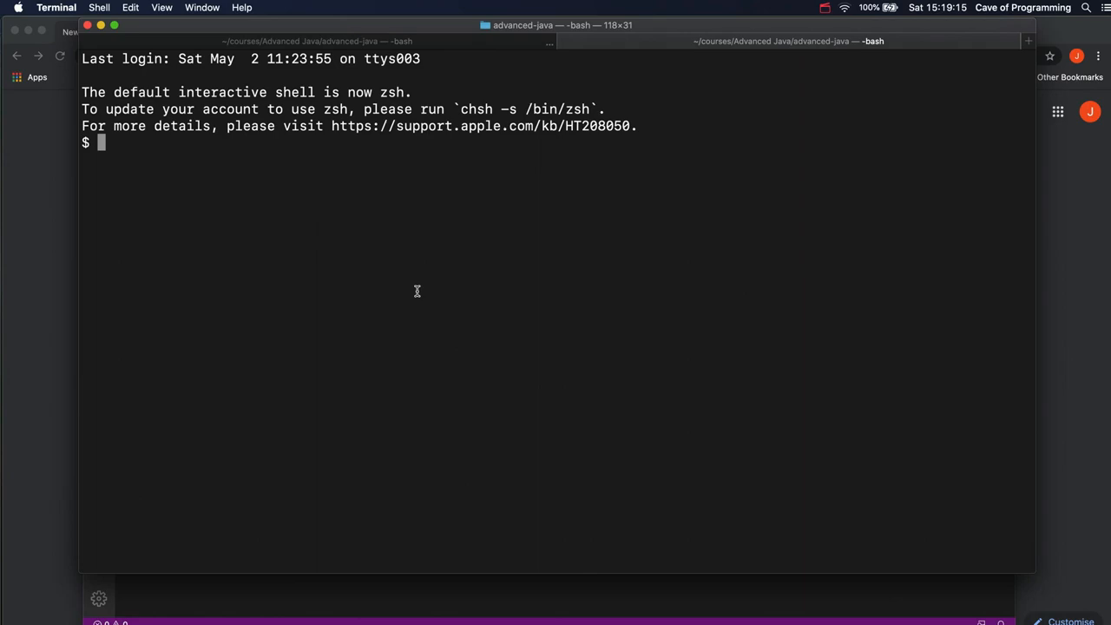
Run git -v in the new tab to begin the version checks
text(g)
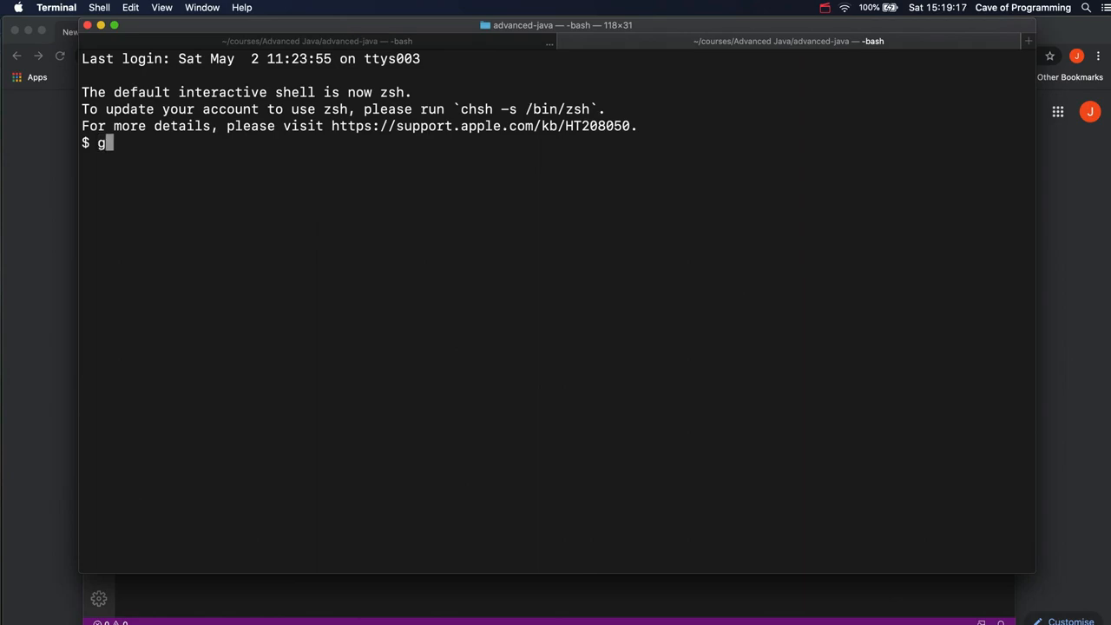
text(it -v)
text(node)
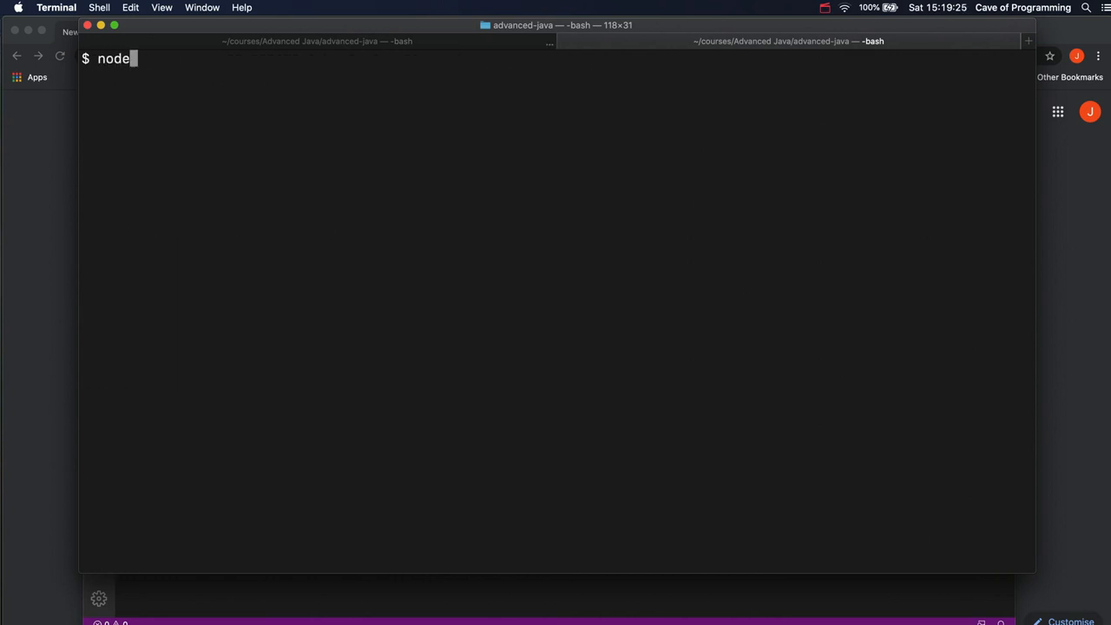
key(Return)
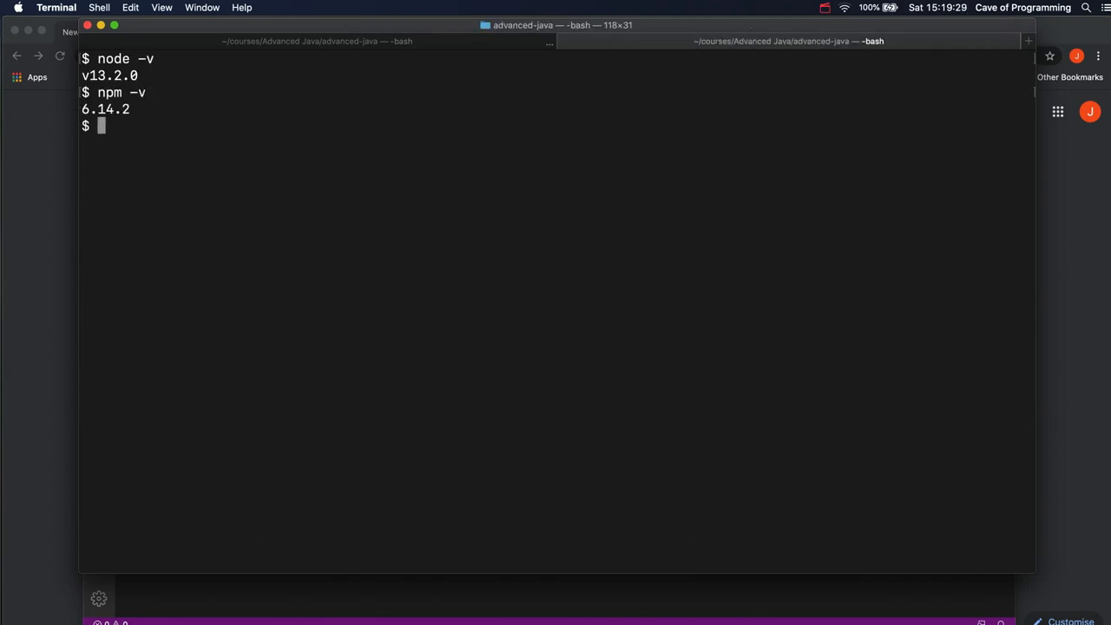
mouse_move(456, 233)
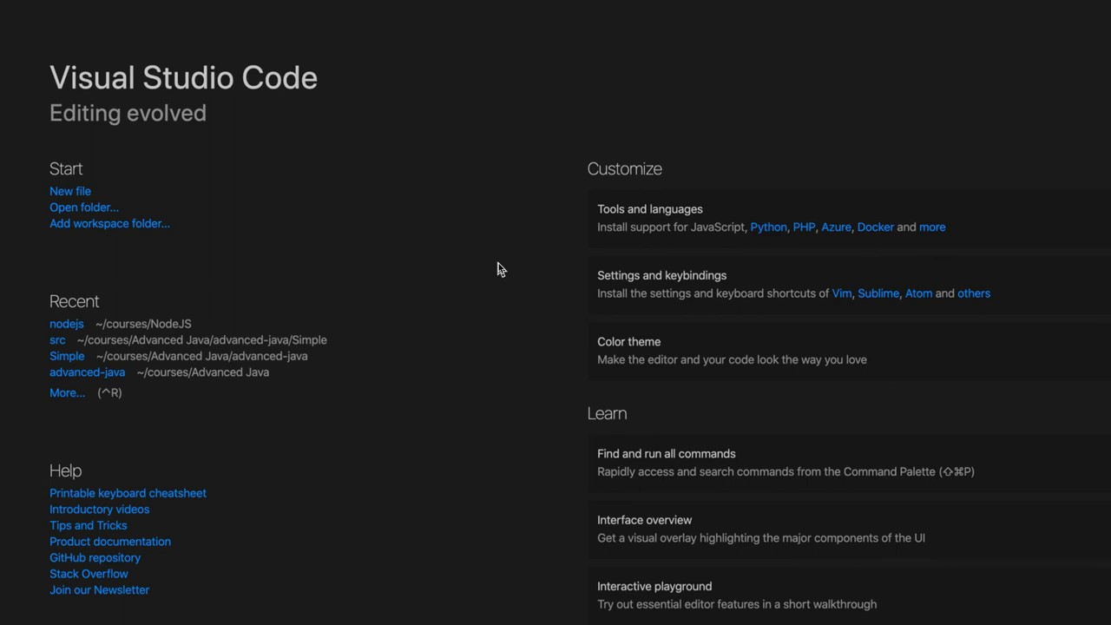
mouse_move(718, 233)
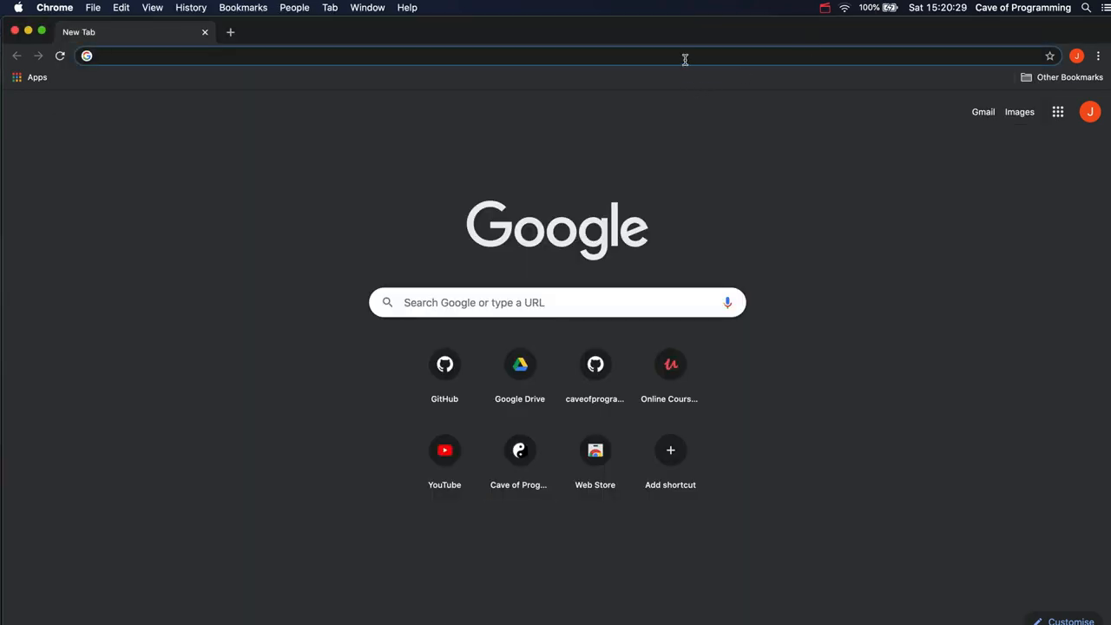
Search Google for 'visual studio code javascript plugins' and scroll the results
text(jdbc url sqlite)
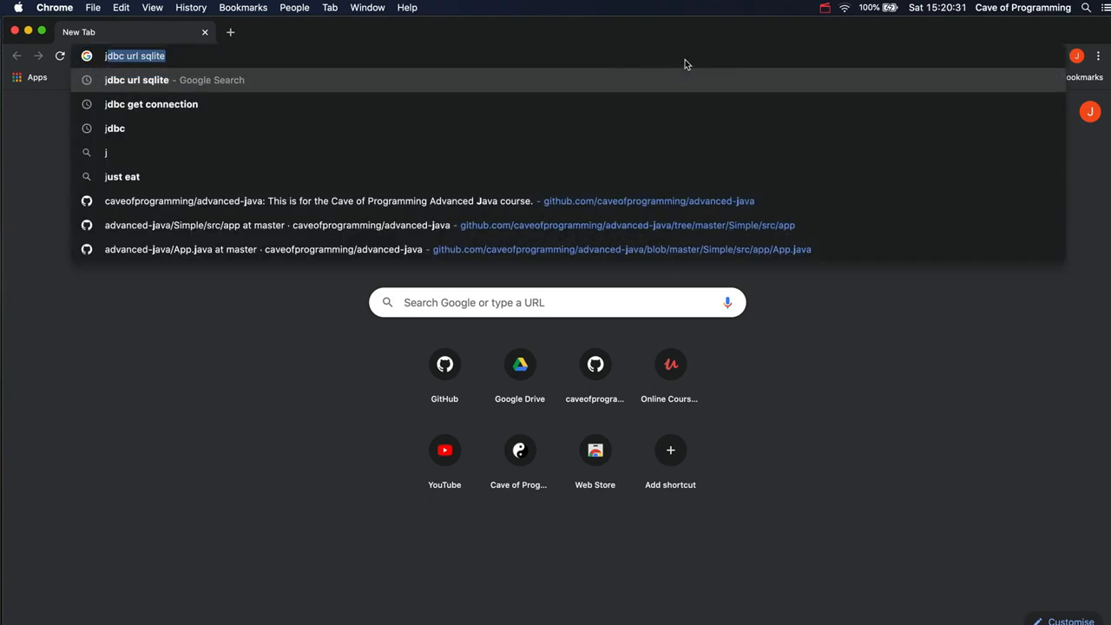
text(visual studio code node js extensions)
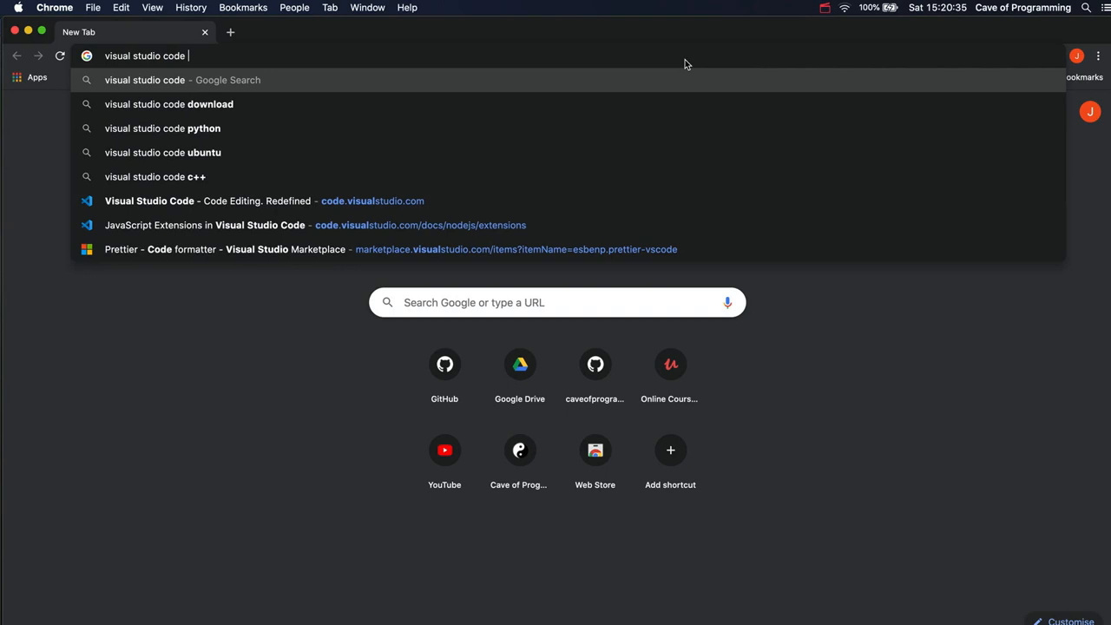
text(javascript lu)
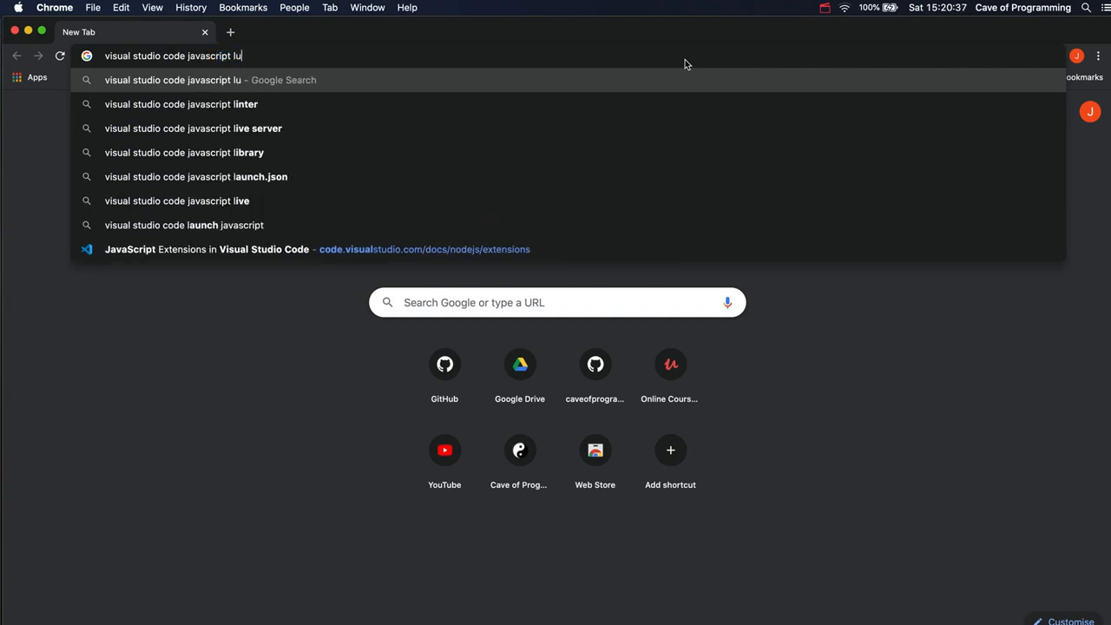
text(plugins)
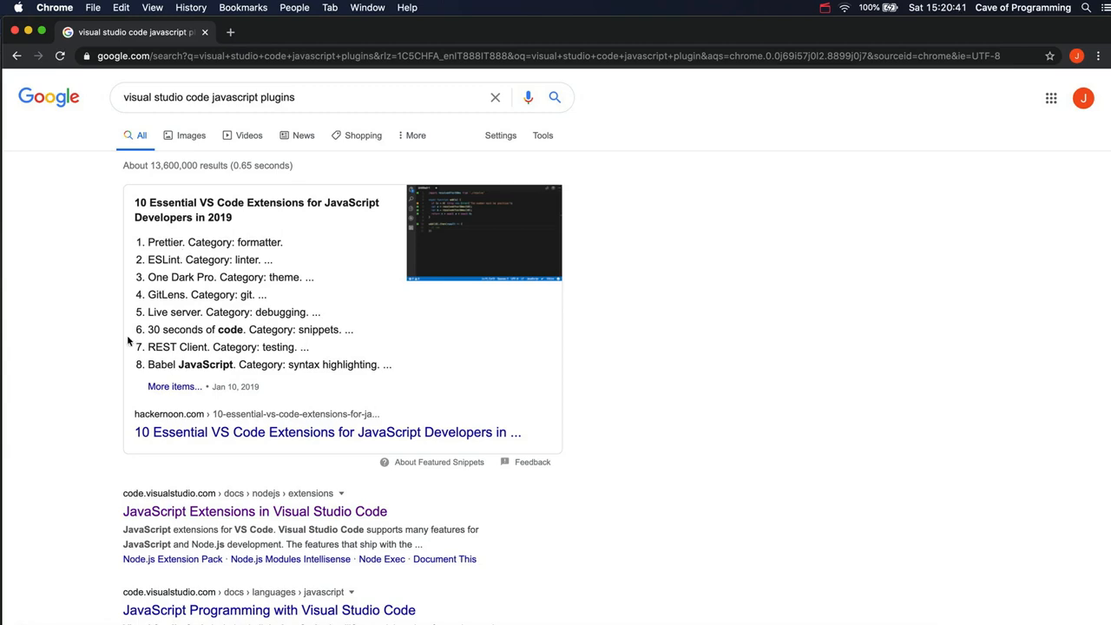
scroll(down, 3)
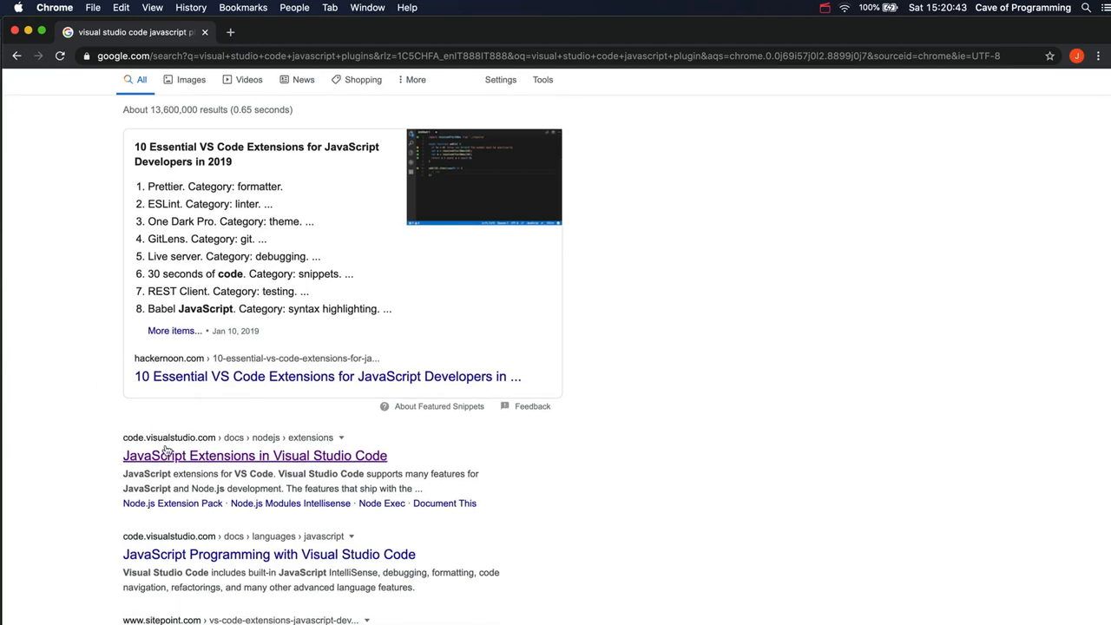
Follow the 'JavaScript Extensions in Visual Studio Code' result to the docs page
click(253, 454)
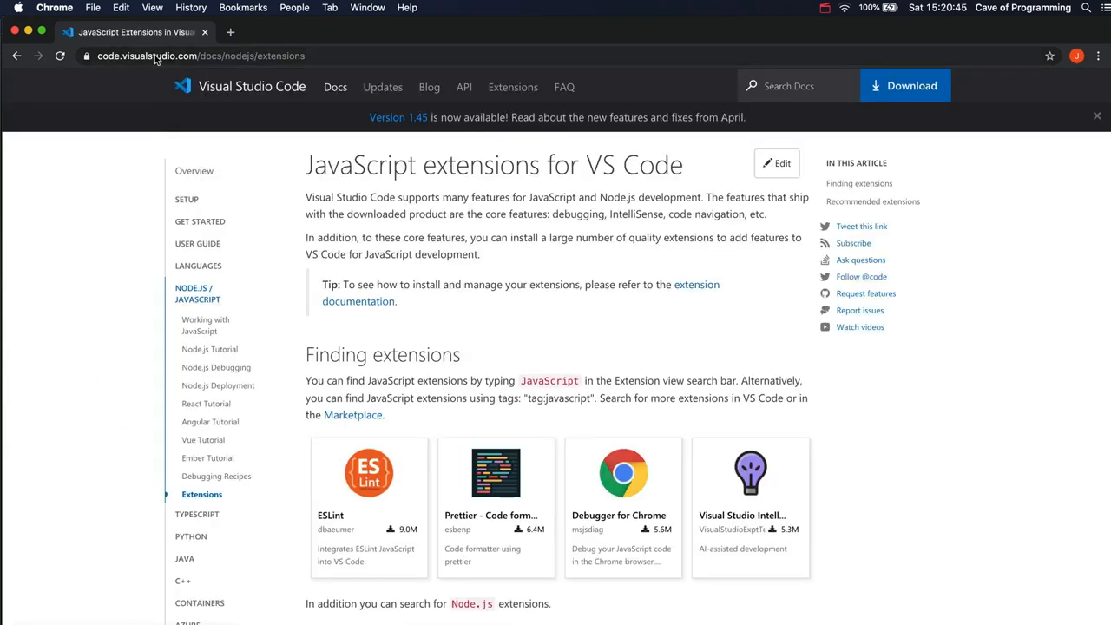
mouse_move(408, 396)
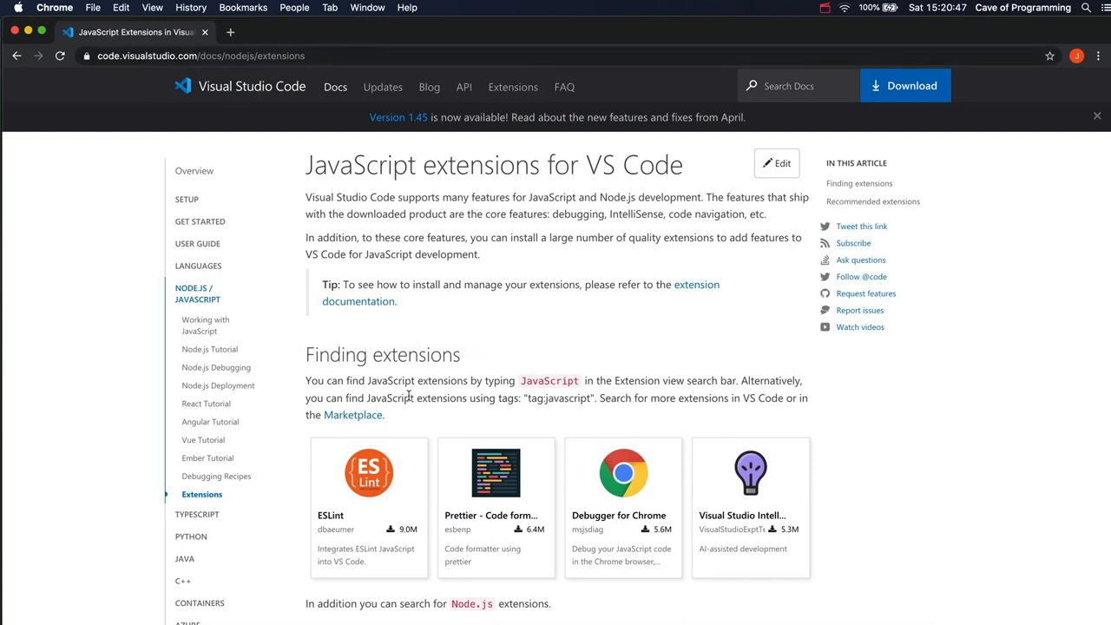
mouse_move(748, 483)
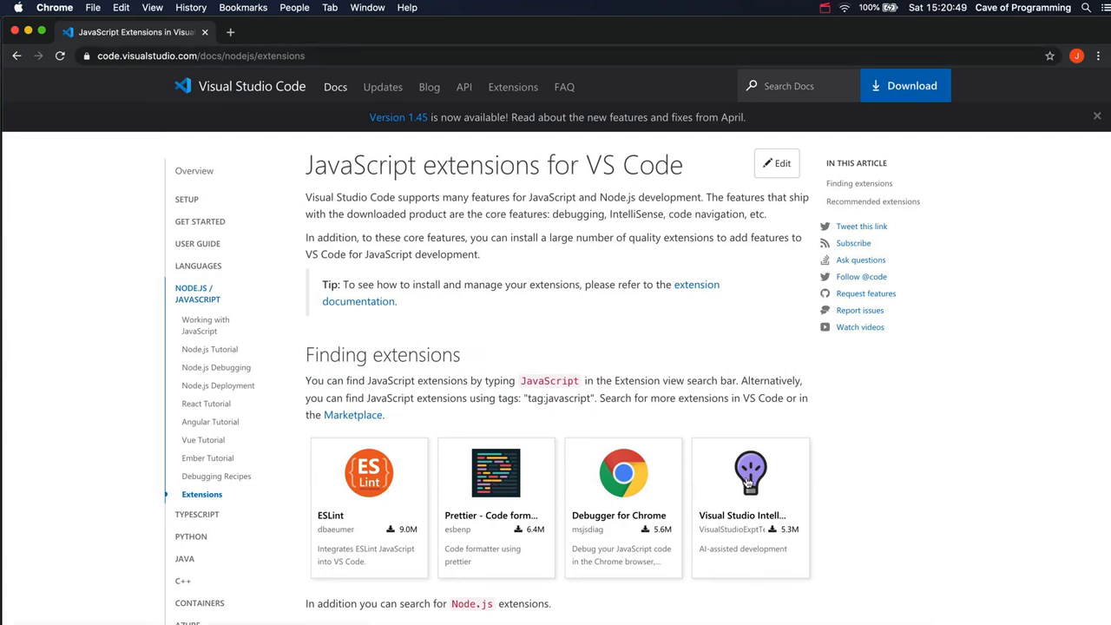
mouse_move(510, 484)
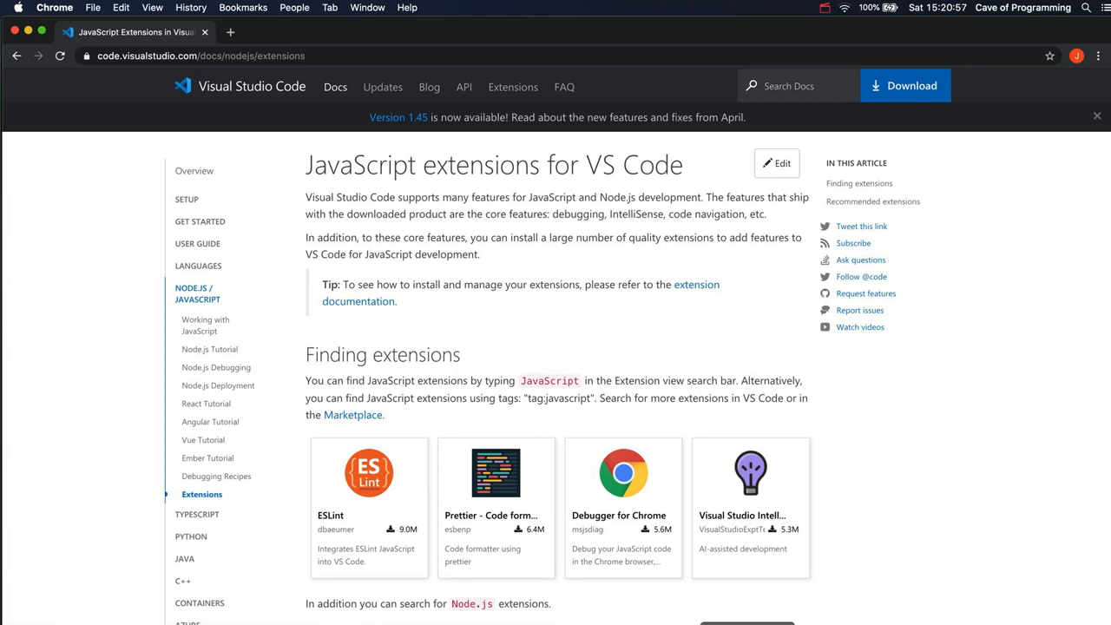
mouse_move(563, 393)
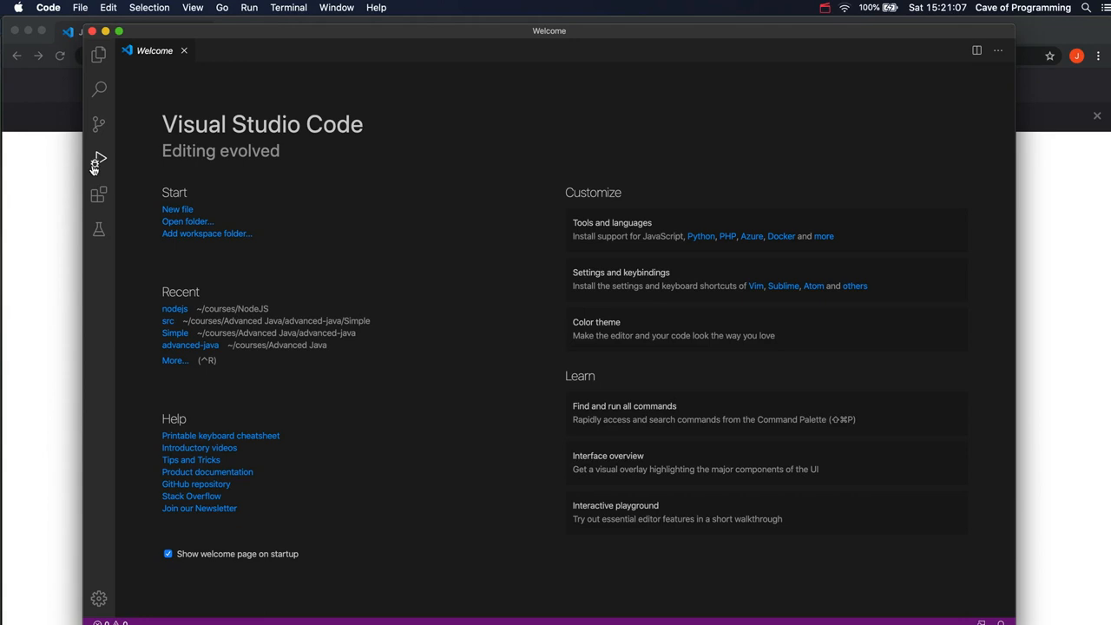
mouse_move(108, 257)
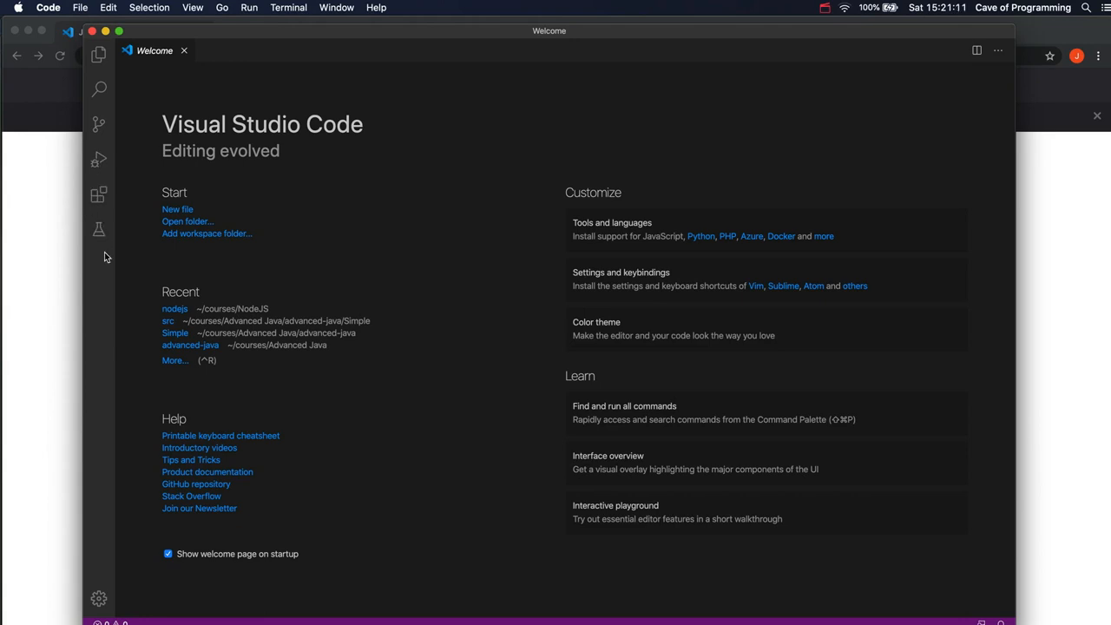
mouse_move(99, 227)
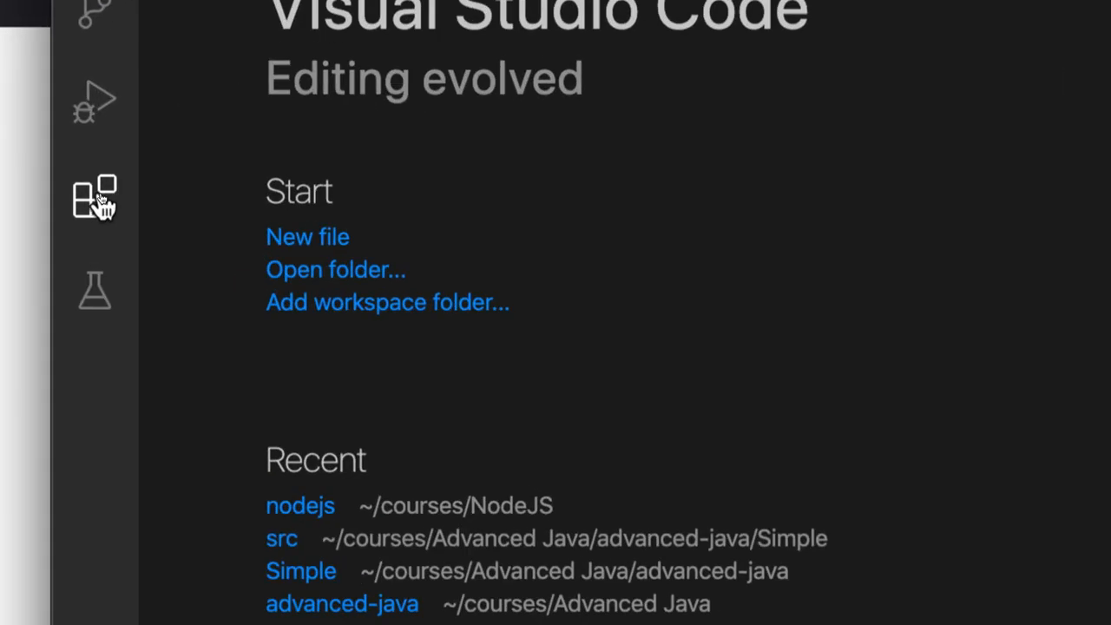
mouse_move(95, 200)
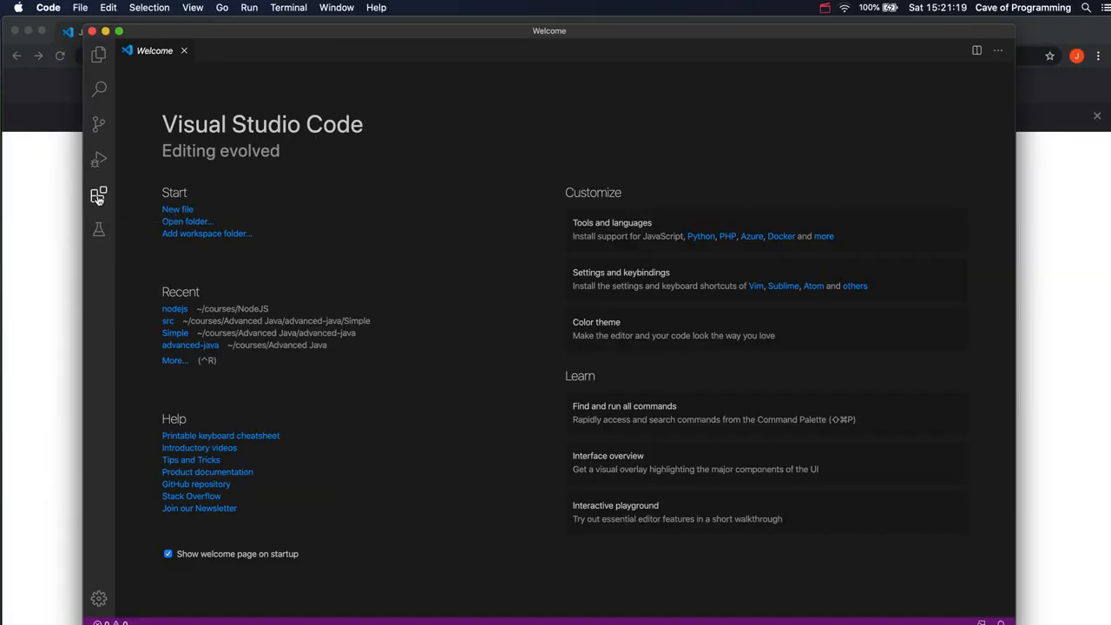
Search the Extensions Marketplace for 'javascript' and browse the matching extensions
click(97, 194)
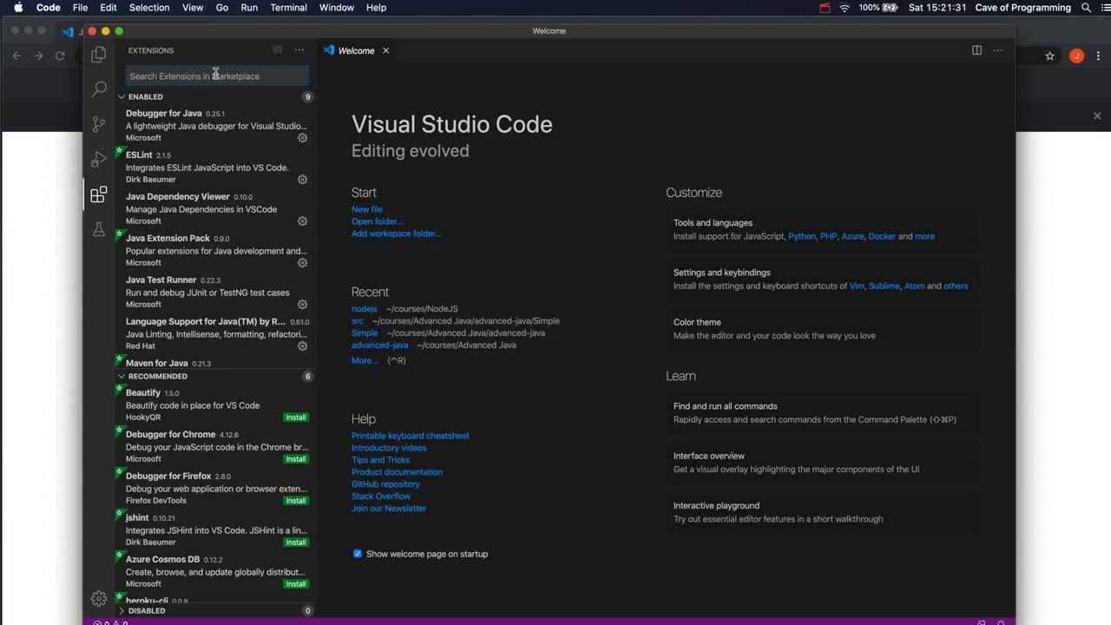
text(javascript)
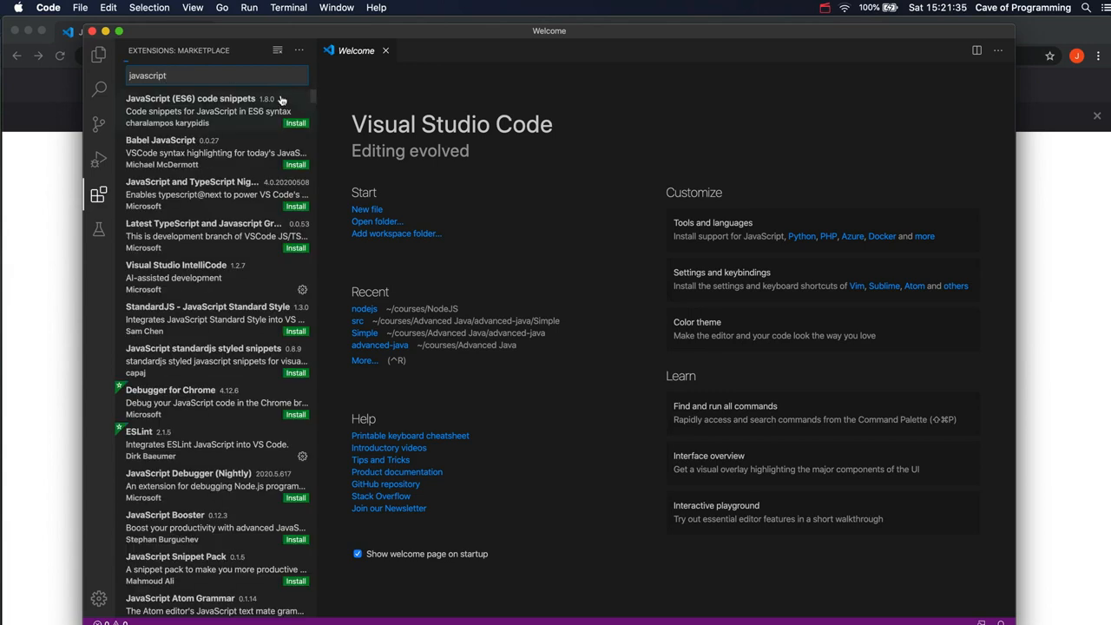
scroll(down, 3)
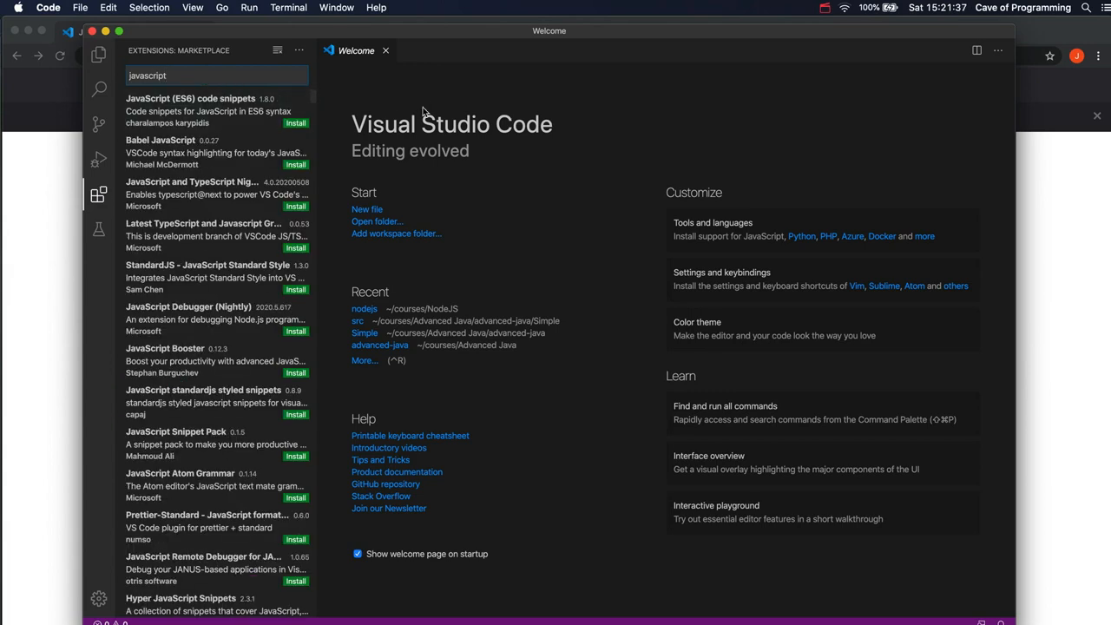
mouse_move(434, 108)
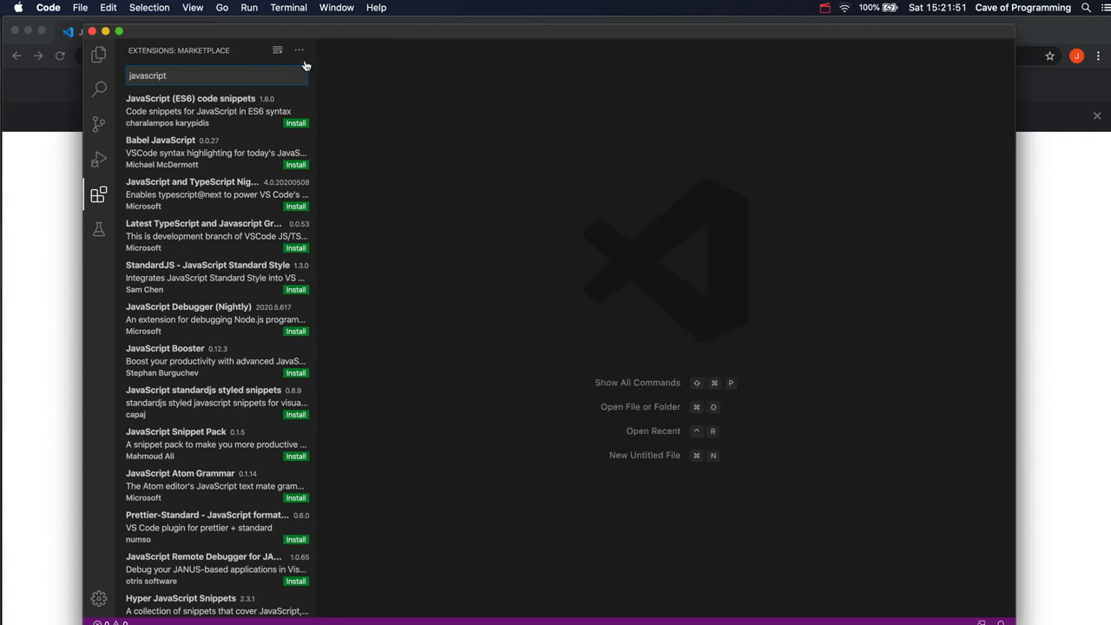
mouse_move(95, 87)
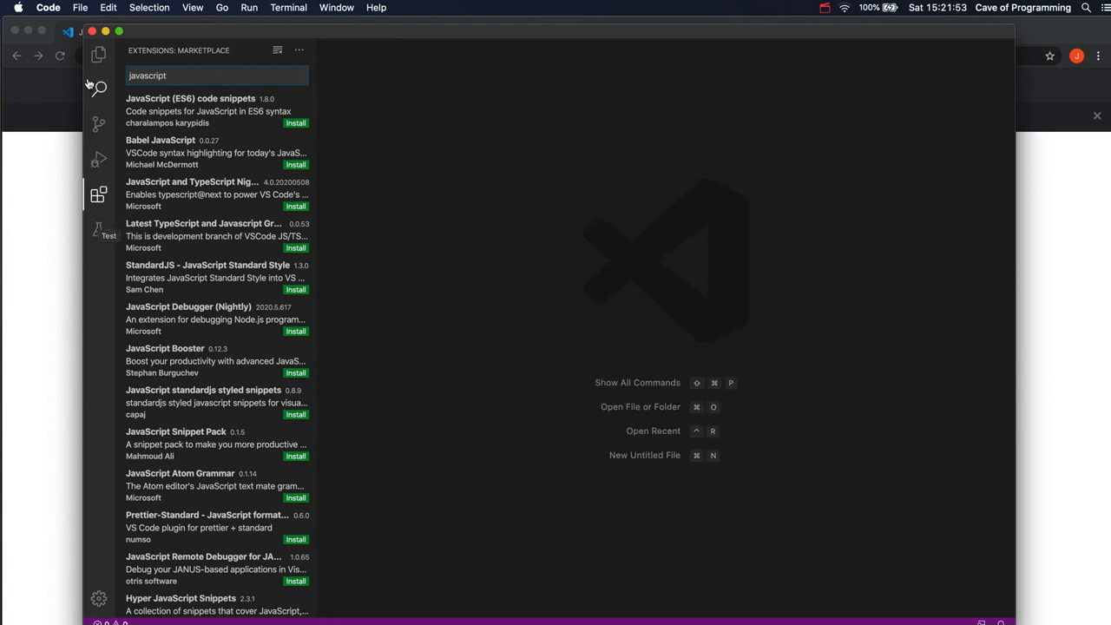
mouse_move(97, 53)
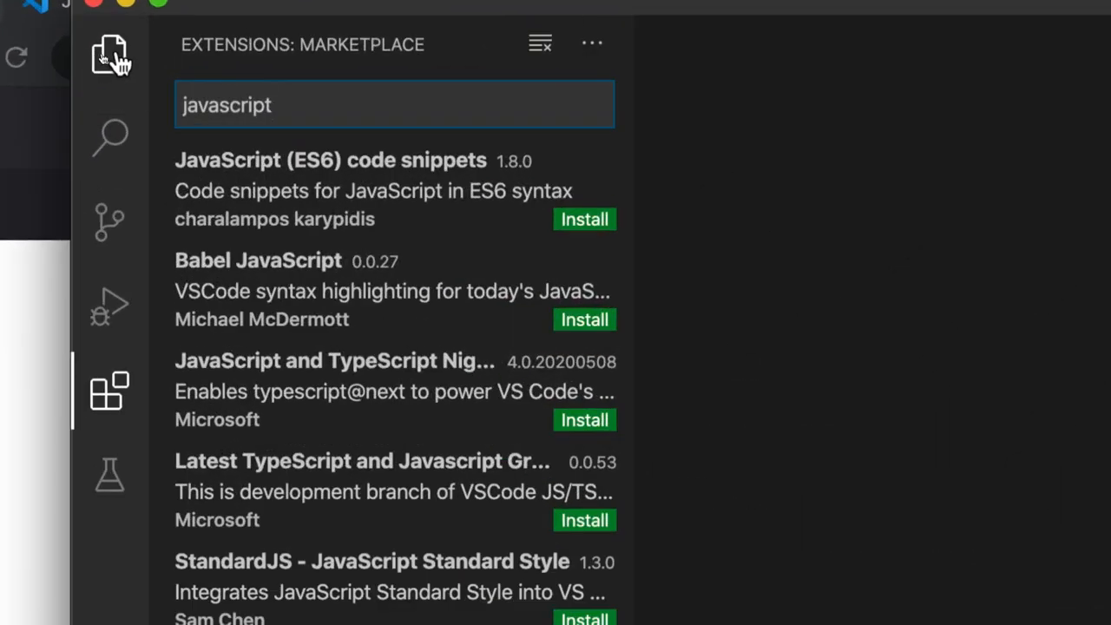
mouse_move(111, 54)
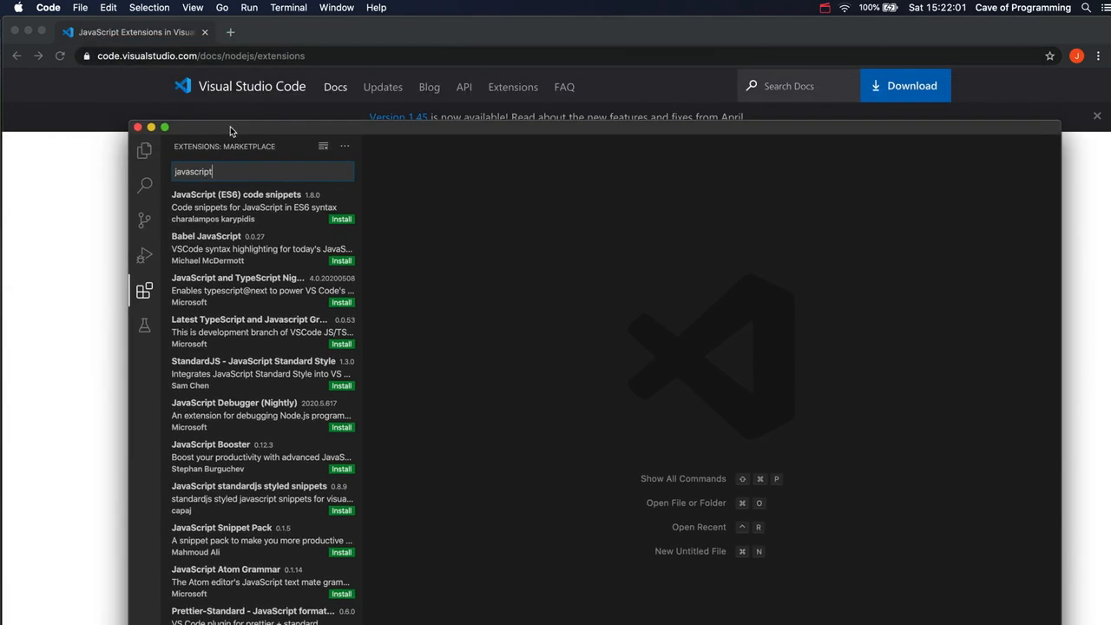
Switch from the Extensions view back to the Explorer, which has no folder open
click(144, 151)
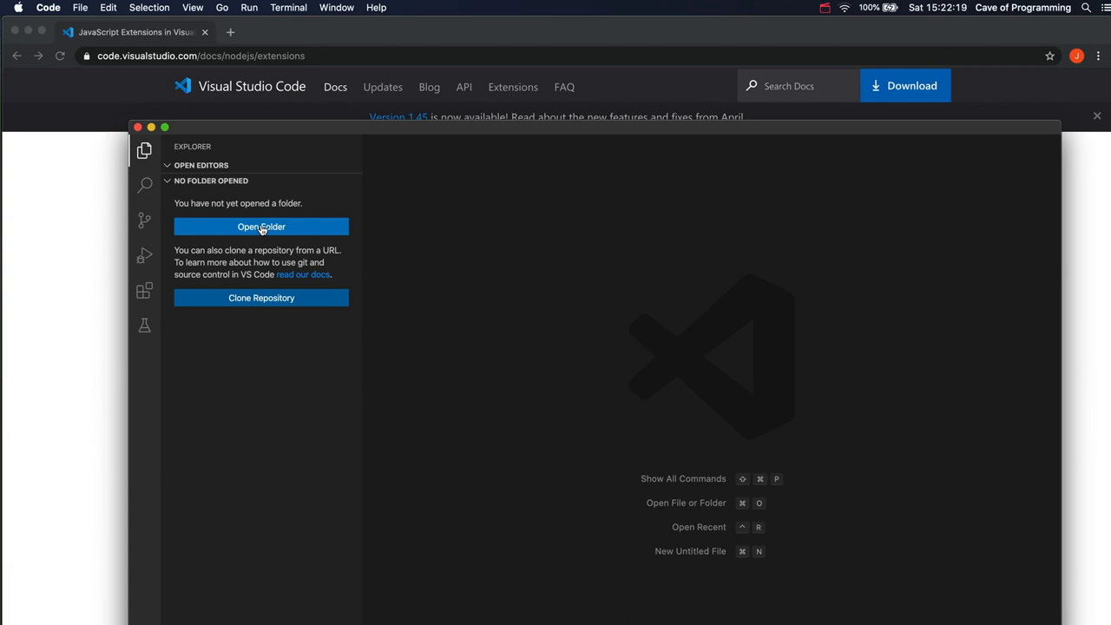
Open the NodeJS parent folder, then close it again via File > Close Folder
click(260, 225)
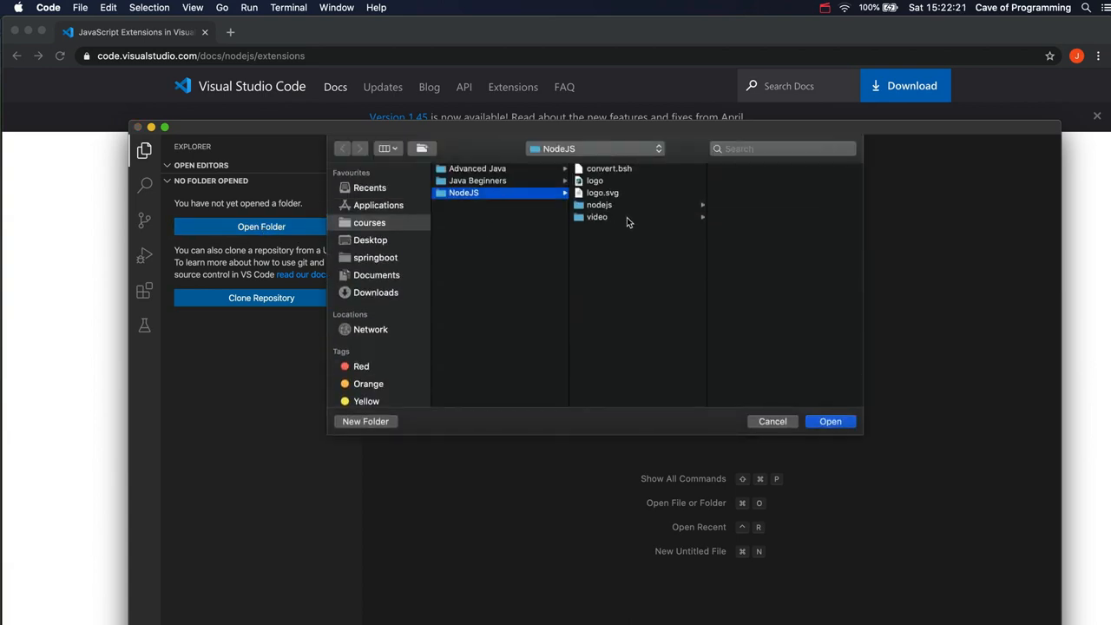
mouse_move(811, 375)
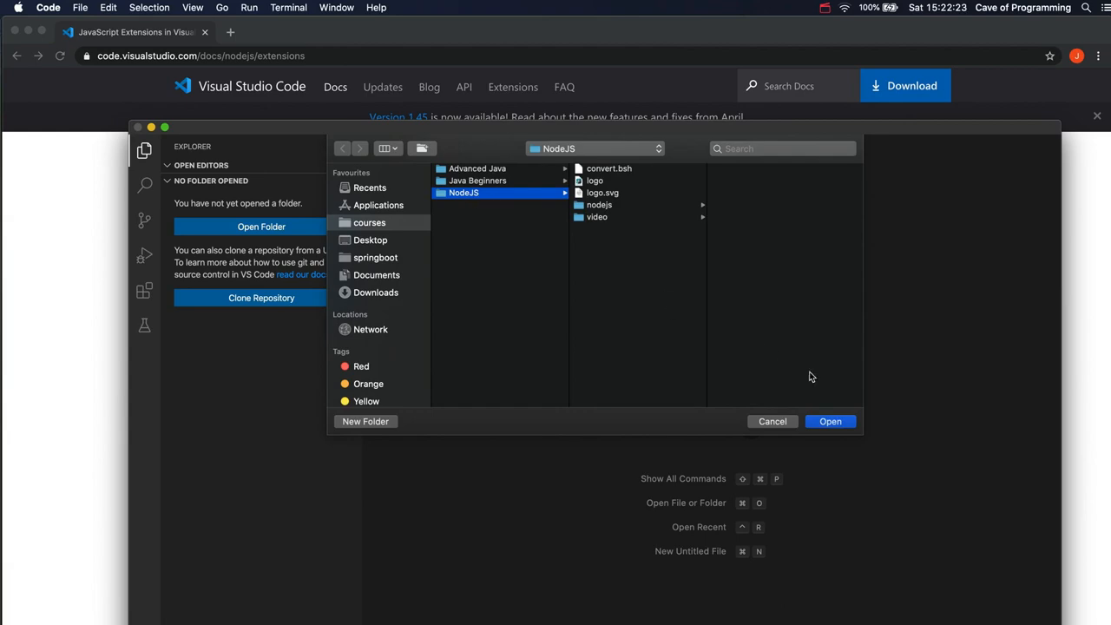
click(830, 422)
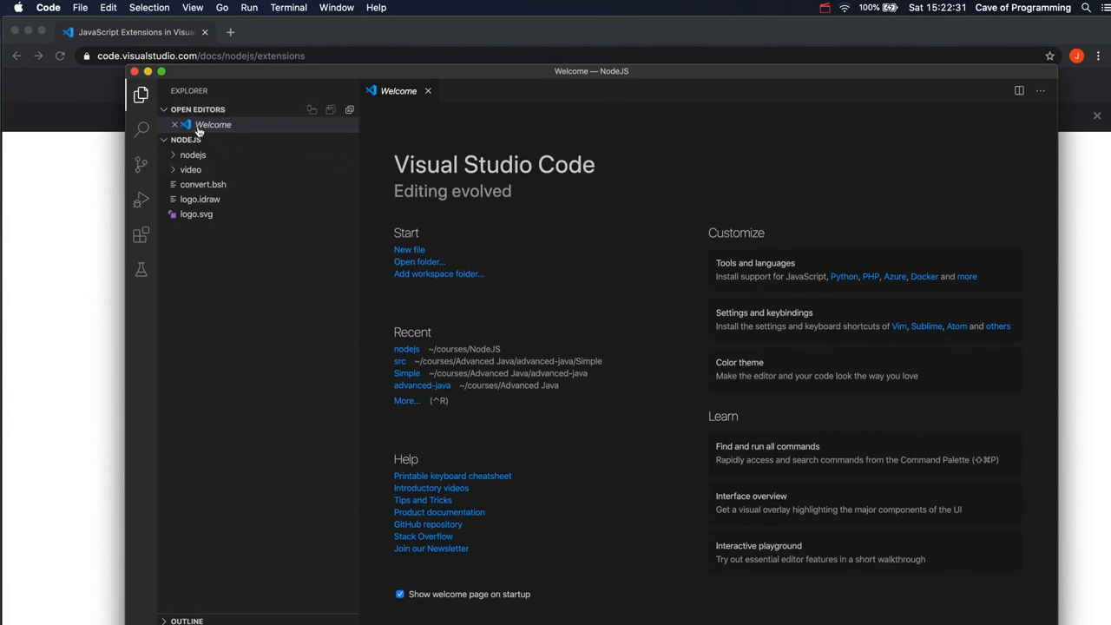
click(80, 7)
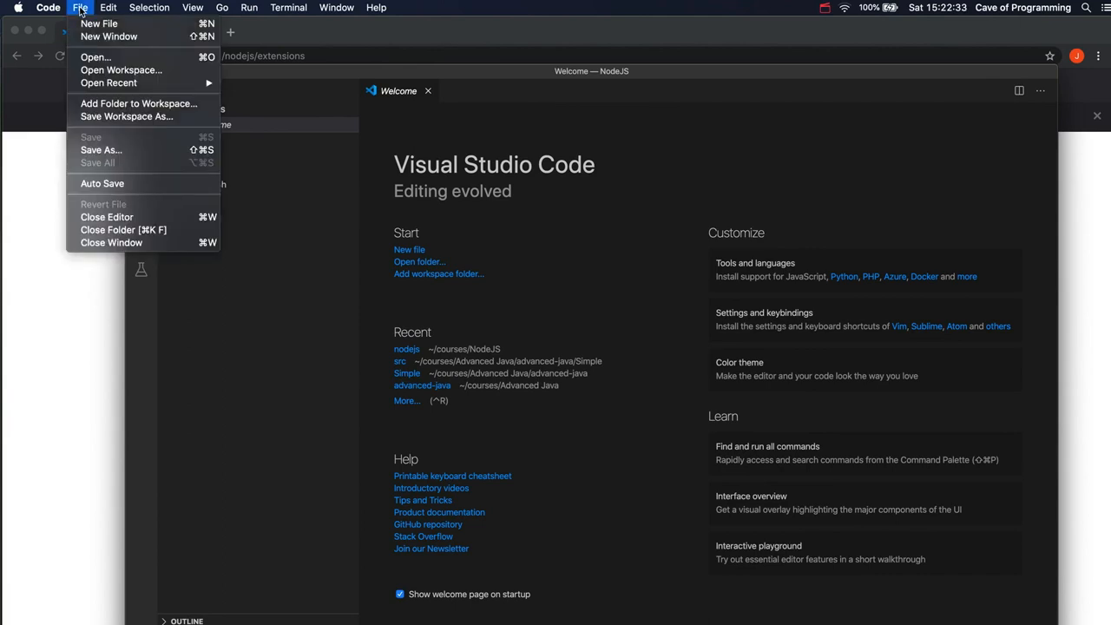
mouse_move(124, 229)
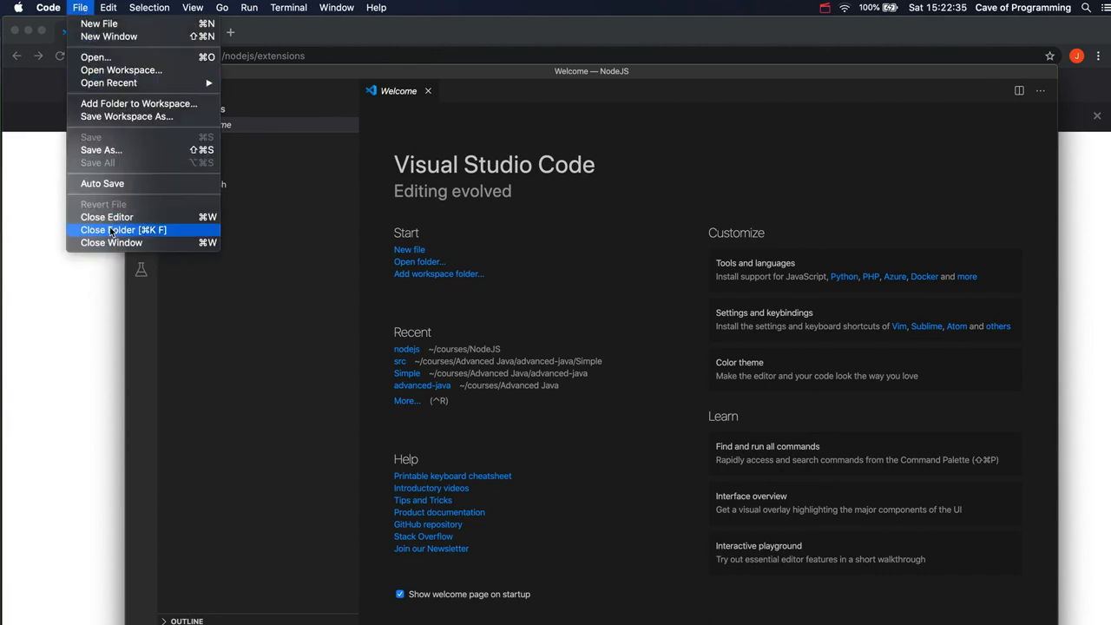
click(123, 229)
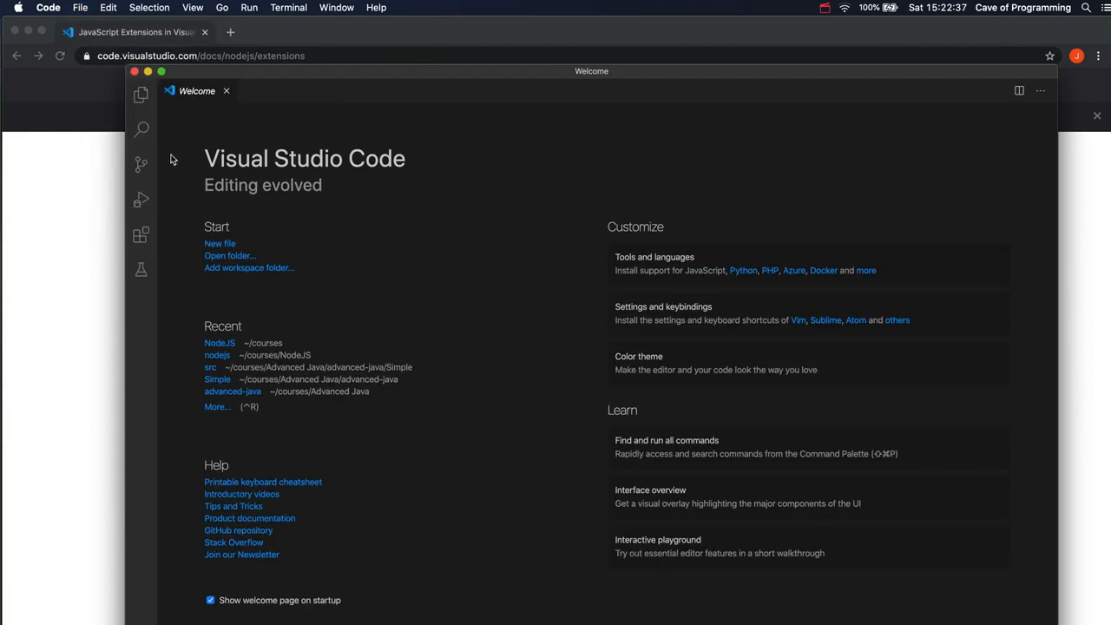
Open courses/NodeJS/nodejs as the workspace, listing .gitignore, LICENSE and README.md
click(140, 94)
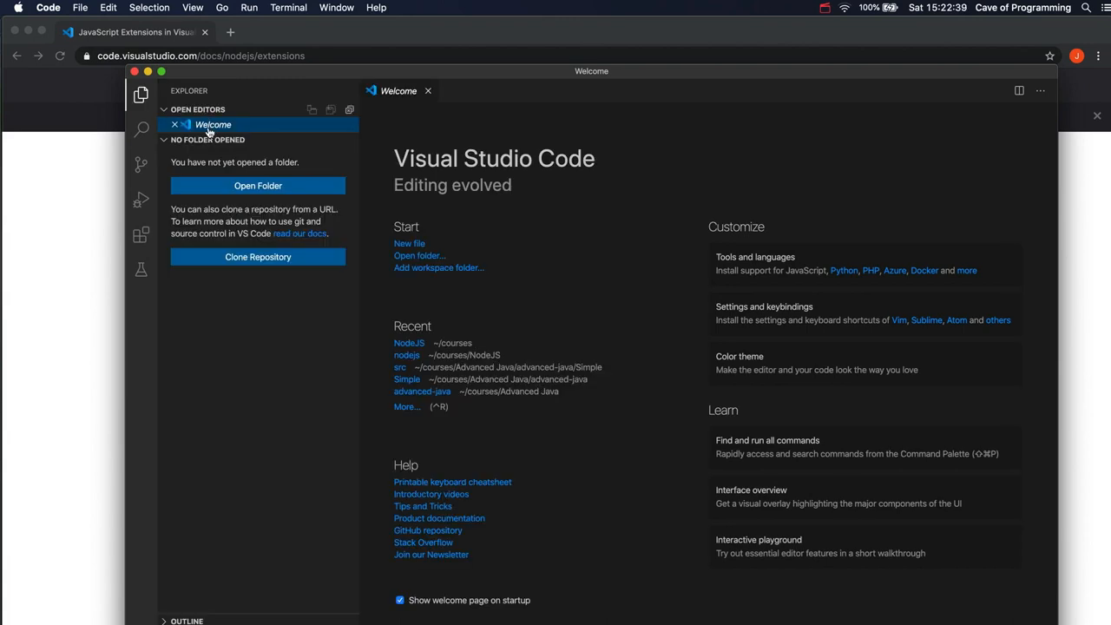
click(257, 184)
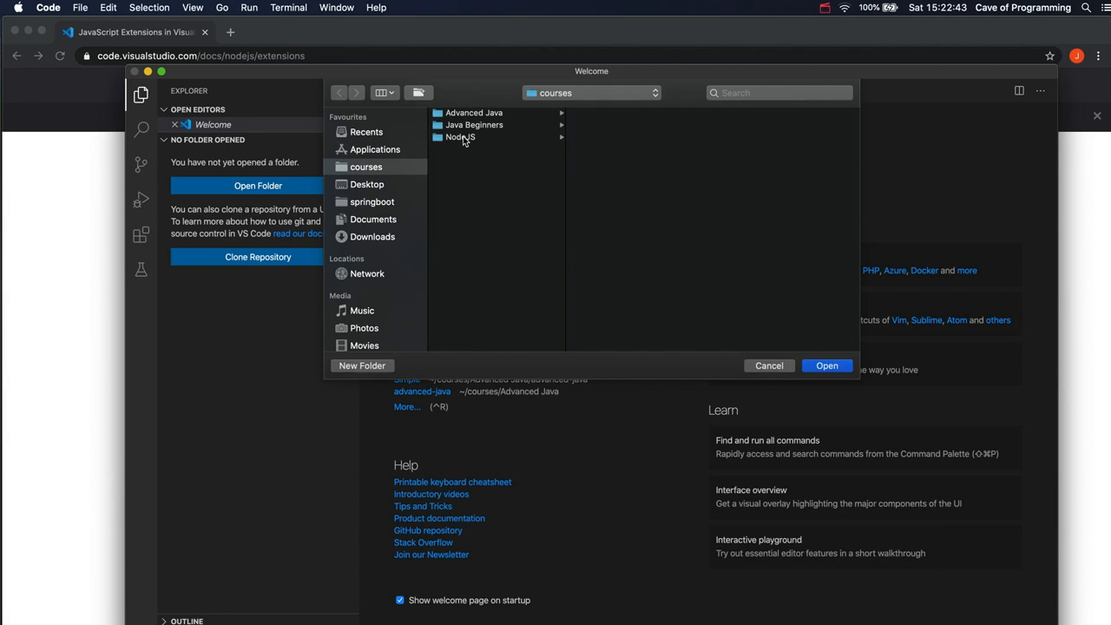
click(462, 137)
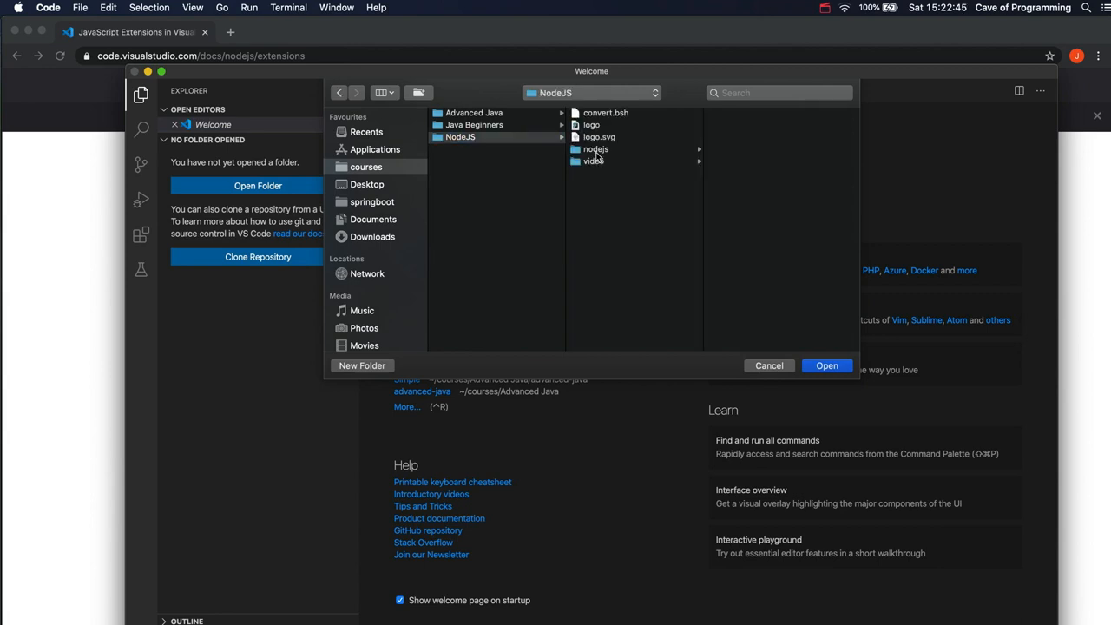
click(595, 150)
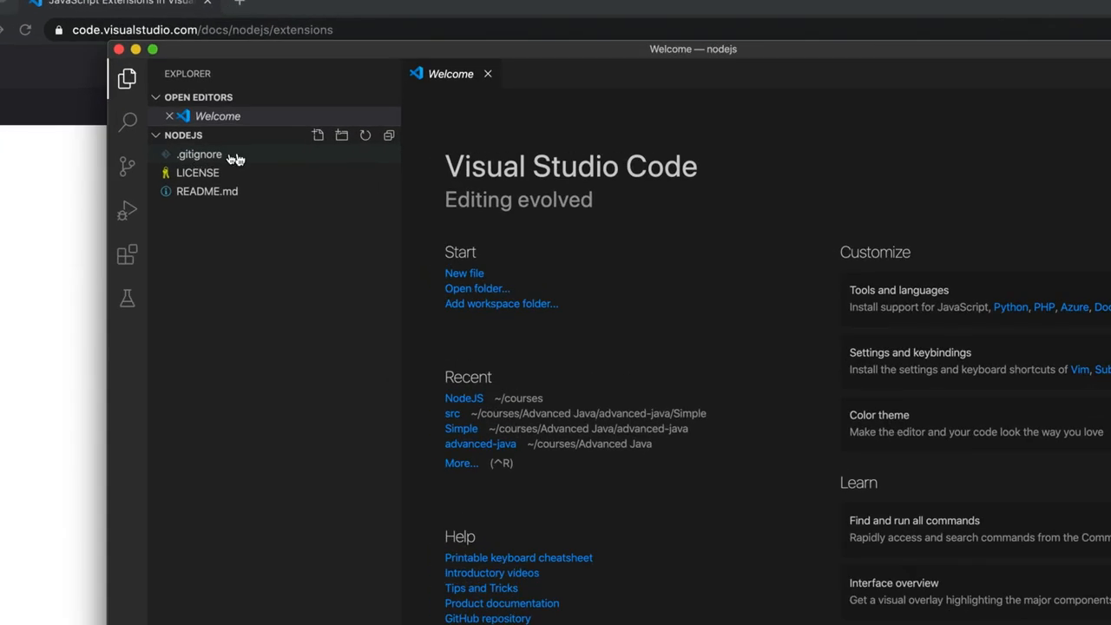
mouse_move(208, 174)
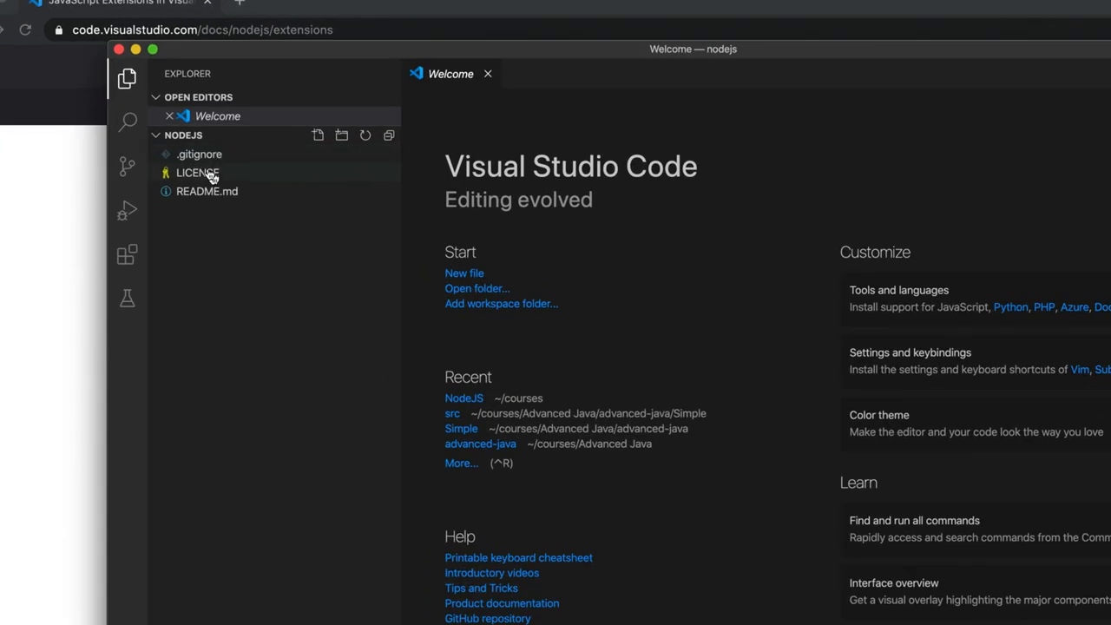
mouse_move(316, 224)
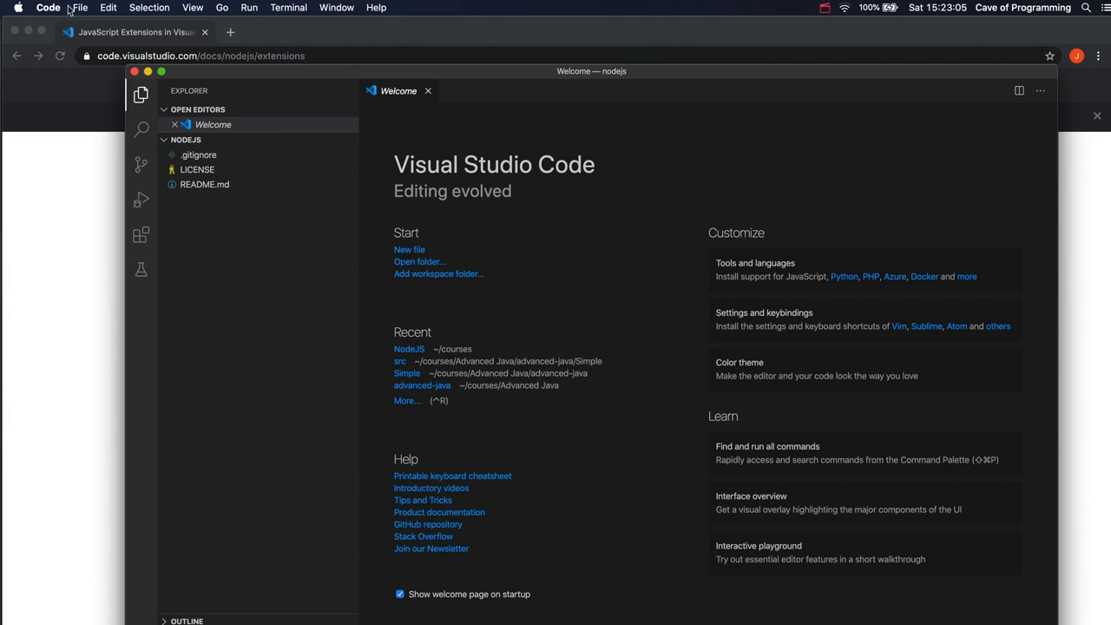
click(80, 7)
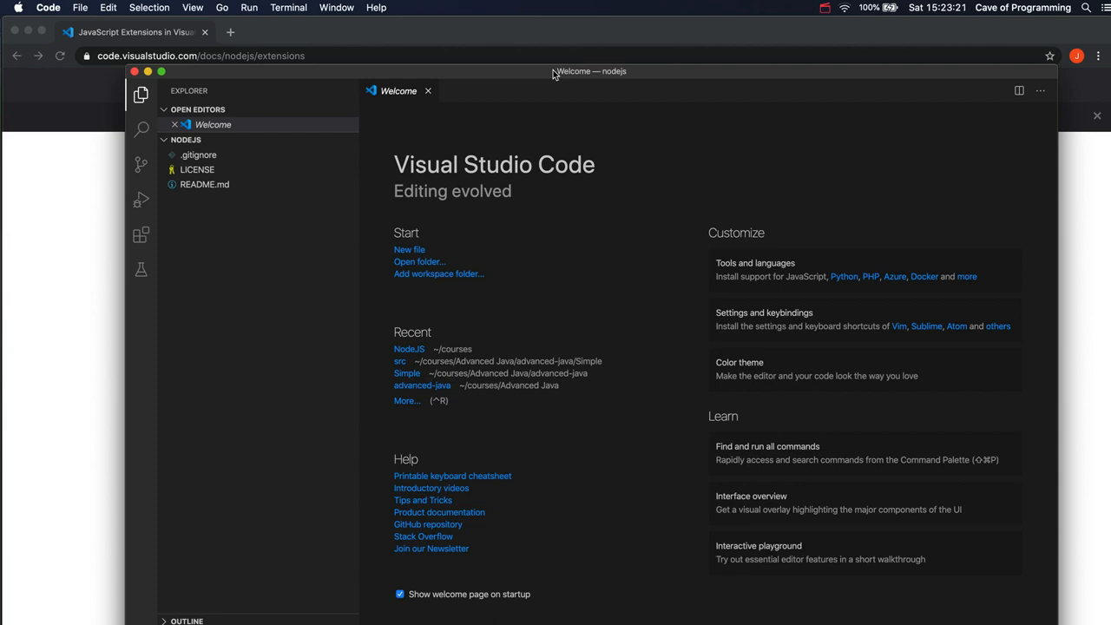
click(80, 7)
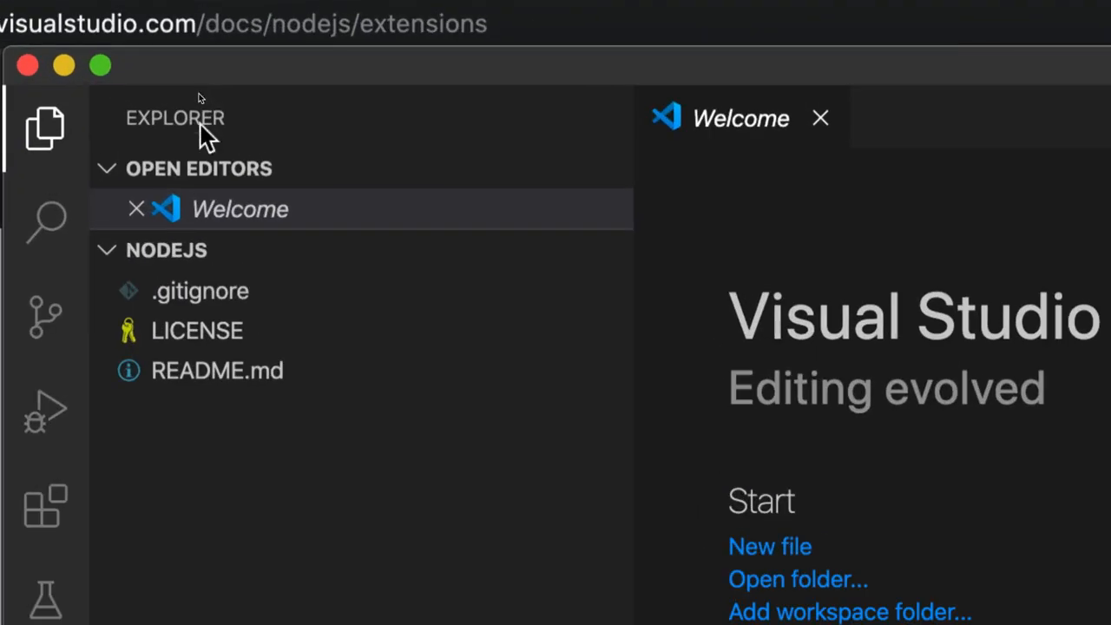
mouse_move(165, 264)
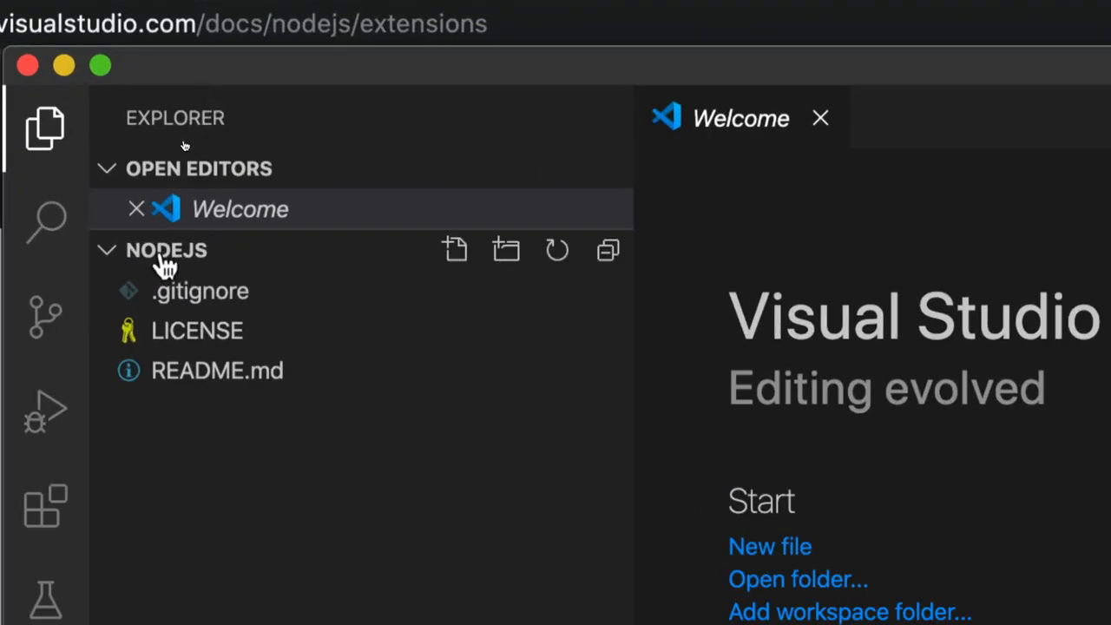
mouse_move(451, 250)
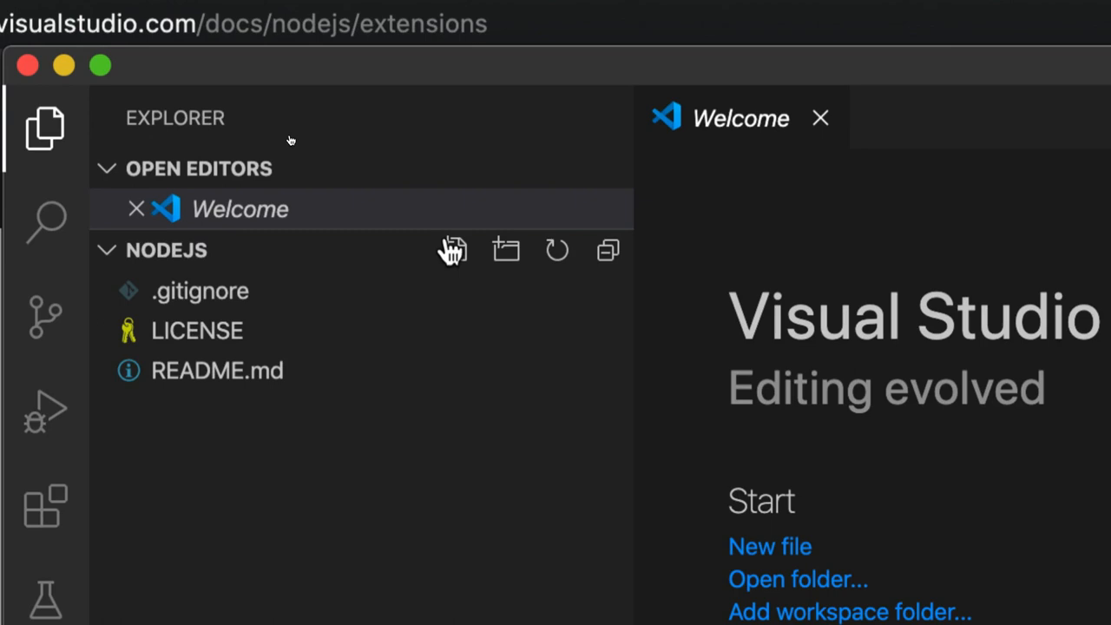
mouse_move(453, 250)
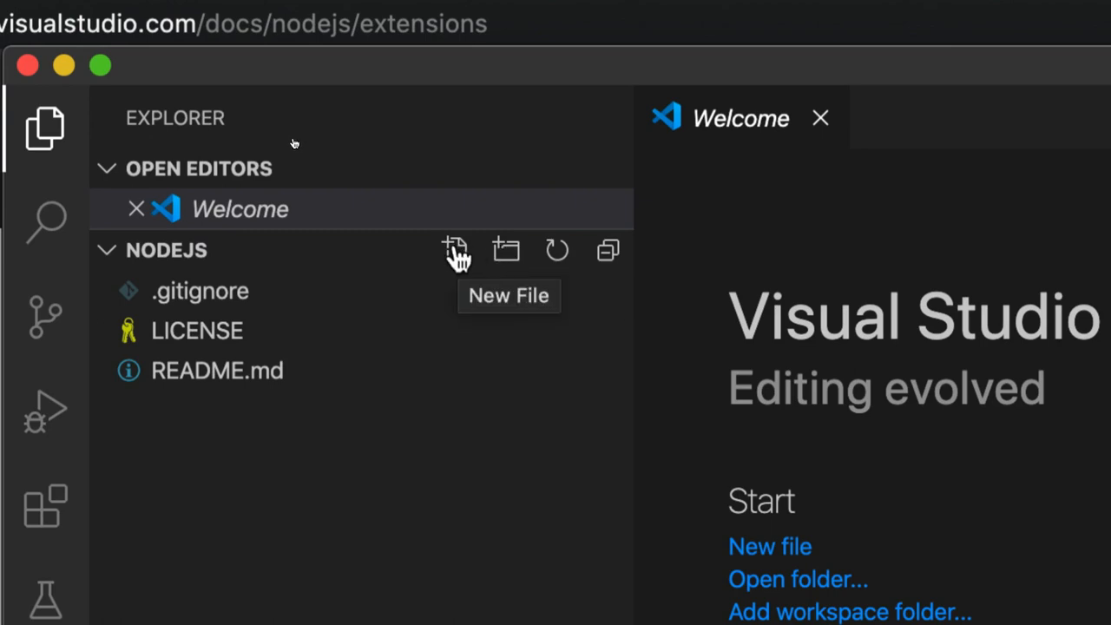
Create a new file named helloworld.js in the nodejs folder and open it
click(455, 250)
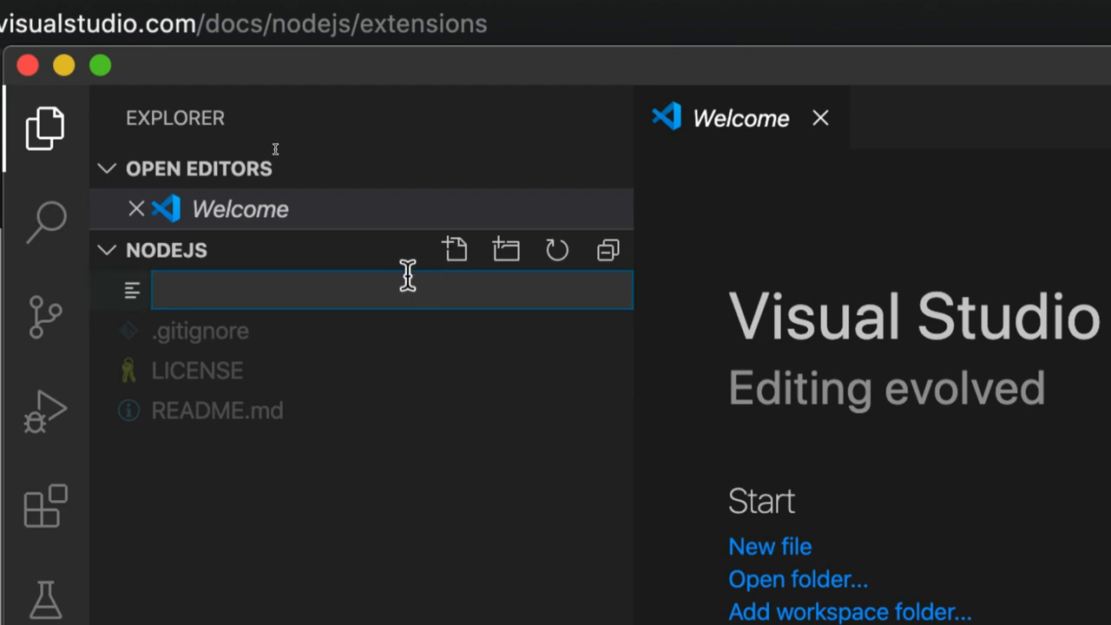
mouse_move(391, 291)
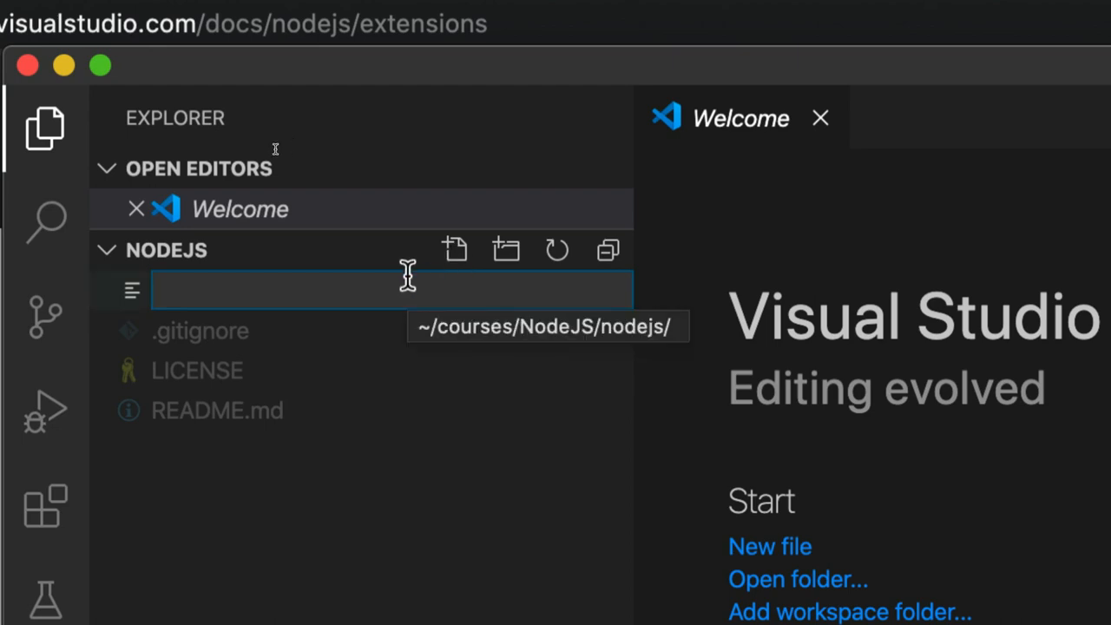
text(helloworld)
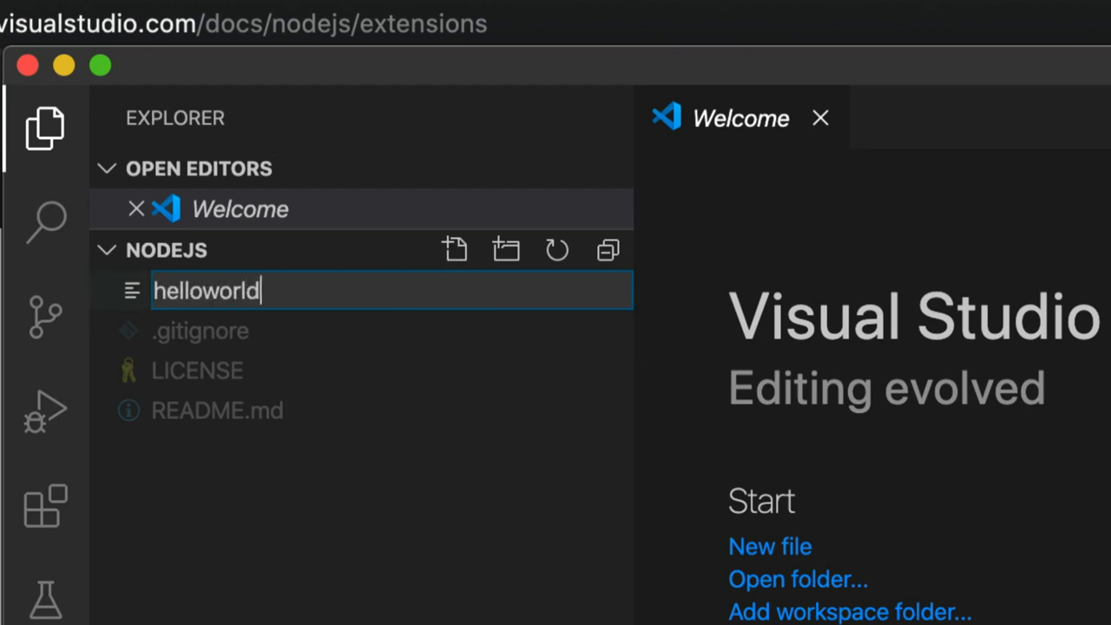
text(.js)
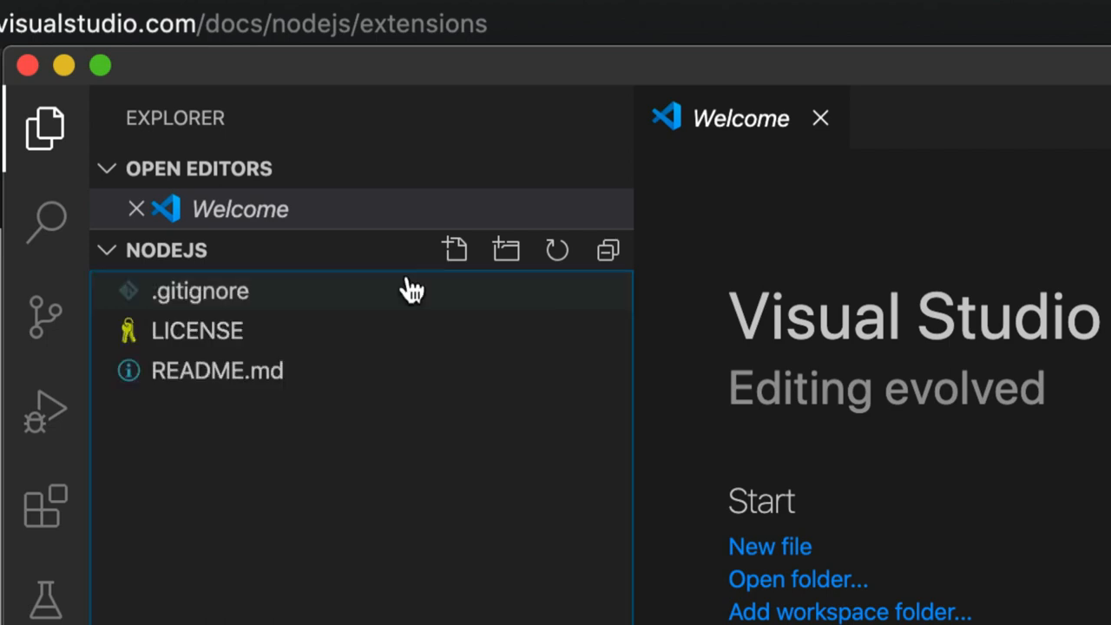
click(454, 250)
text(helloworld.js)
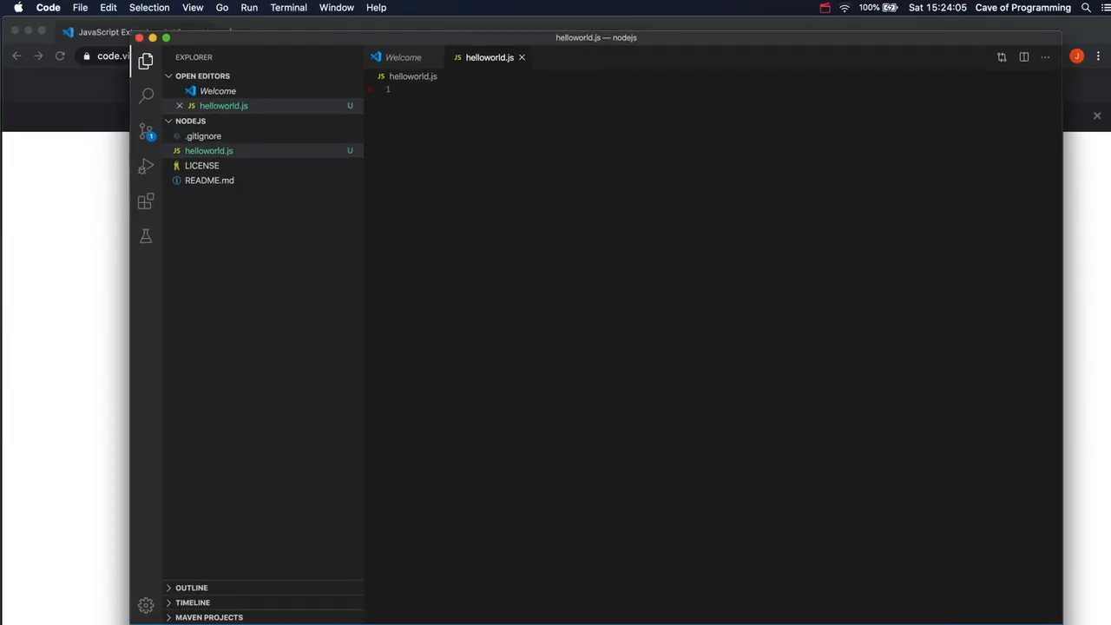
click(408, 90)
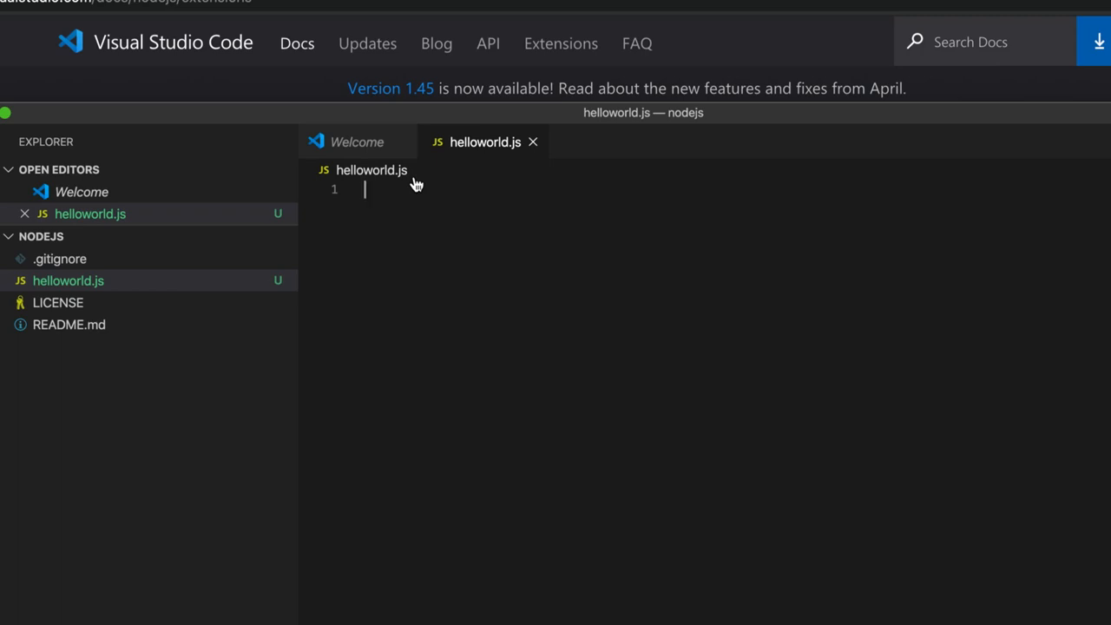
Write console.log(''); with empty single quotes in helloworld.js
text(c)
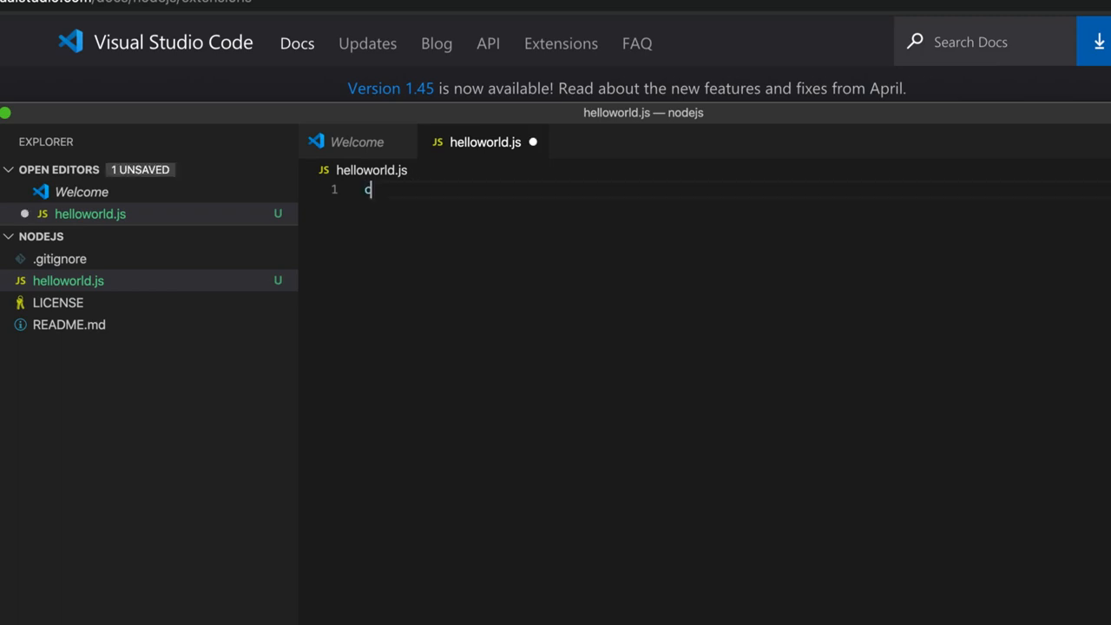
text(onsole.log()
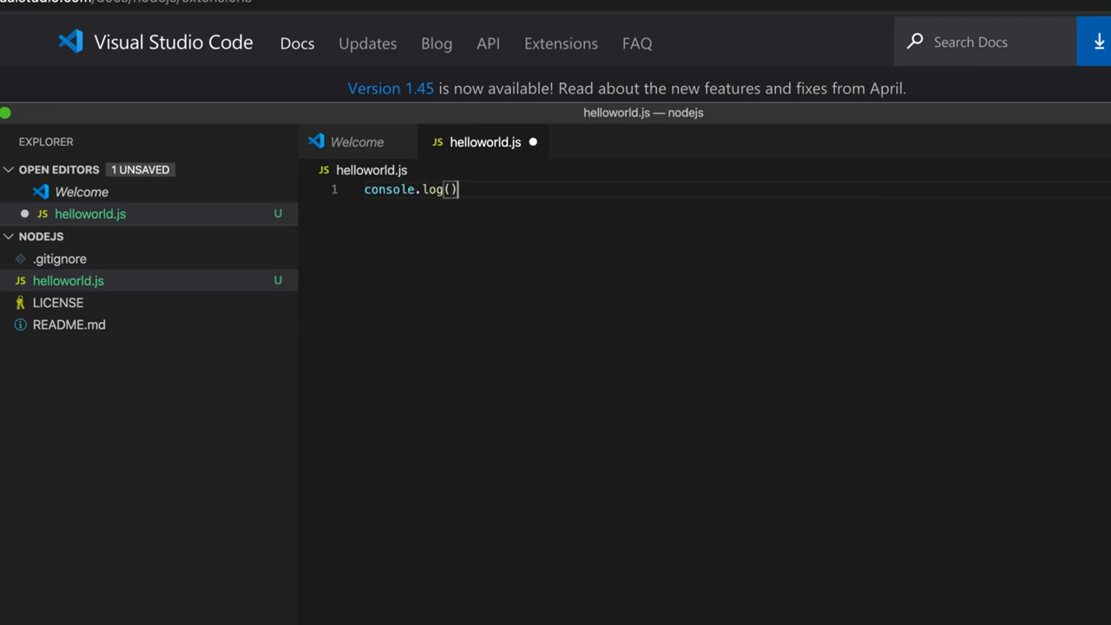
text(;)
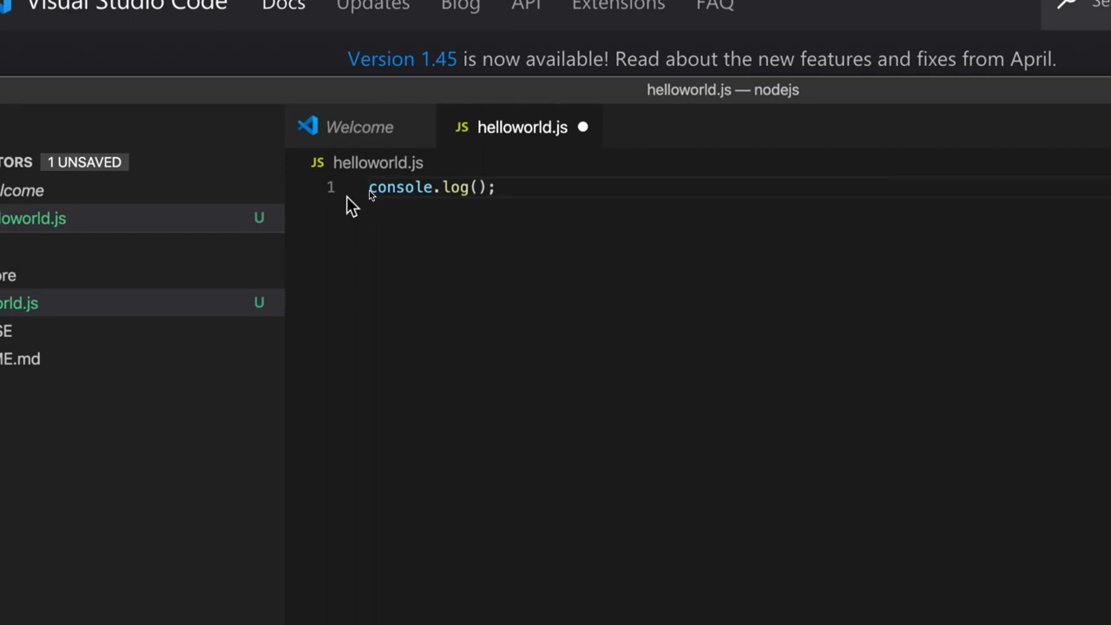
mouse_move(476, 227)
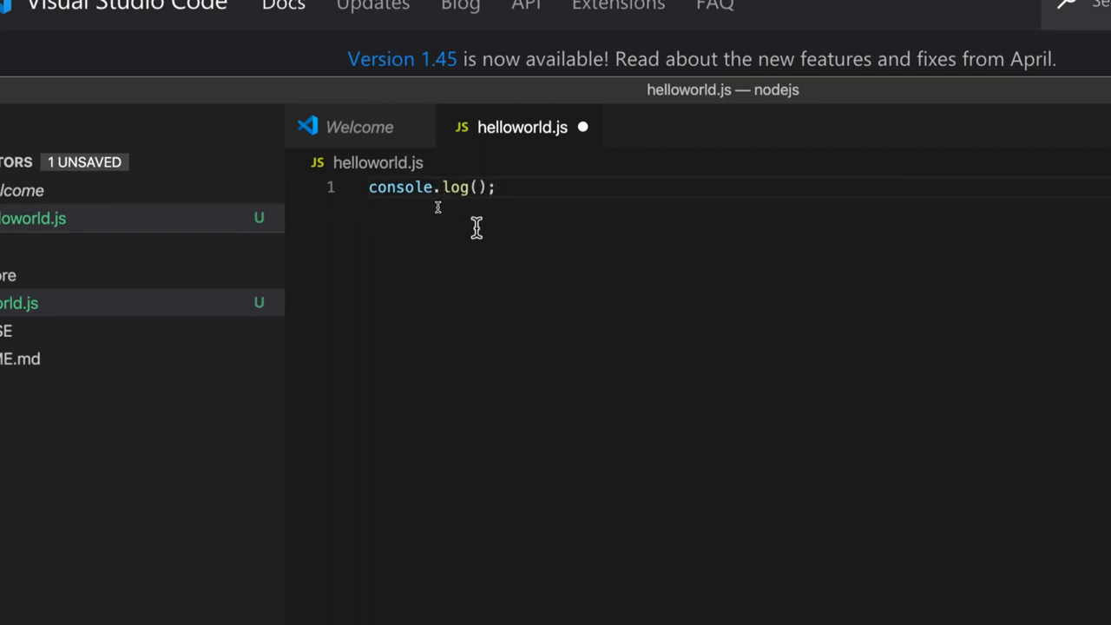
mouse_move(500, 189)
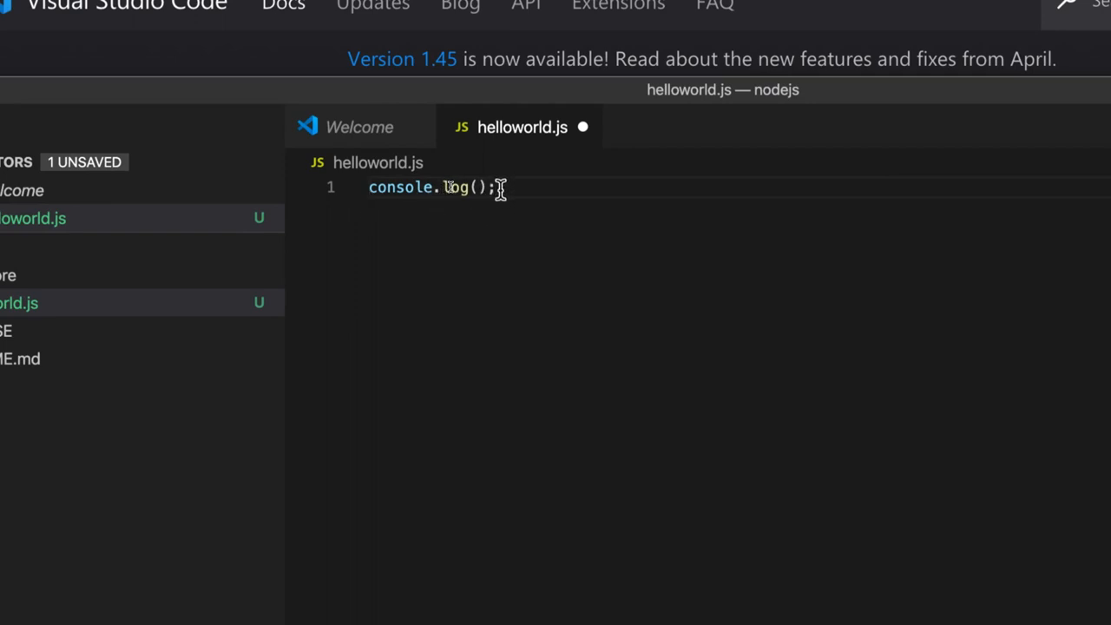
mouse_move(450, 260)
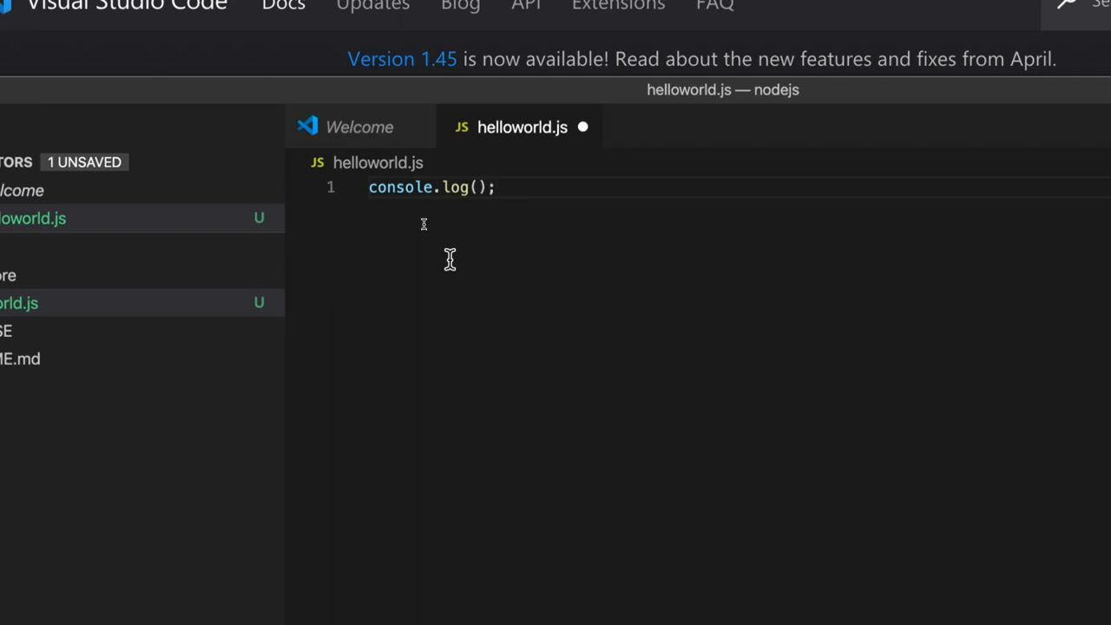
mouse_move(472, 162)
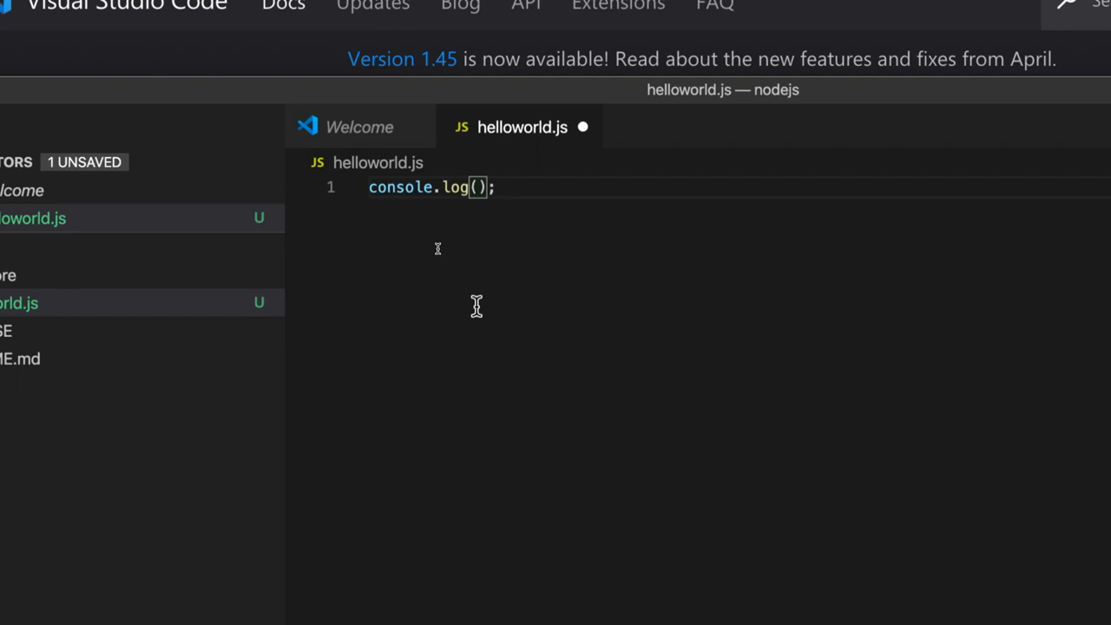
text('')
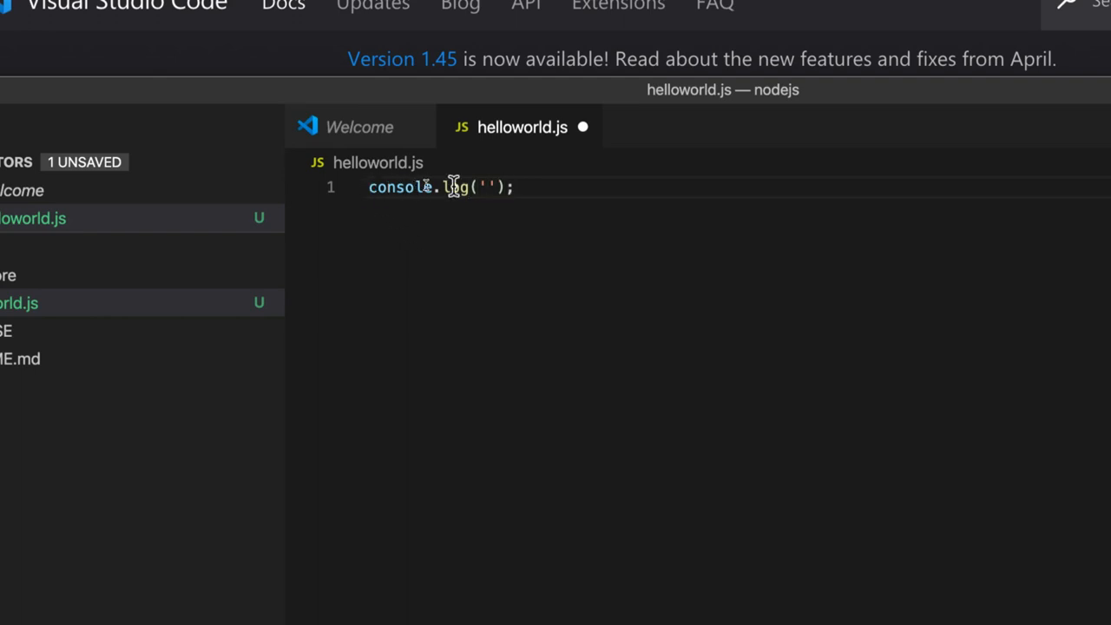
mouse_move(476, 279)
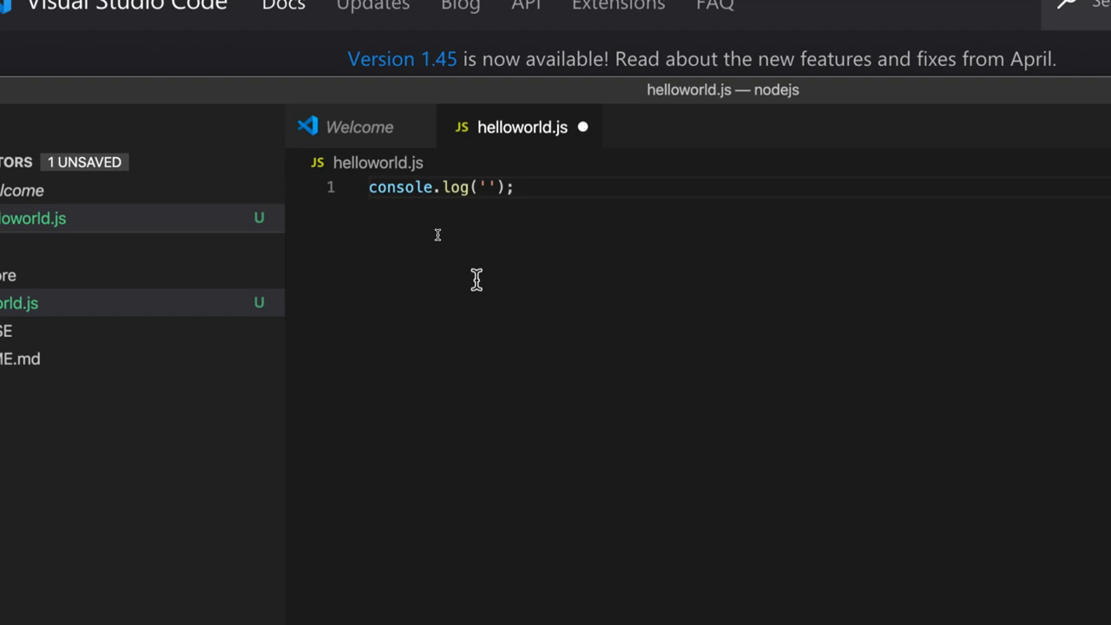
mouse_move(477, 269)
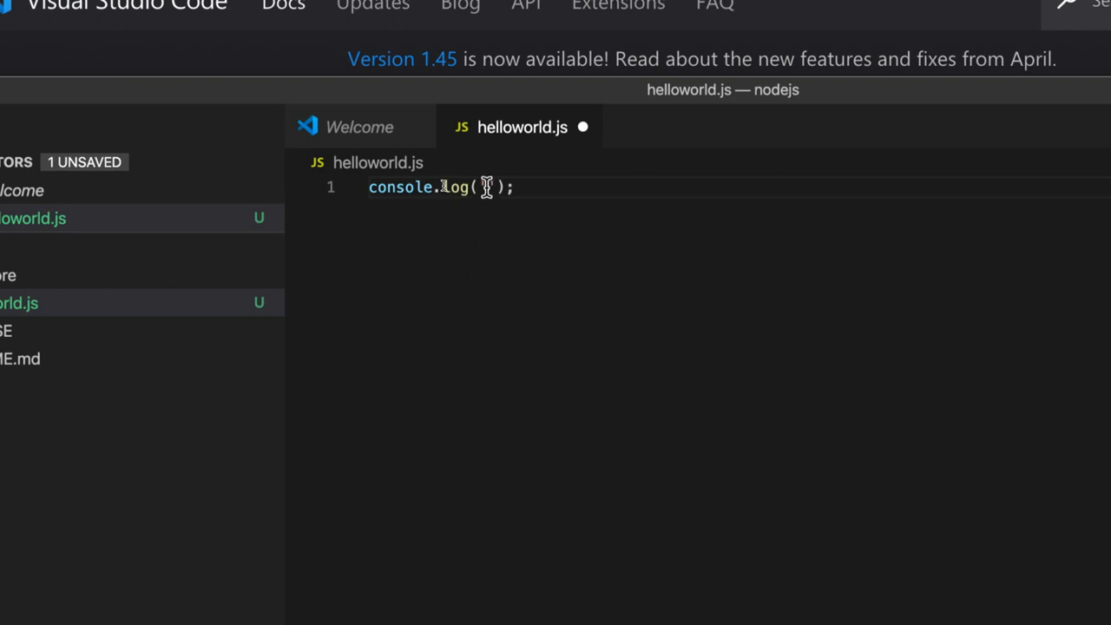
Fill the quotes so the line reads console.log('Hello world!'); and save
text('')
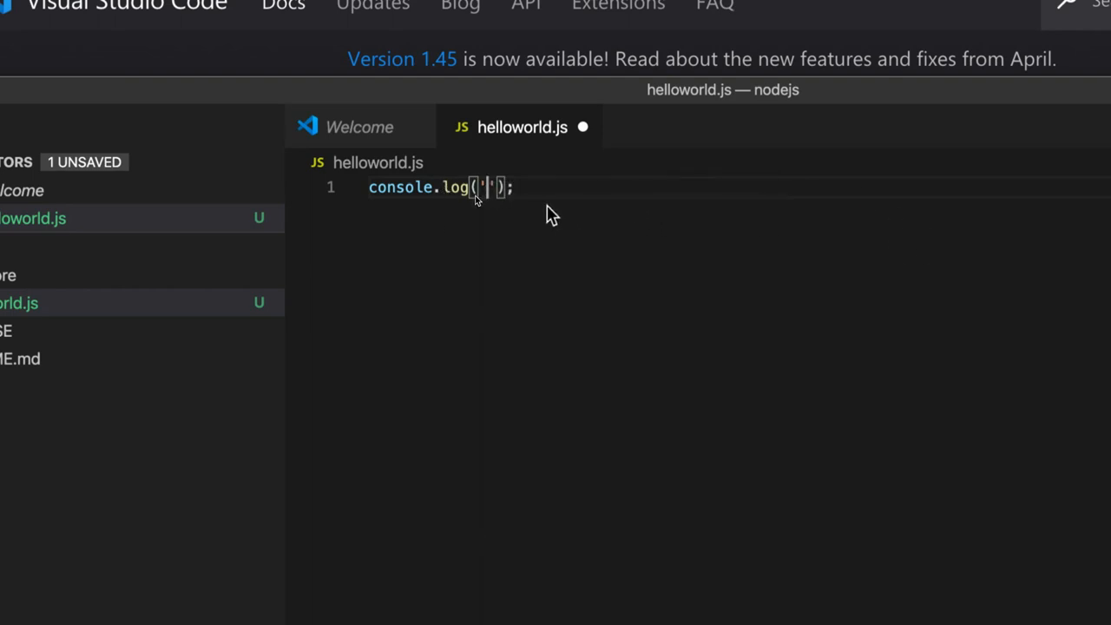
mouse_move(521, 267)
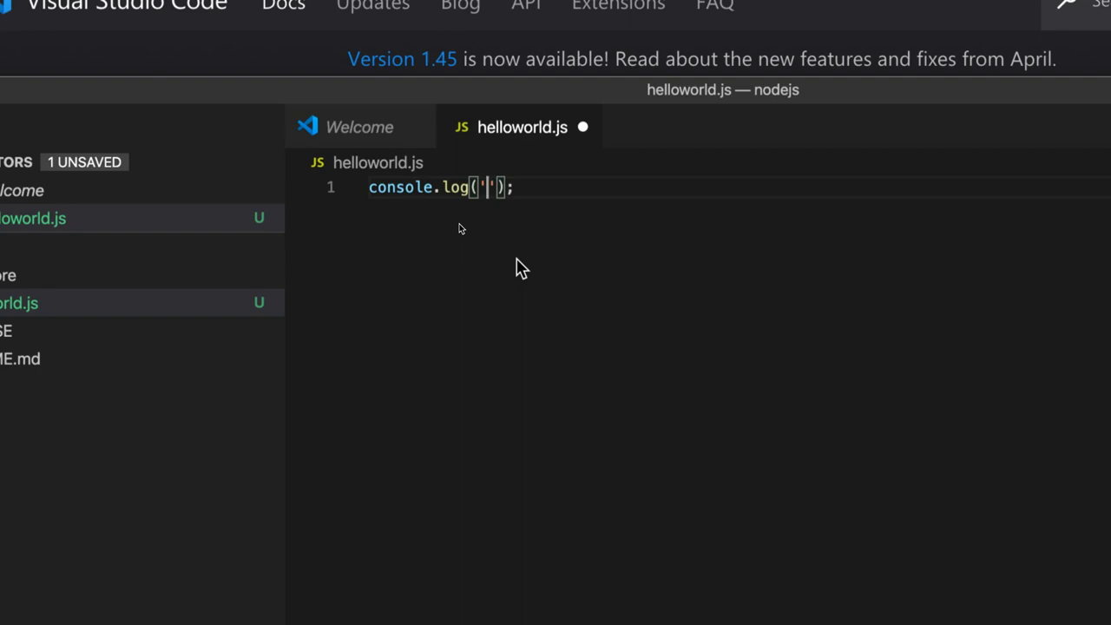
text(Hello worl)
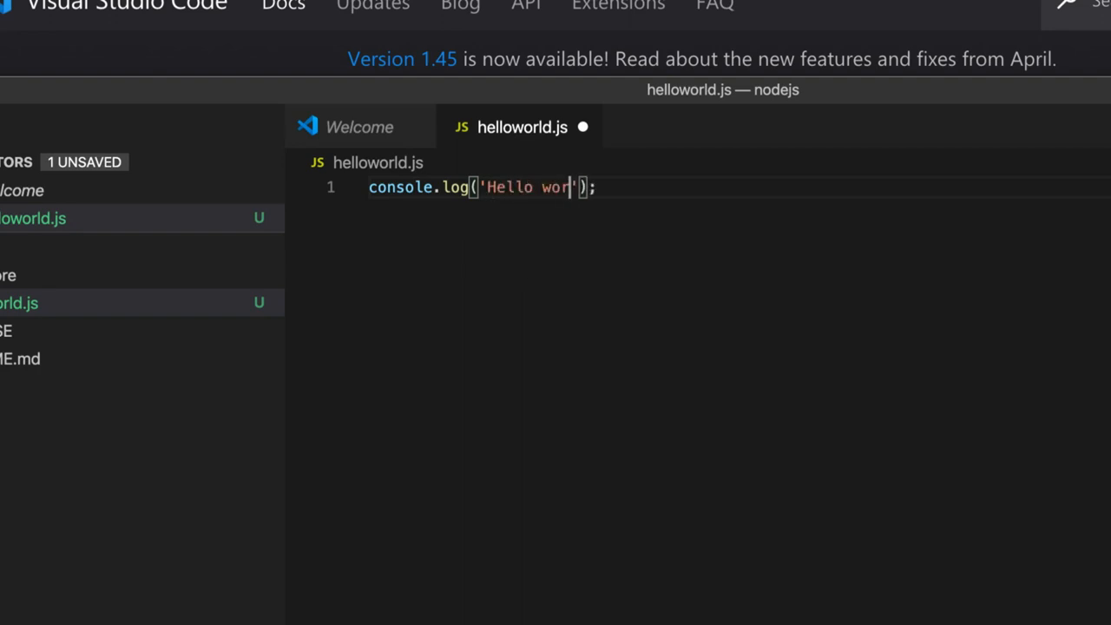
text(ld!)
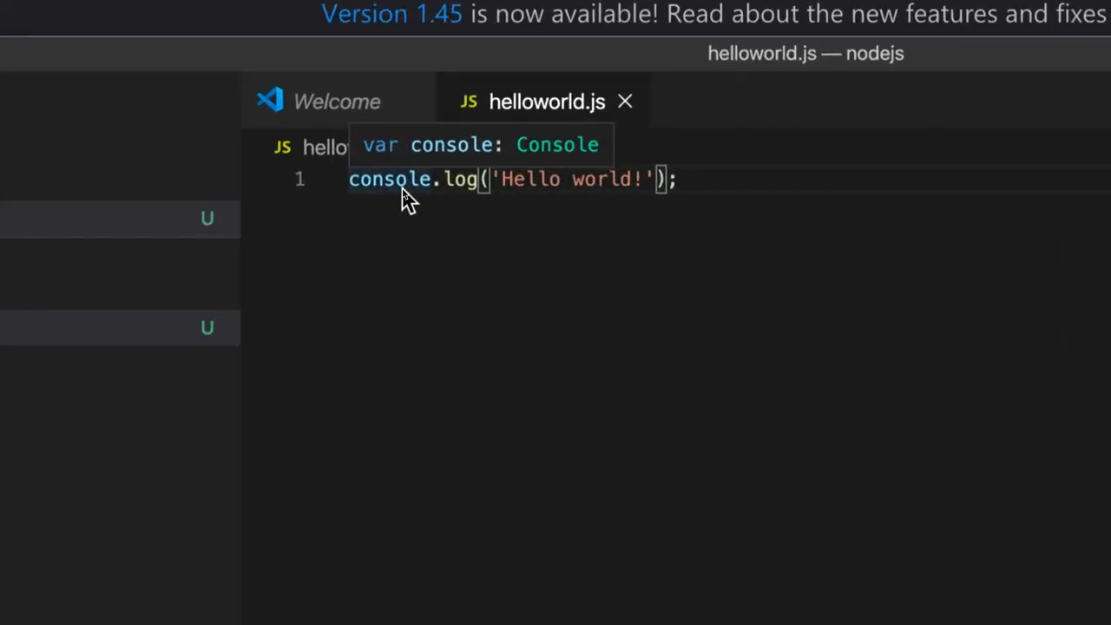
mouse_move(720, 195)
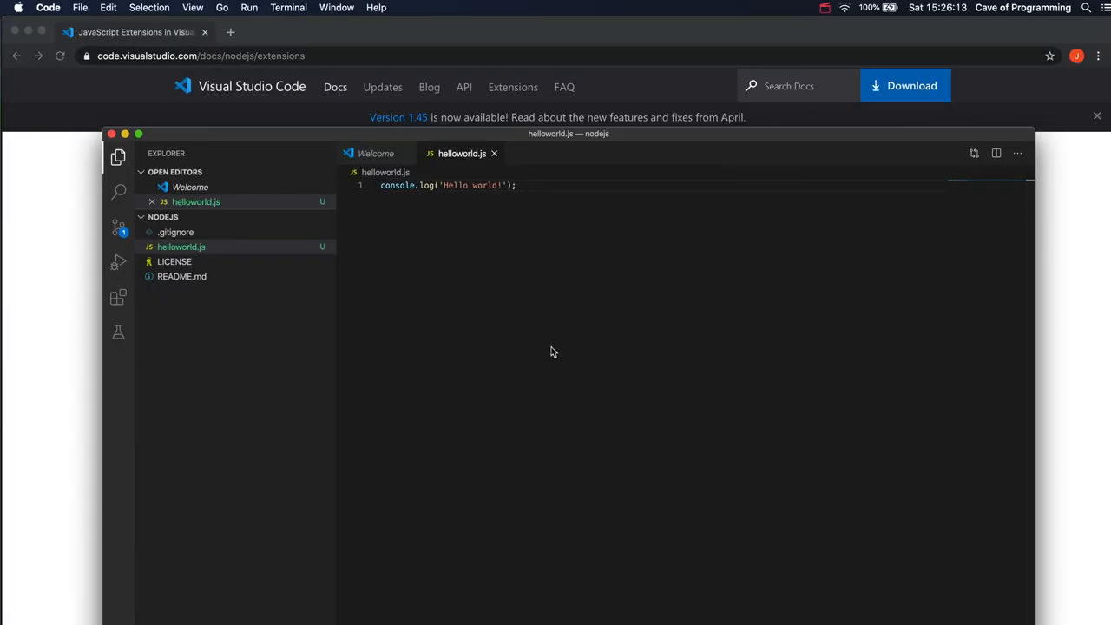
mouse_move(608, 347)
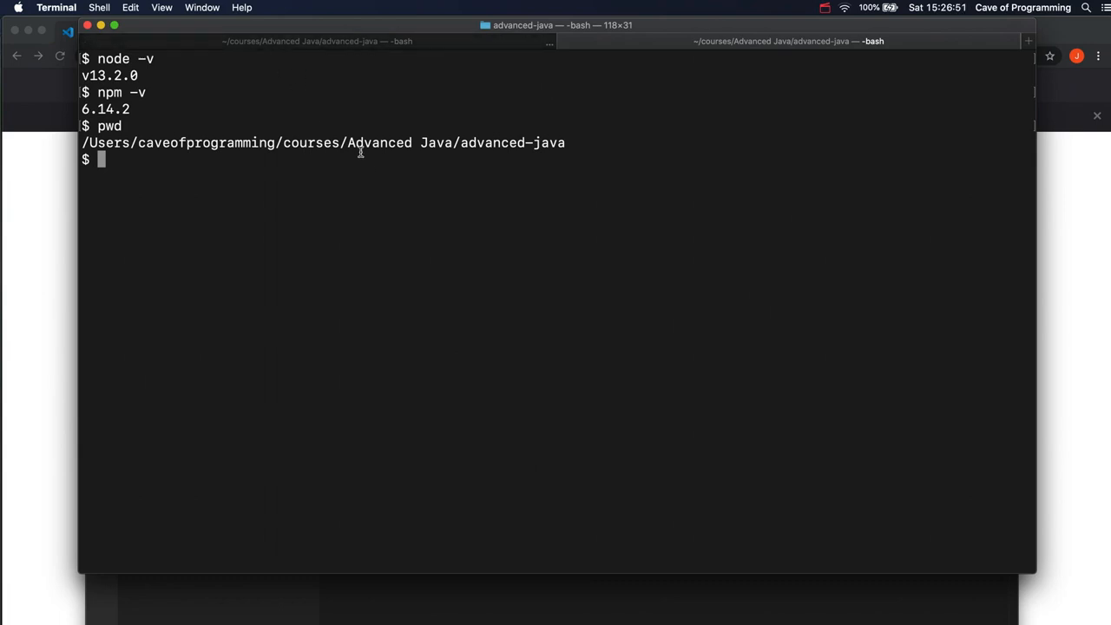
Check the working folder with pwd and move toward courses/NodeJS
text(cd ..)
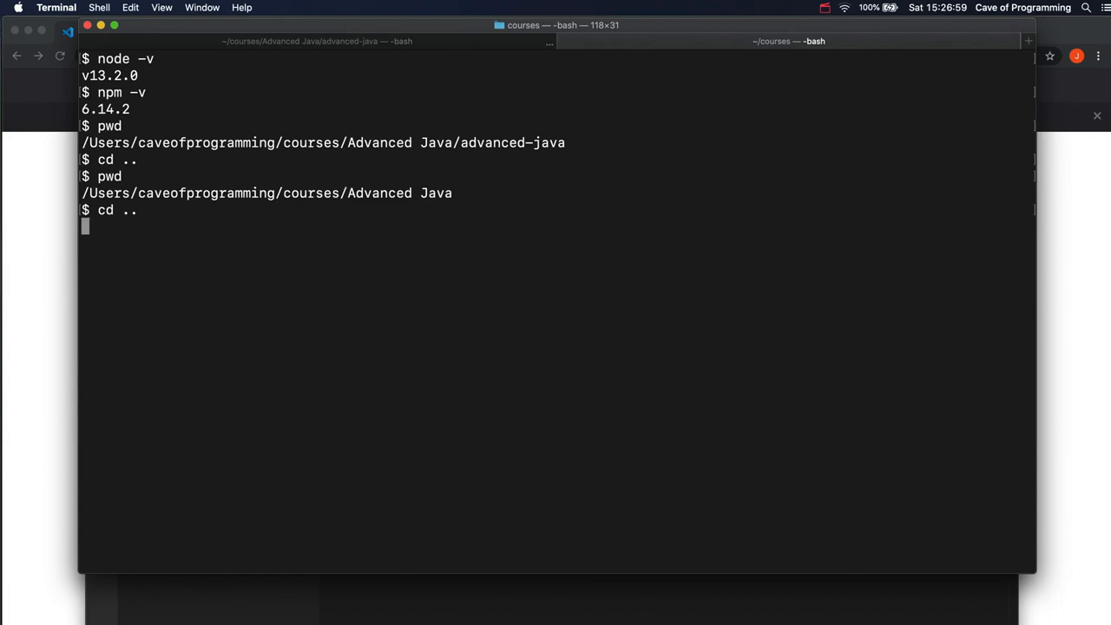
text(pw)
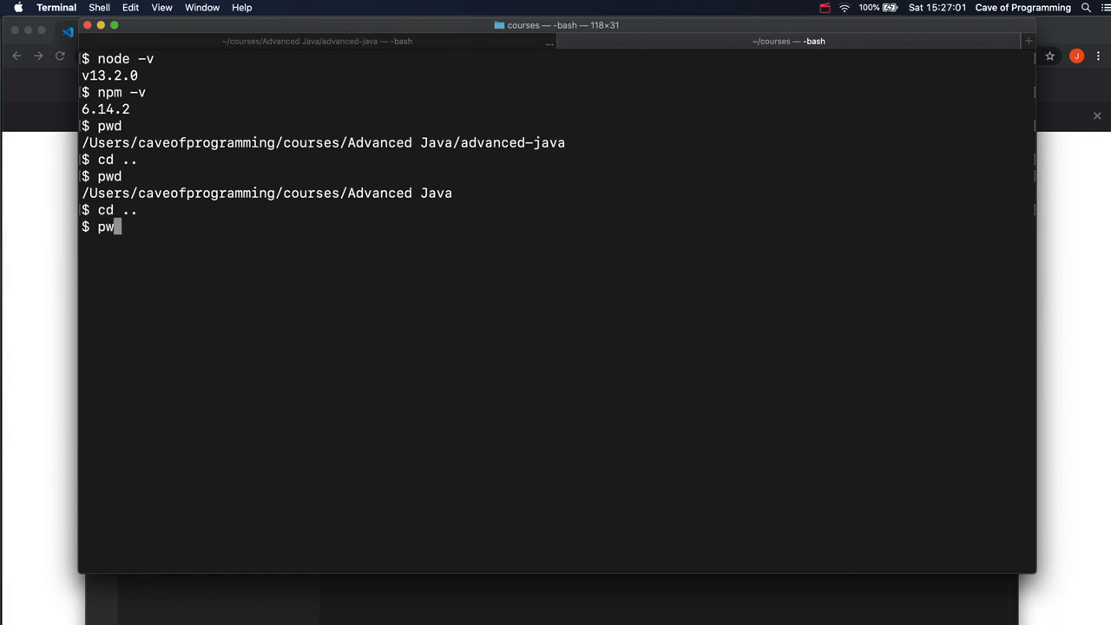
key(Return)
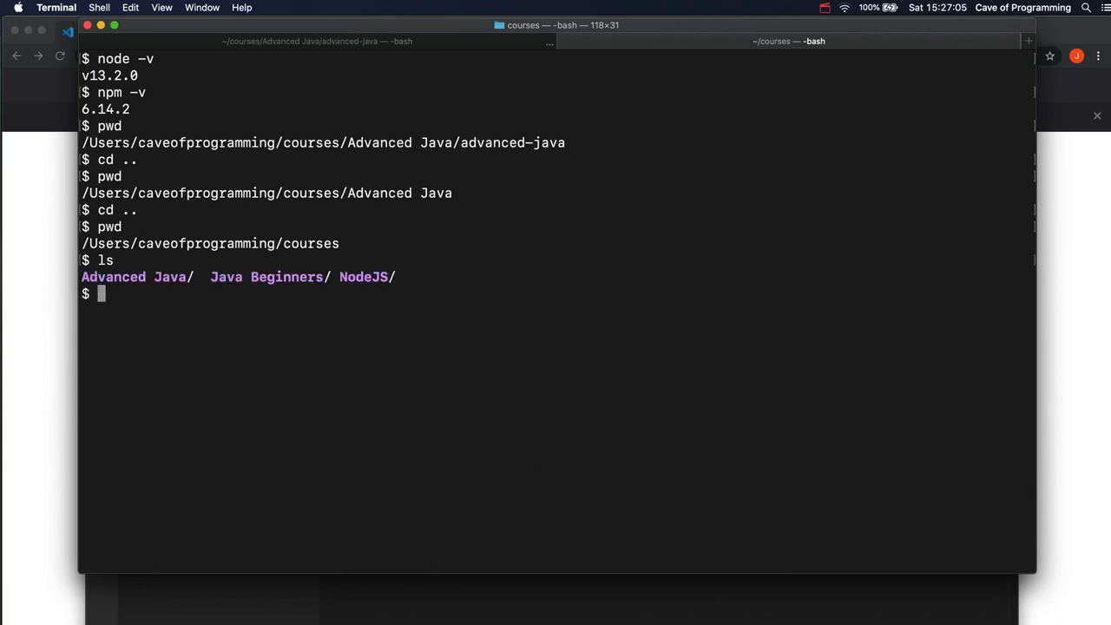
text(cd)
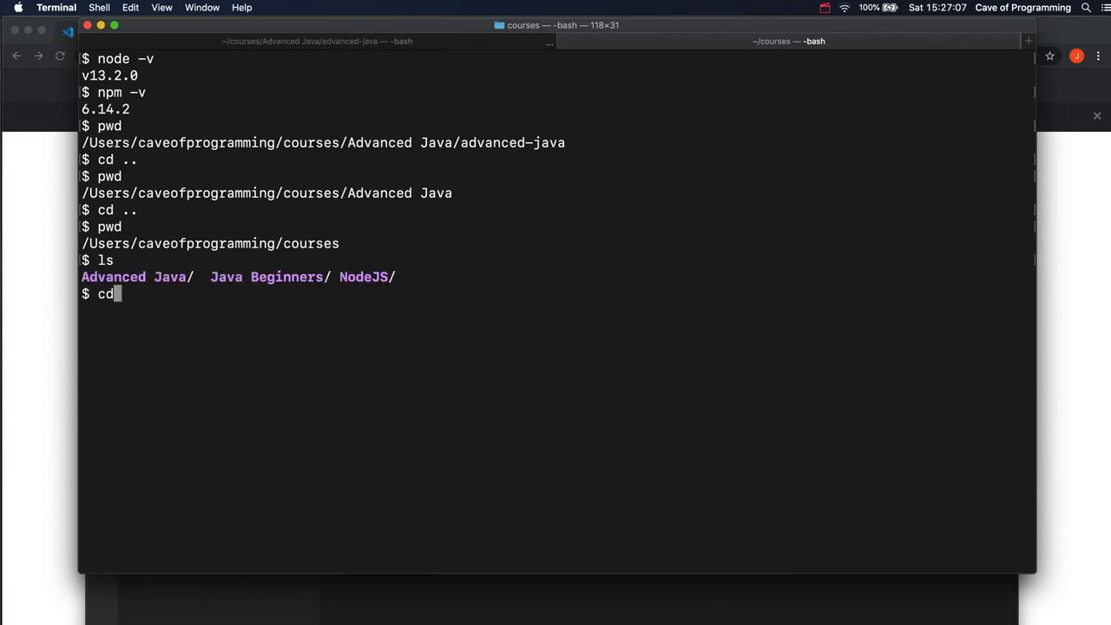
text(NodeJS/)
text(ls)
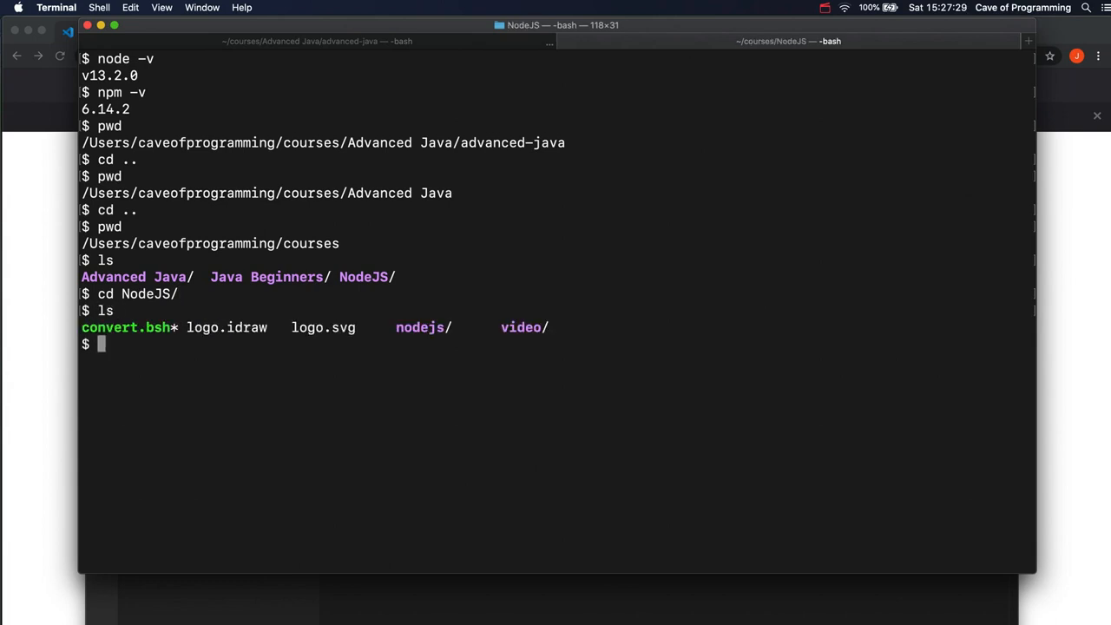
Enter the nodejs folder, list its files showing helloworld.js, and begin a node command
text(cd nodejs/)
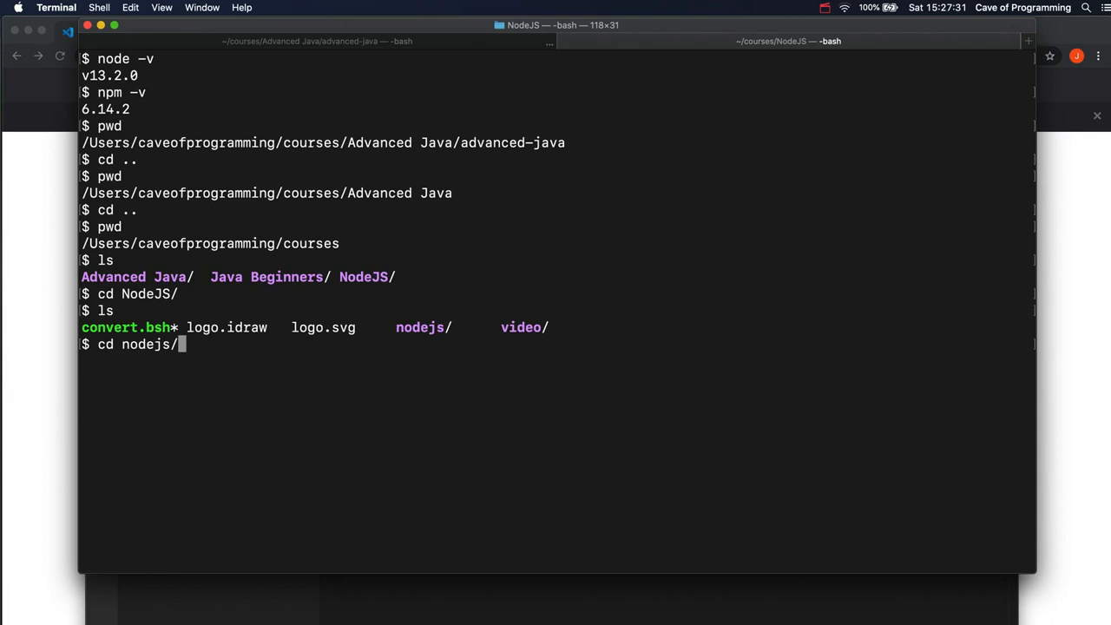
key(Return)
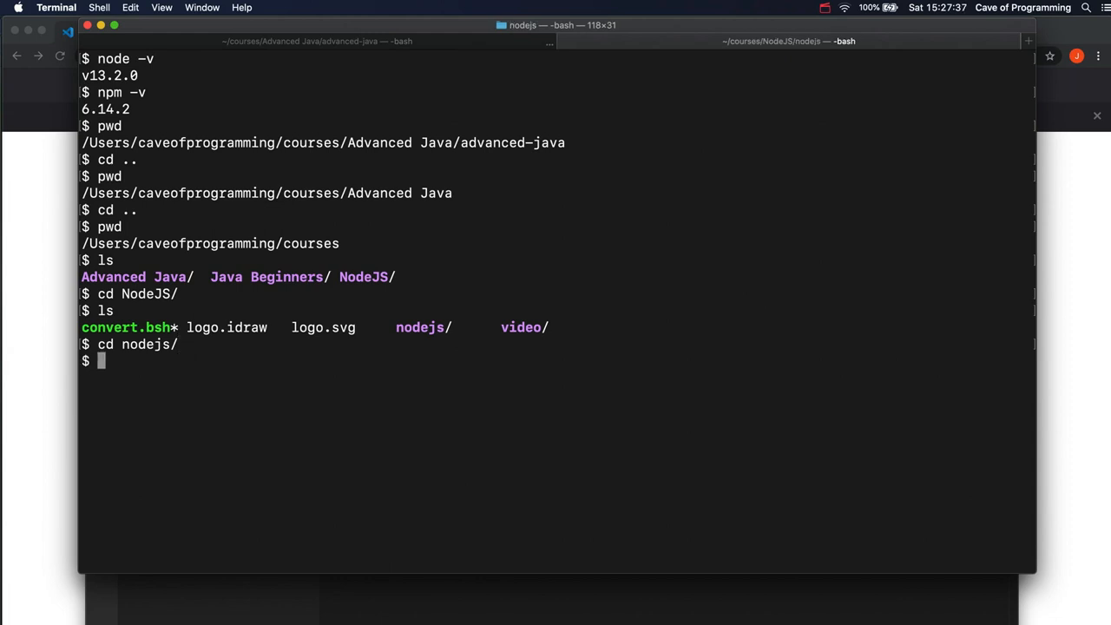
text(ls)
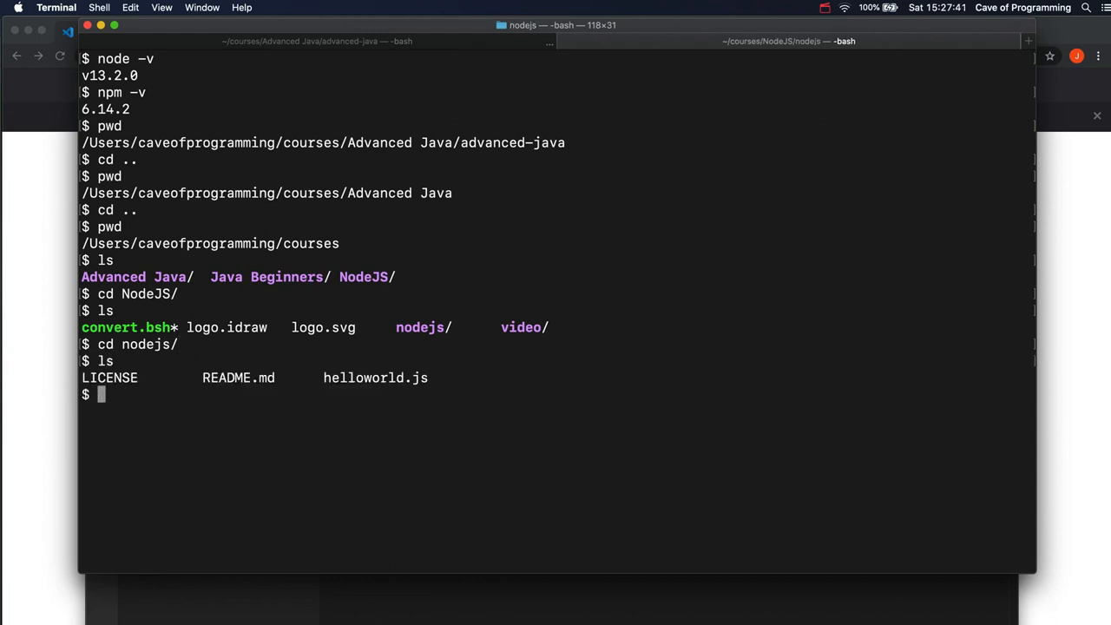
mouse_move(535, 423)
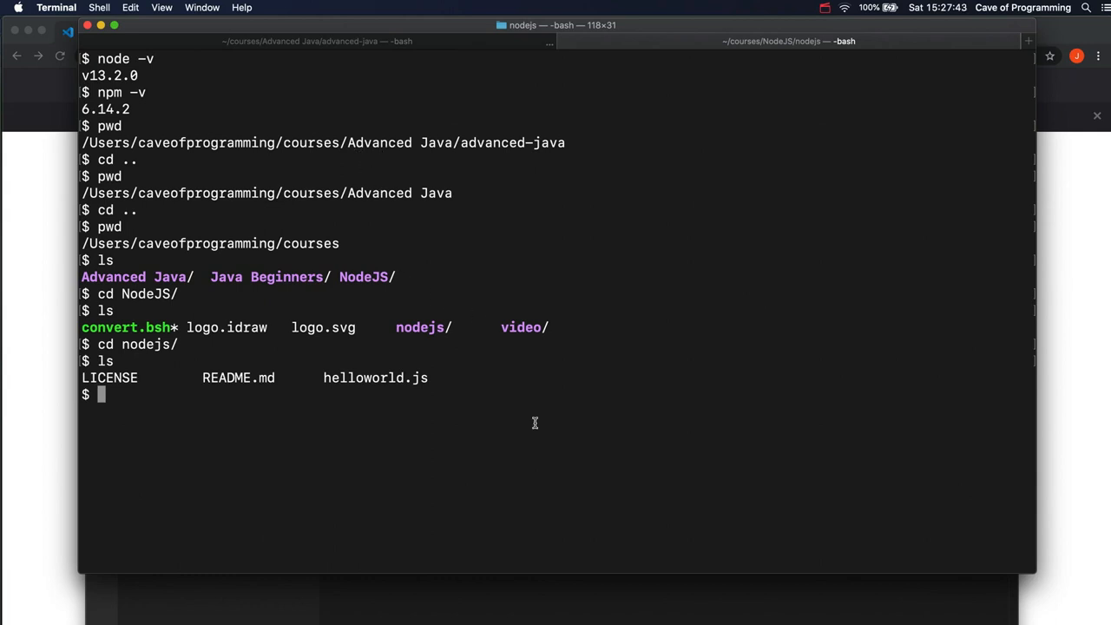
mouse_move(122, 351)
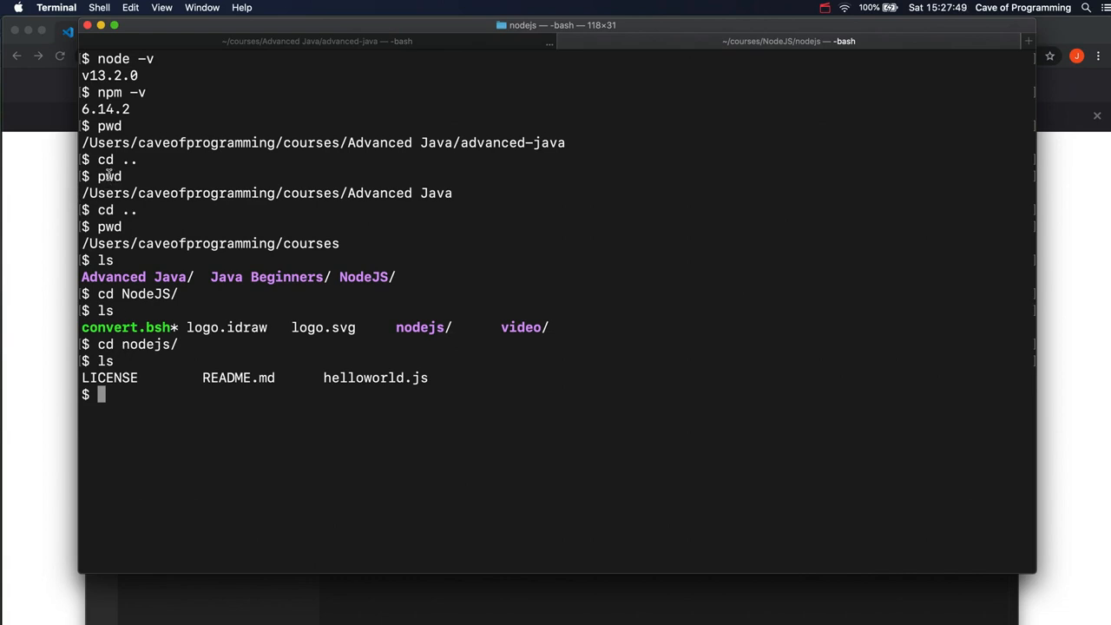
mouse_move(195, 406)
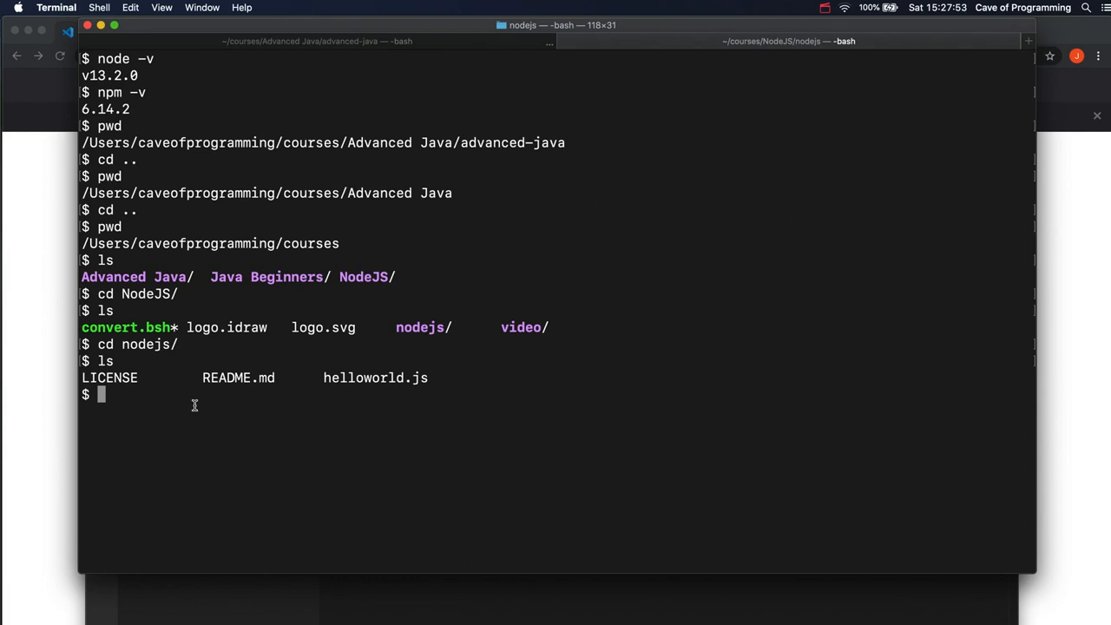
text(node h)
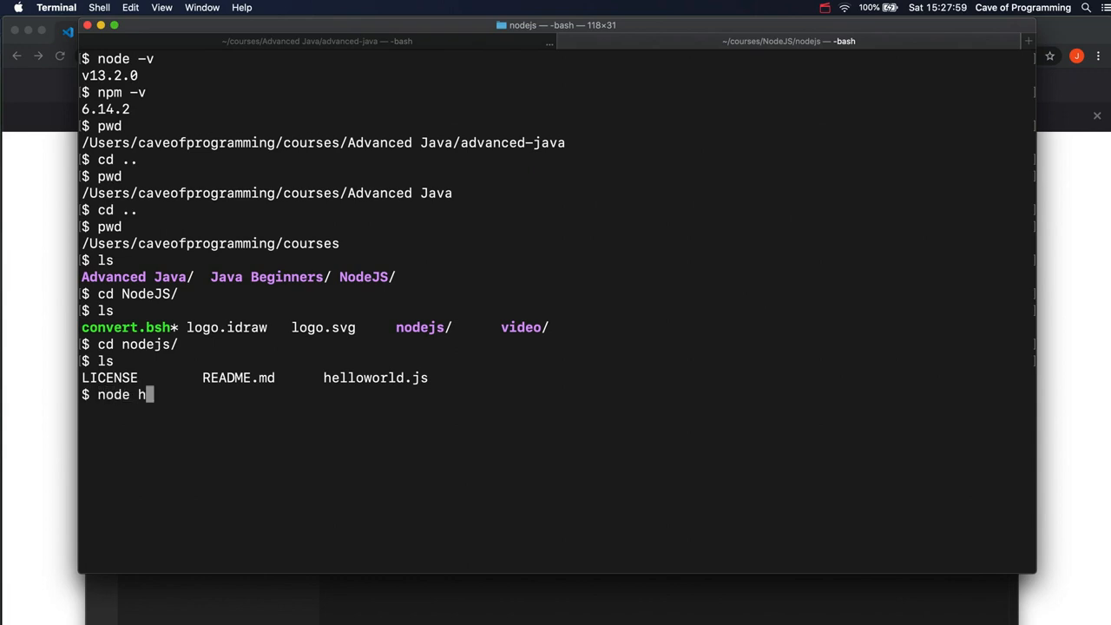
Run node helloworld.js in Terminal and confirm it prints Hello world!
text(elloworld.js)
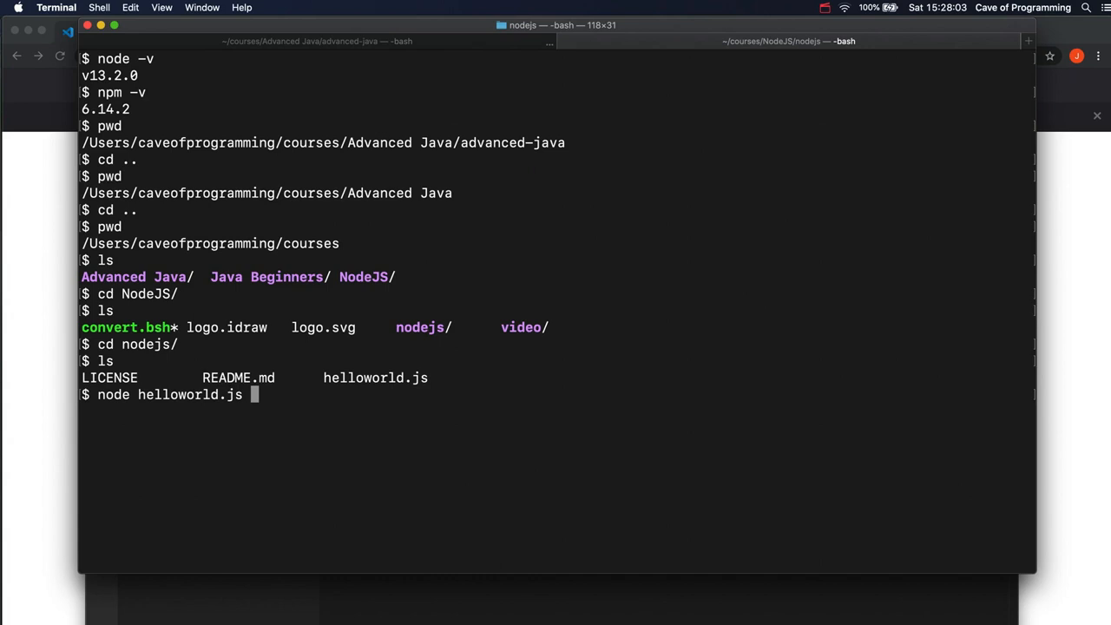
key(Return)
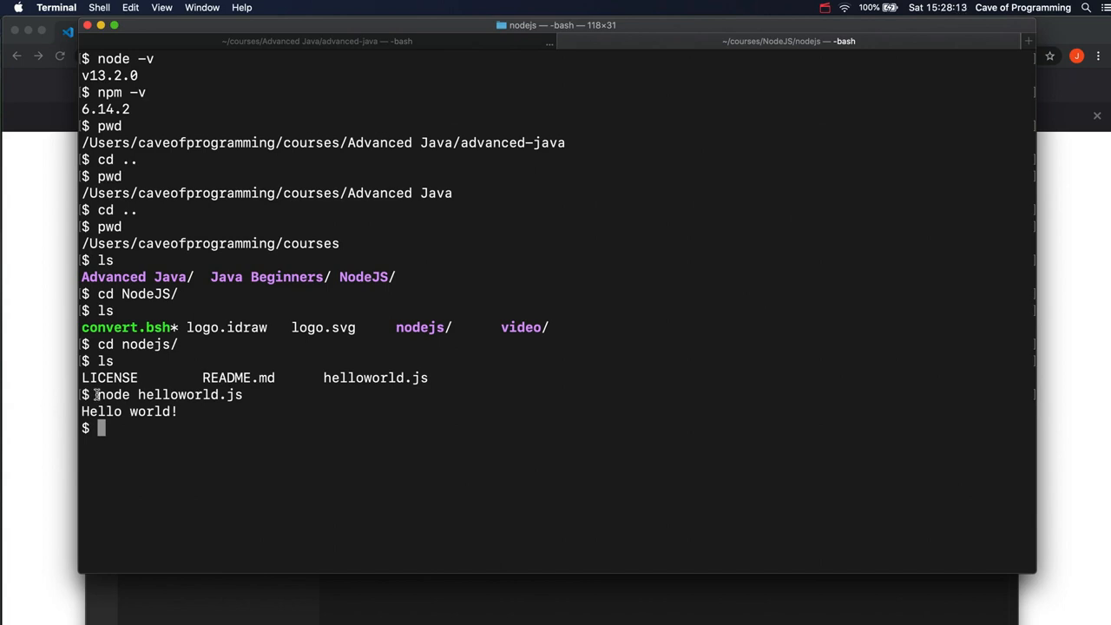
double_click(113, 396)
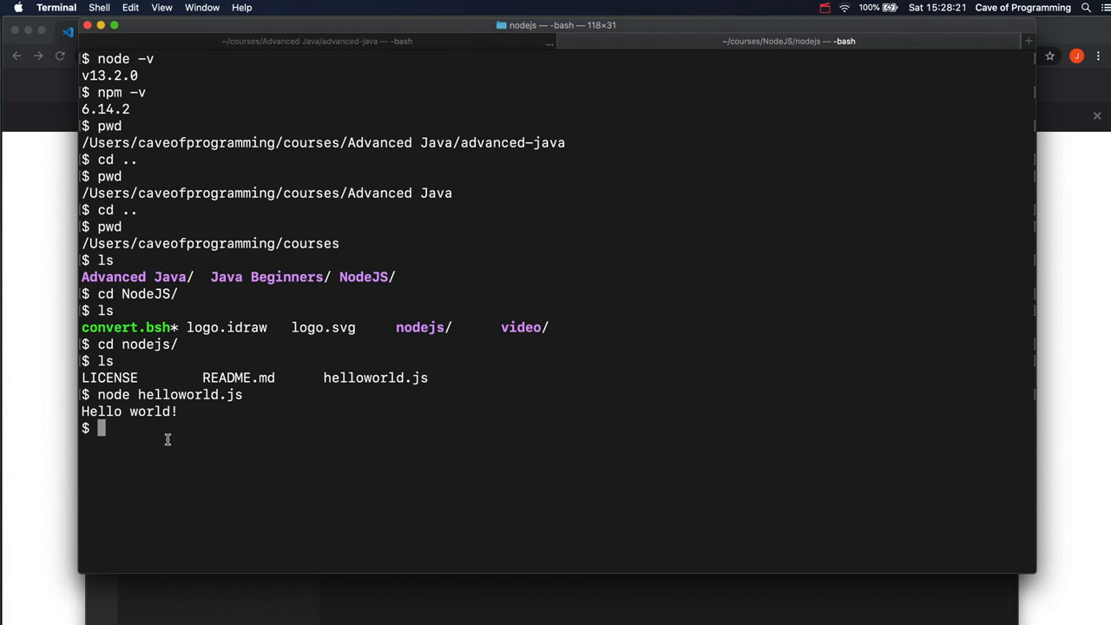
mouse_move(477, 622)
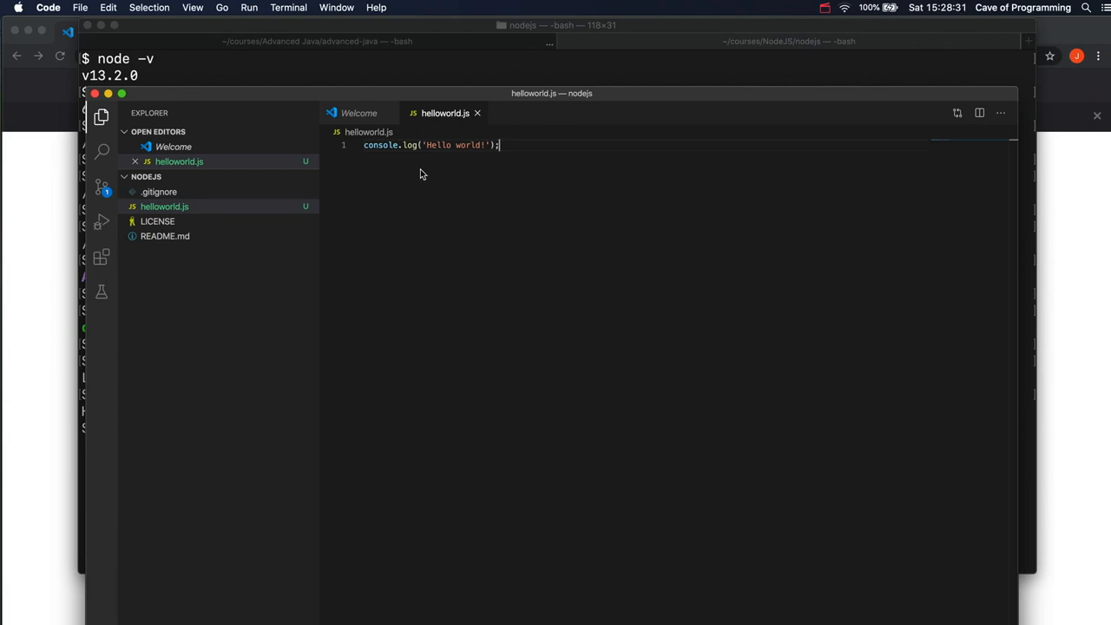
mouse_move(401, 560)
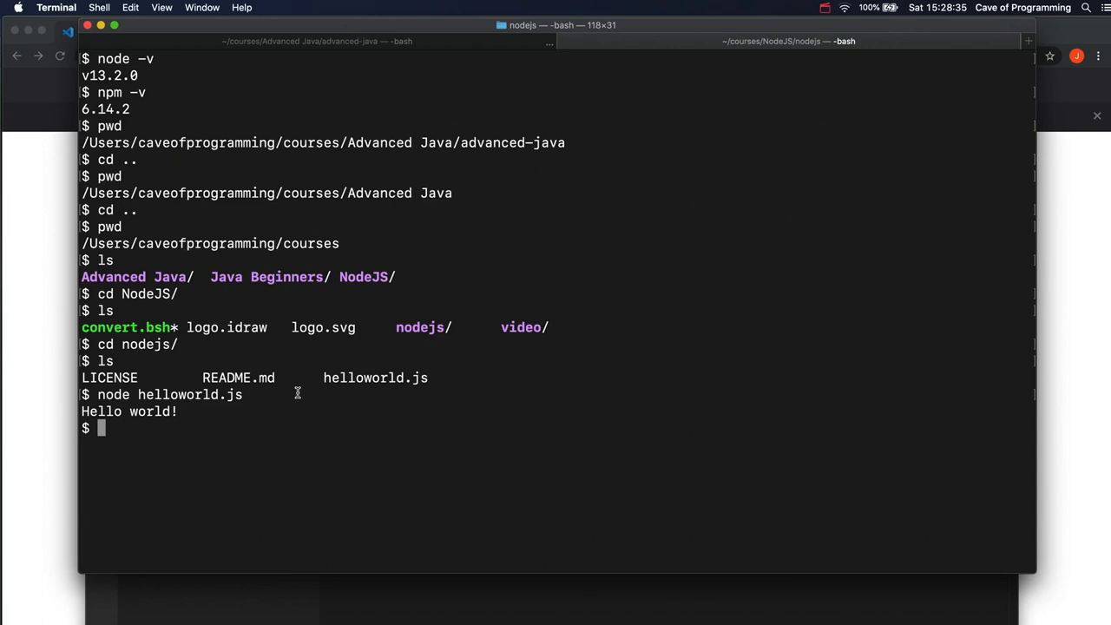
mouse_move(139, 396)
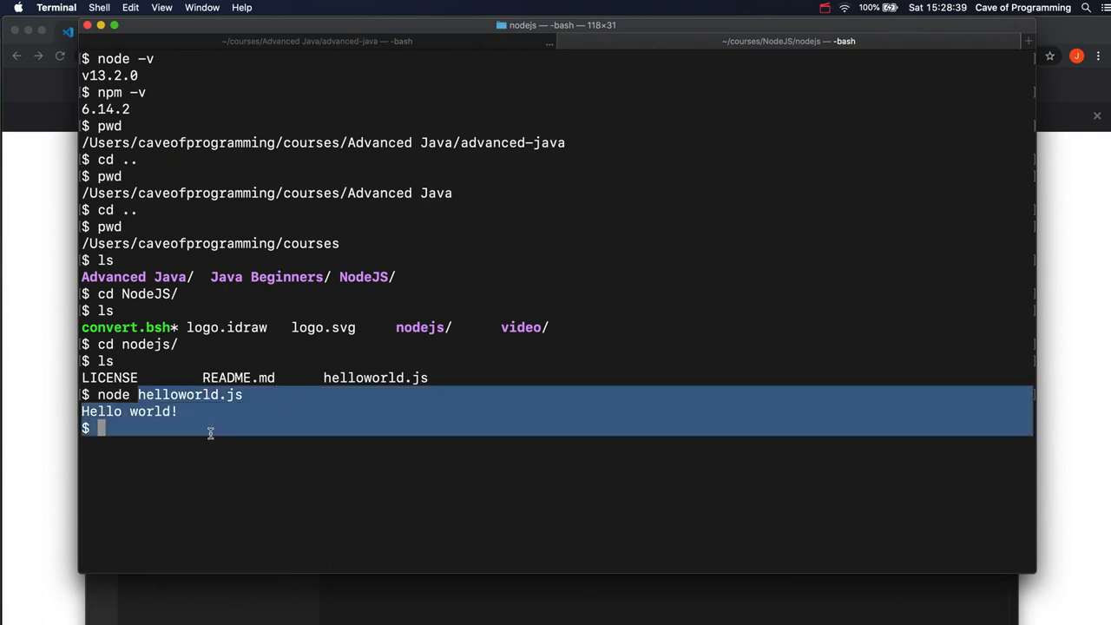
click(215, 427)
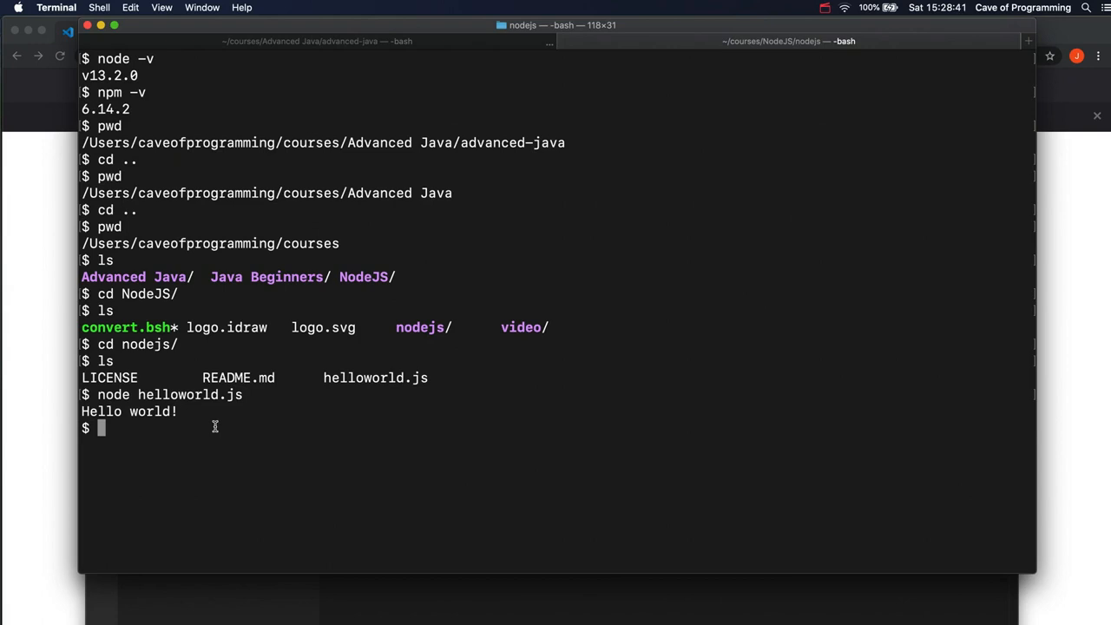
double_click(128, 411)
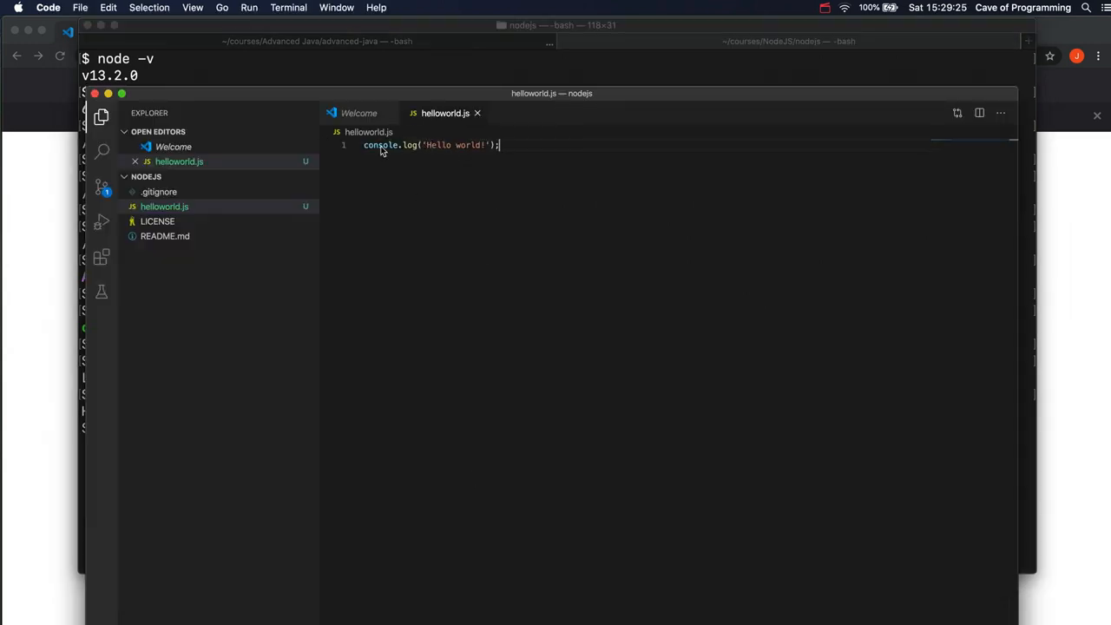
mouse_move(559, 215)
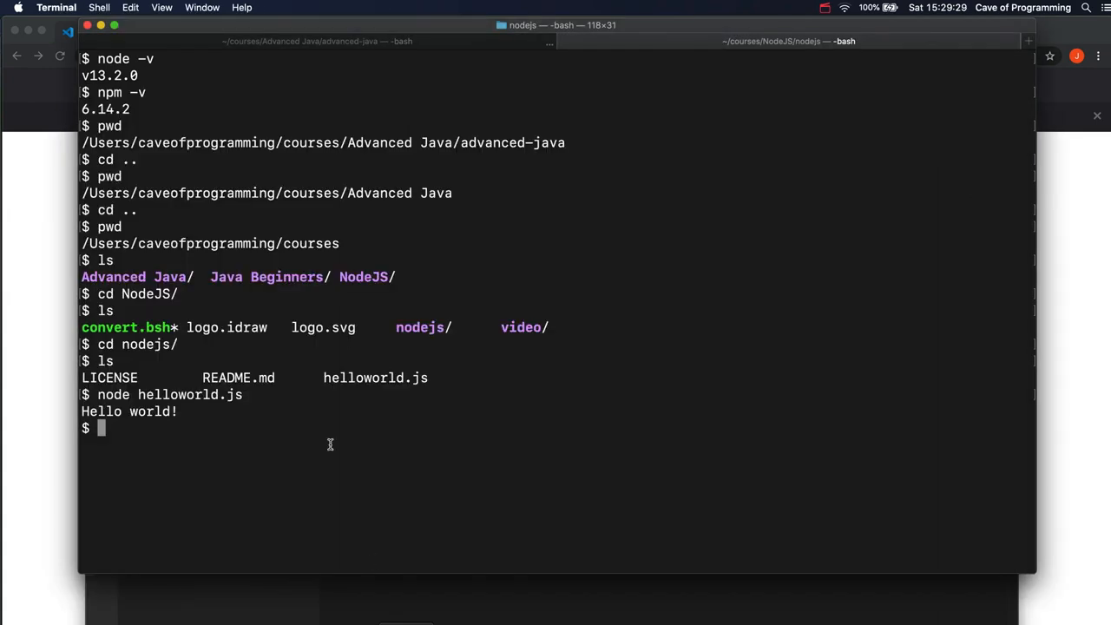
mouse_move(261, 445)
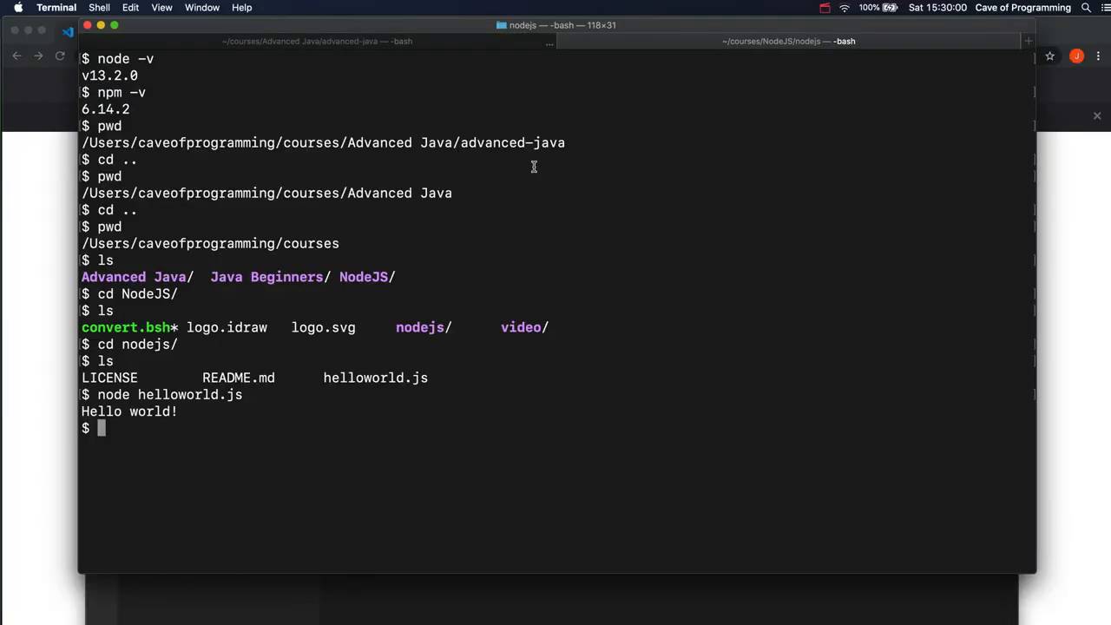
mouse_move(229, 408)
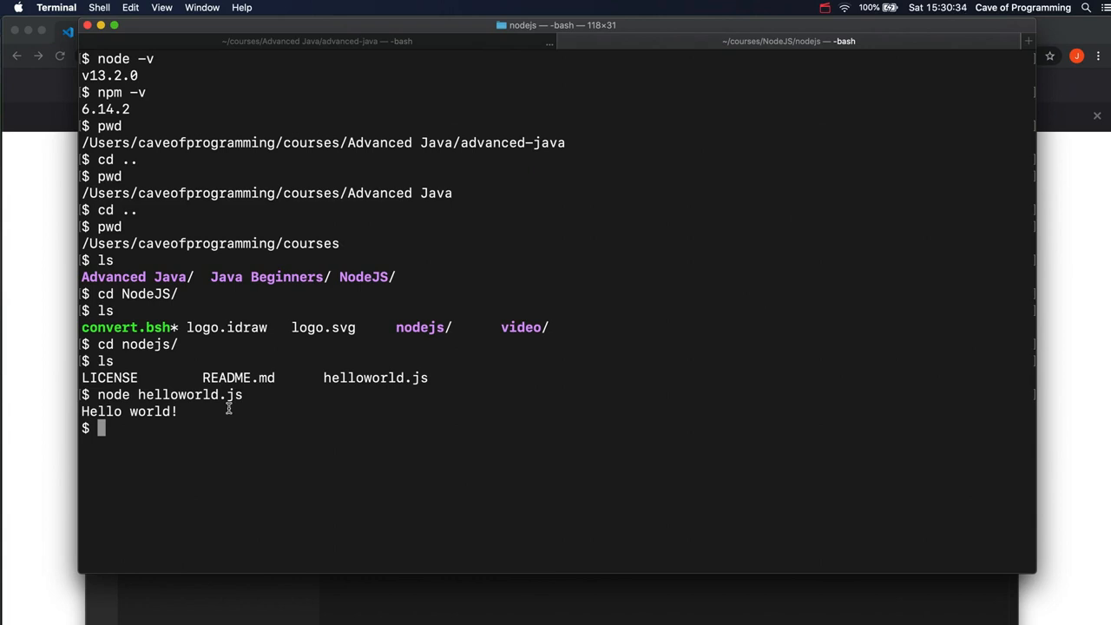
Run git status (helloworld.js untracked on master), then clear the terminal output
text(git status)
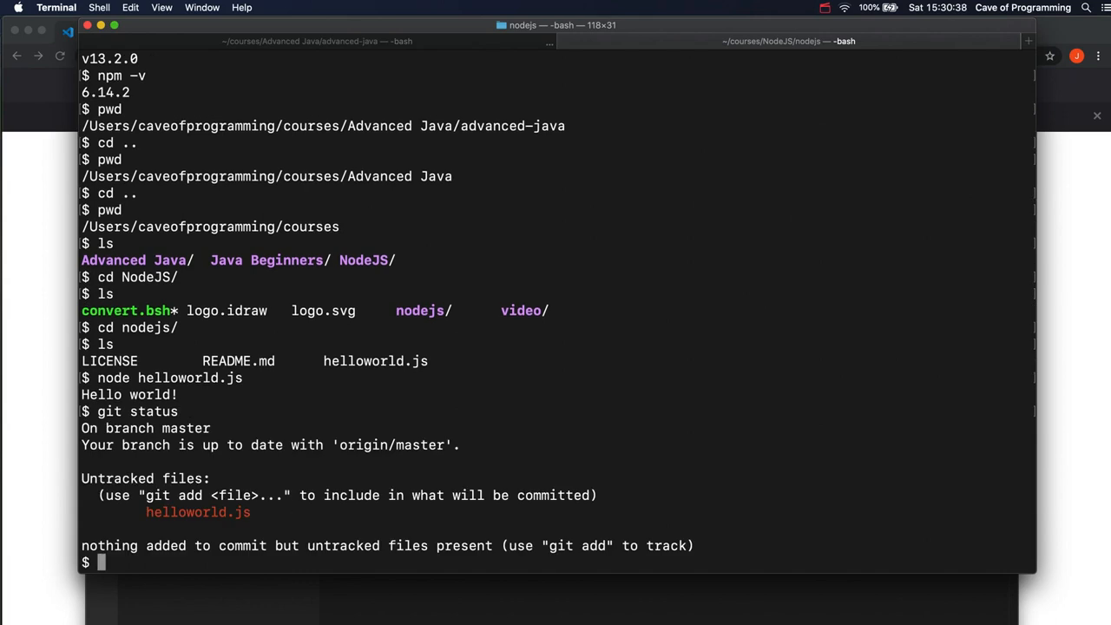
text(clear)
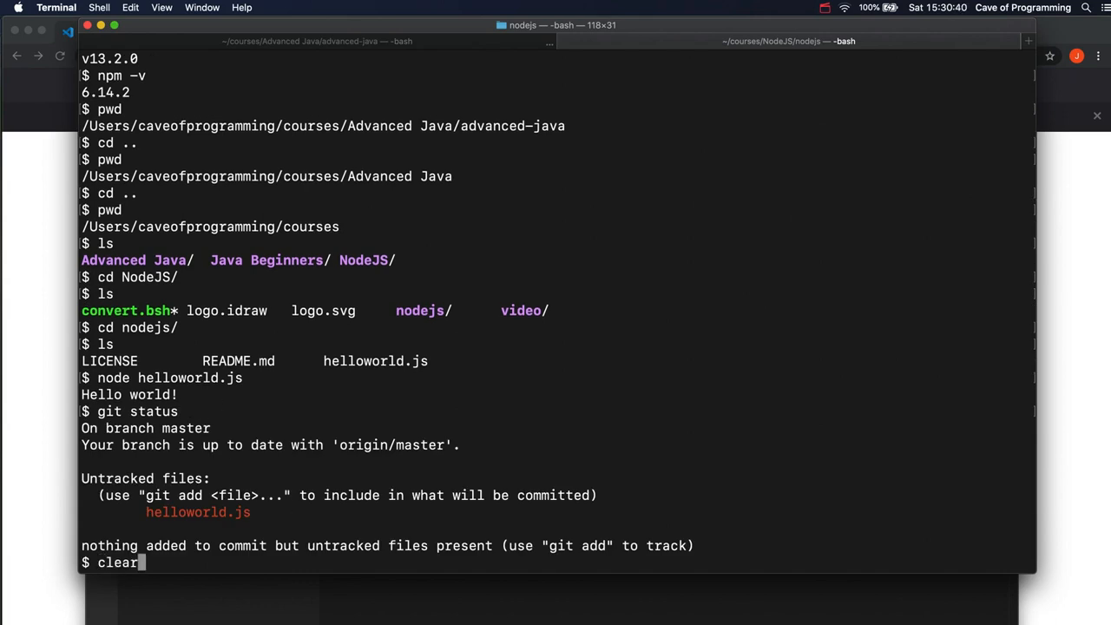
key(Return)
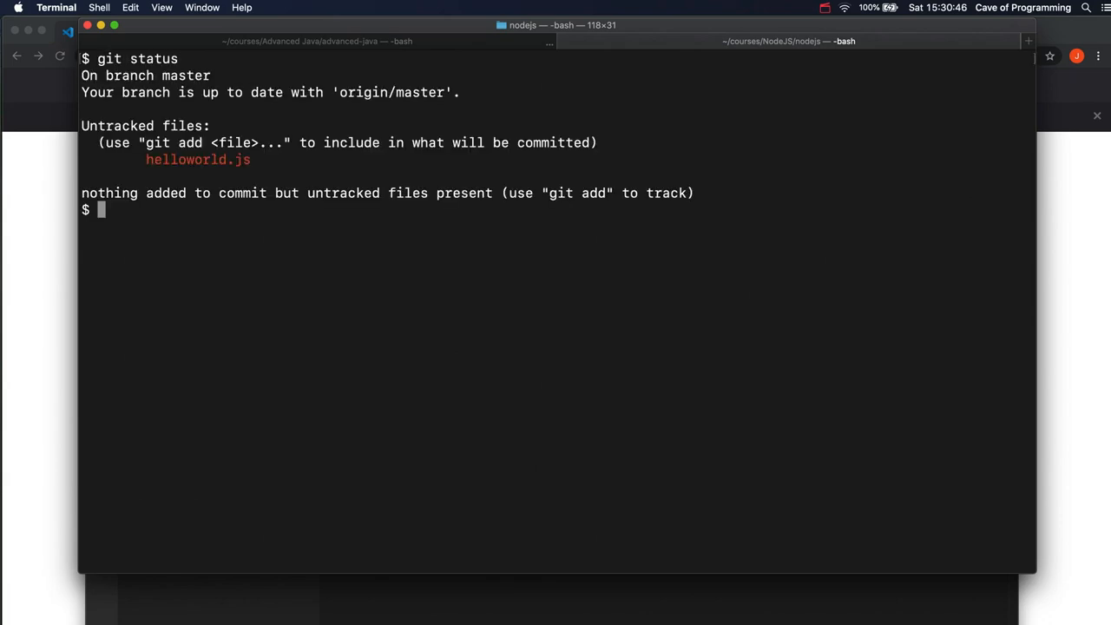
mouse_move(163, 156)
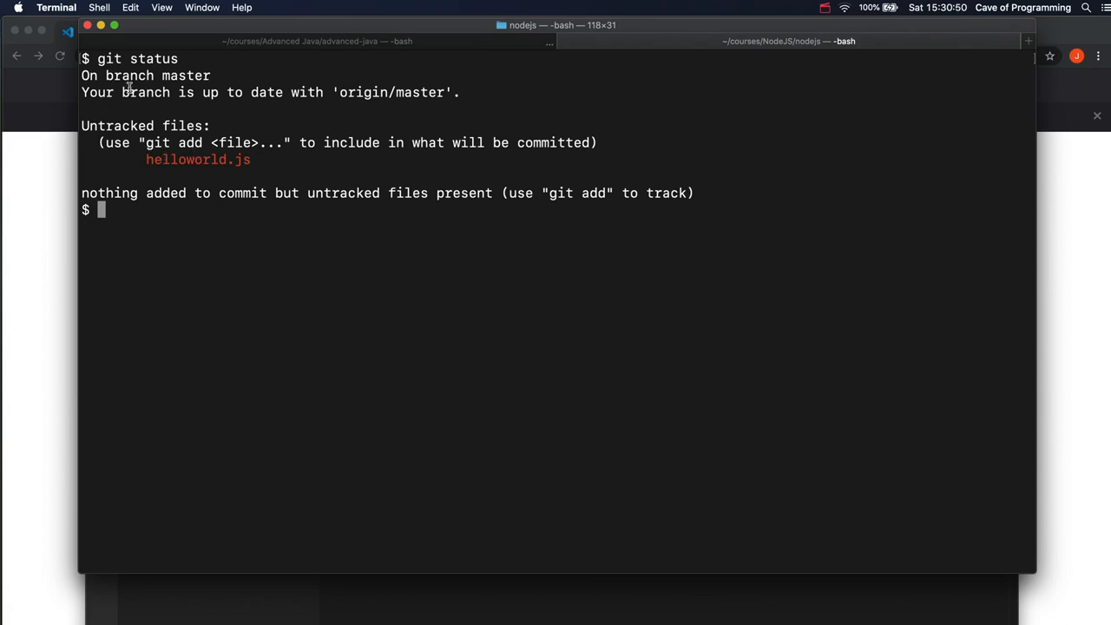
mouse_move(146, 159)
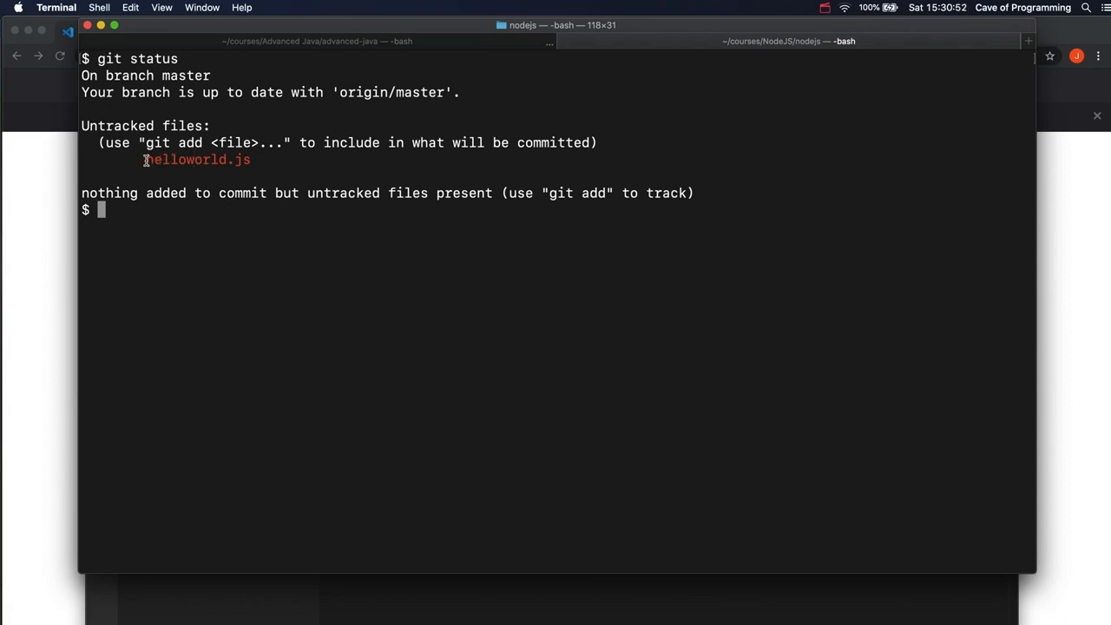
mouse_move(234, 212)
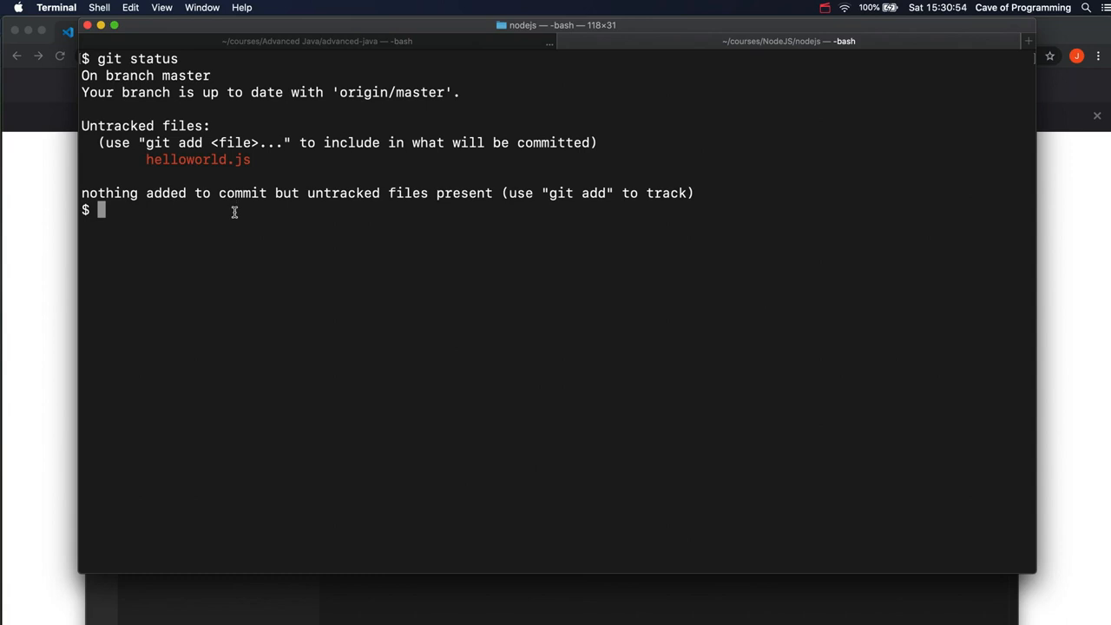
mouse_move(156, 155)
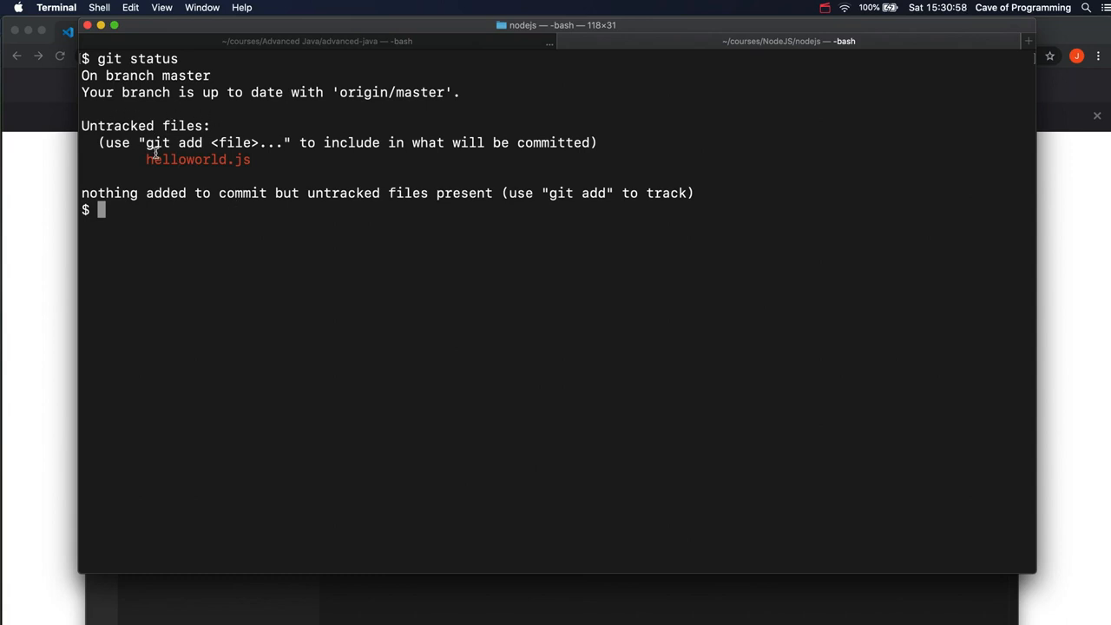
mouse_move(314, 215)
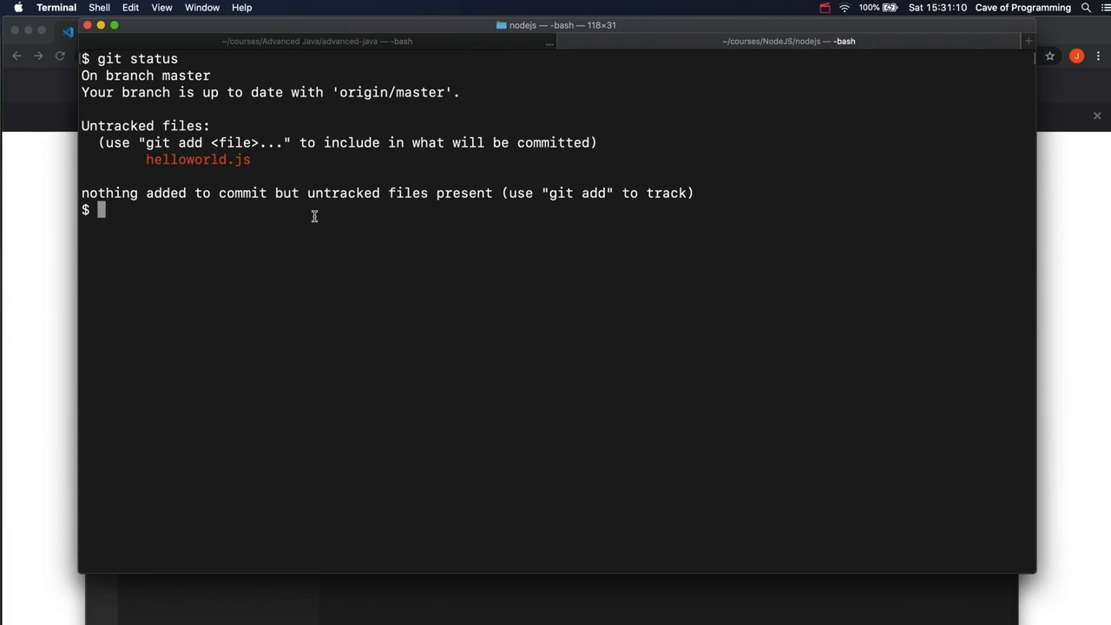
Stage all files in the folder with git add *
text(git)
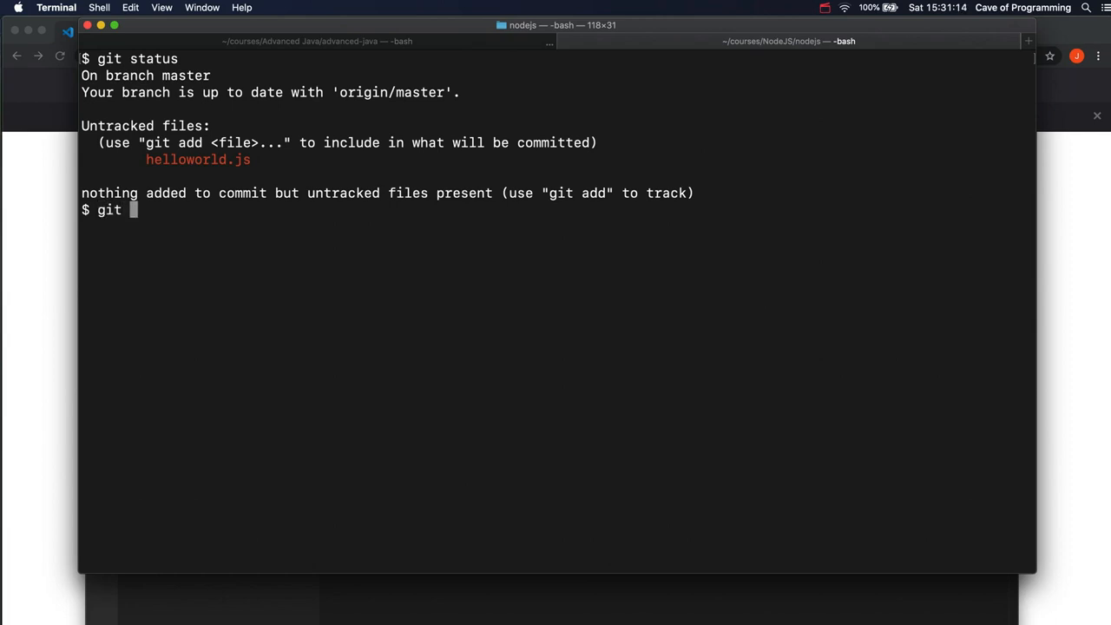
text(add)
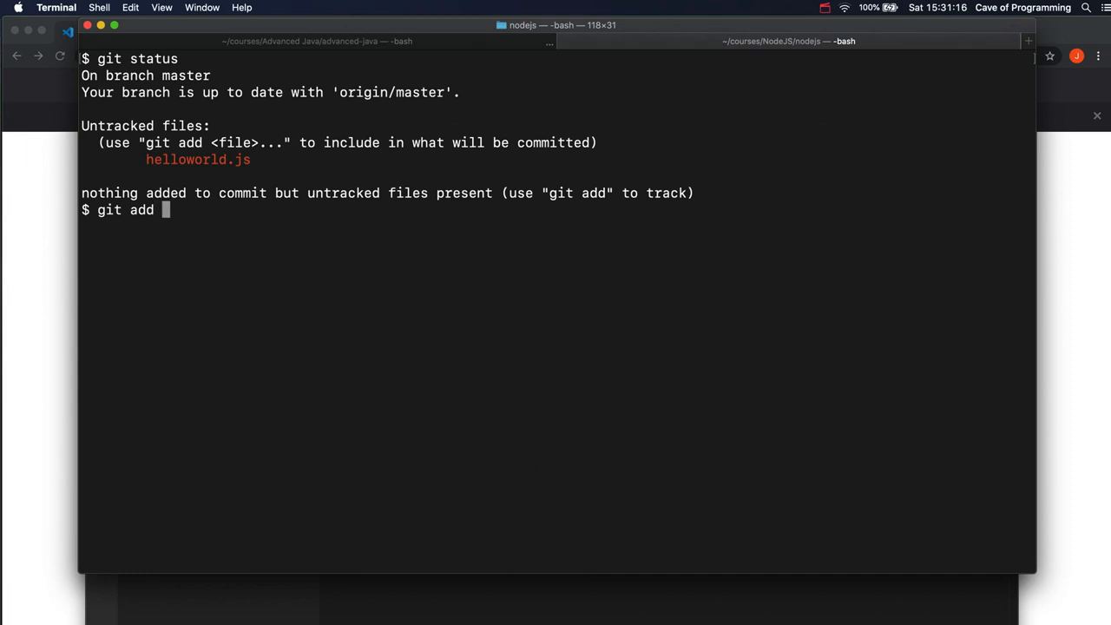
text(*)
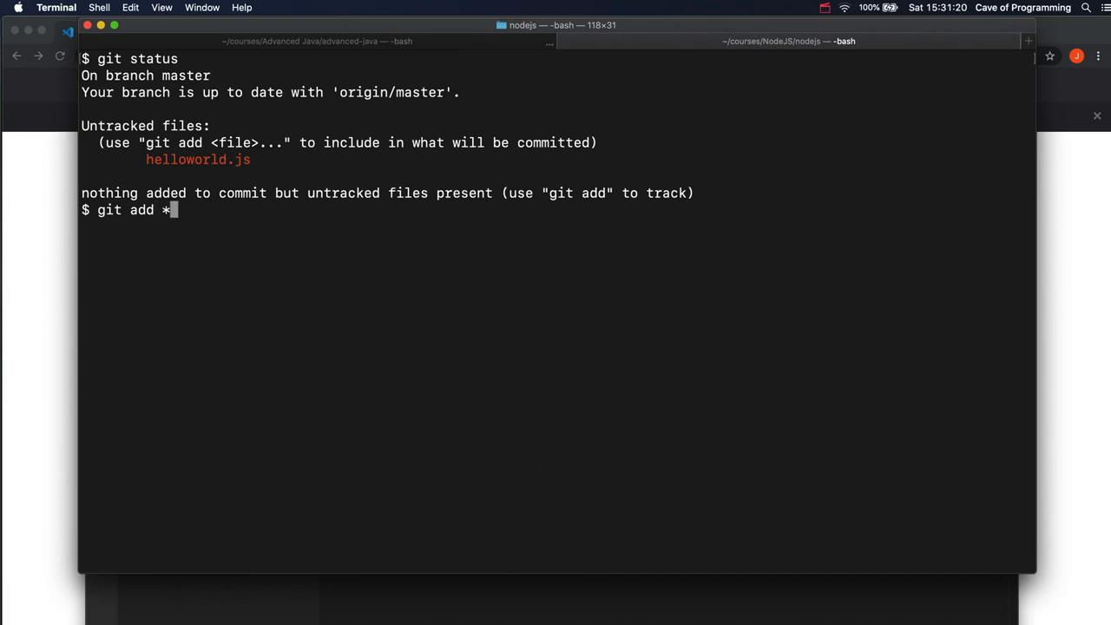
key(Return)
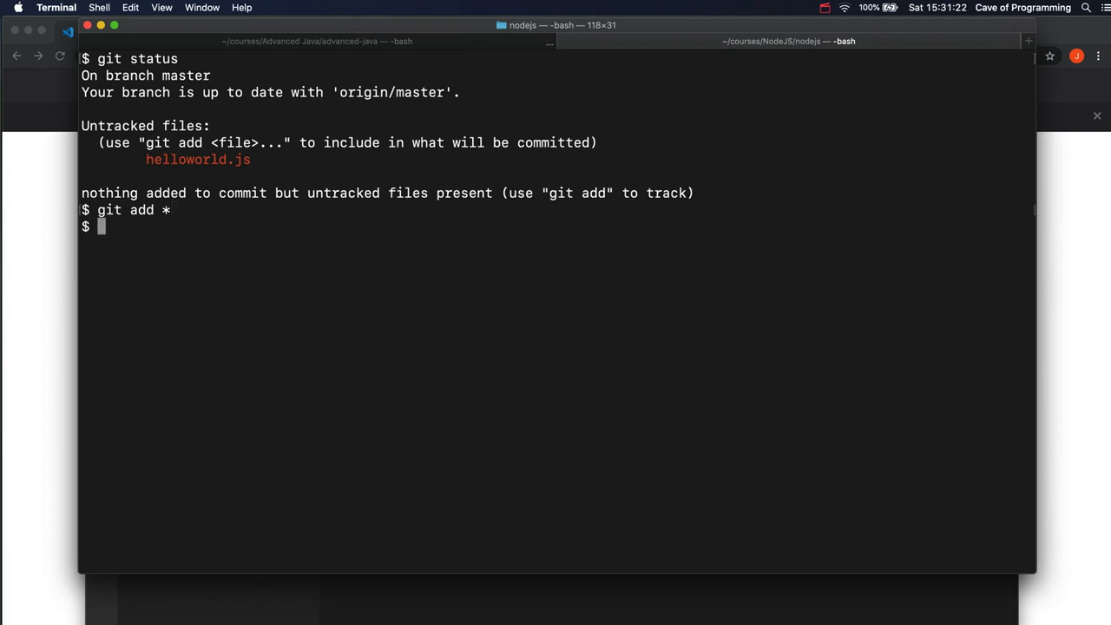
Stage helloworld.js explicitly and recheck git status, which lists it as a new file
text(git a)
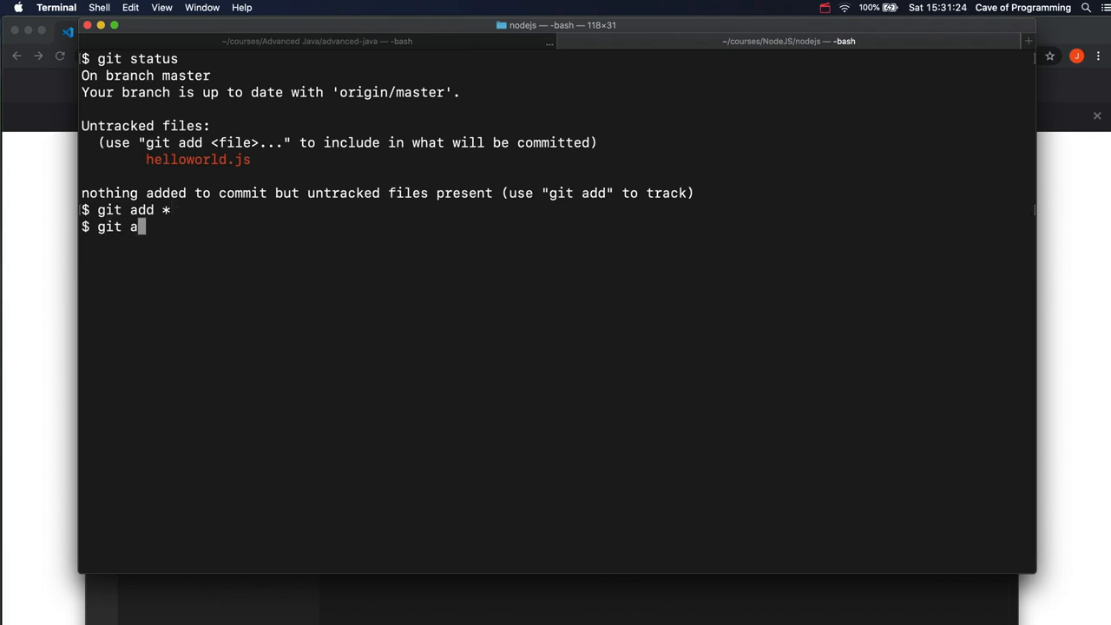
text(dd helloworld.js)
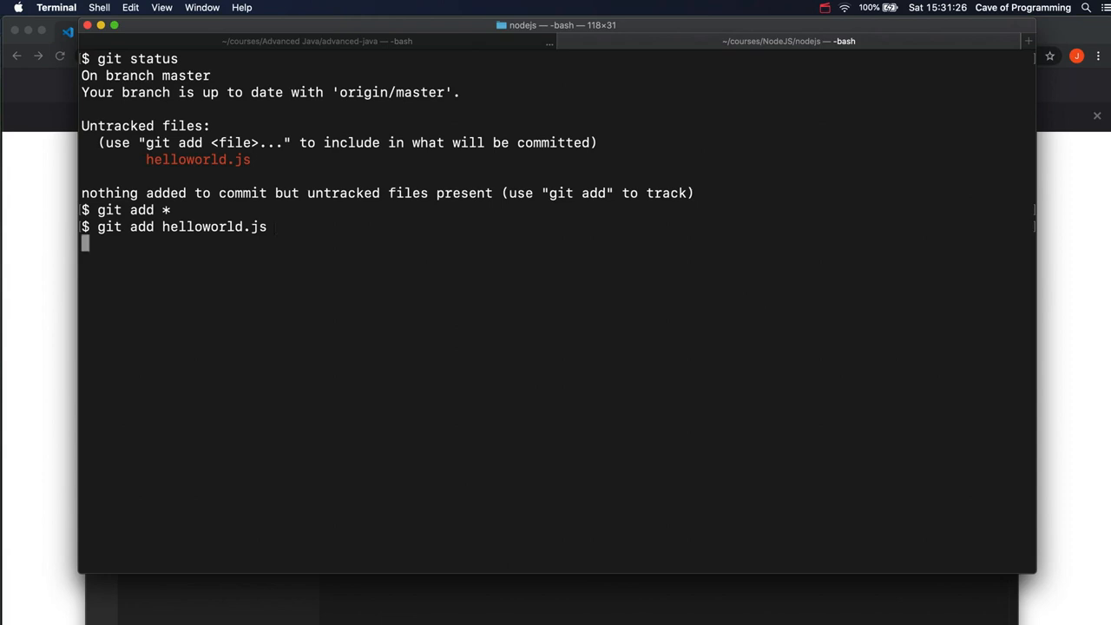
key(Return)
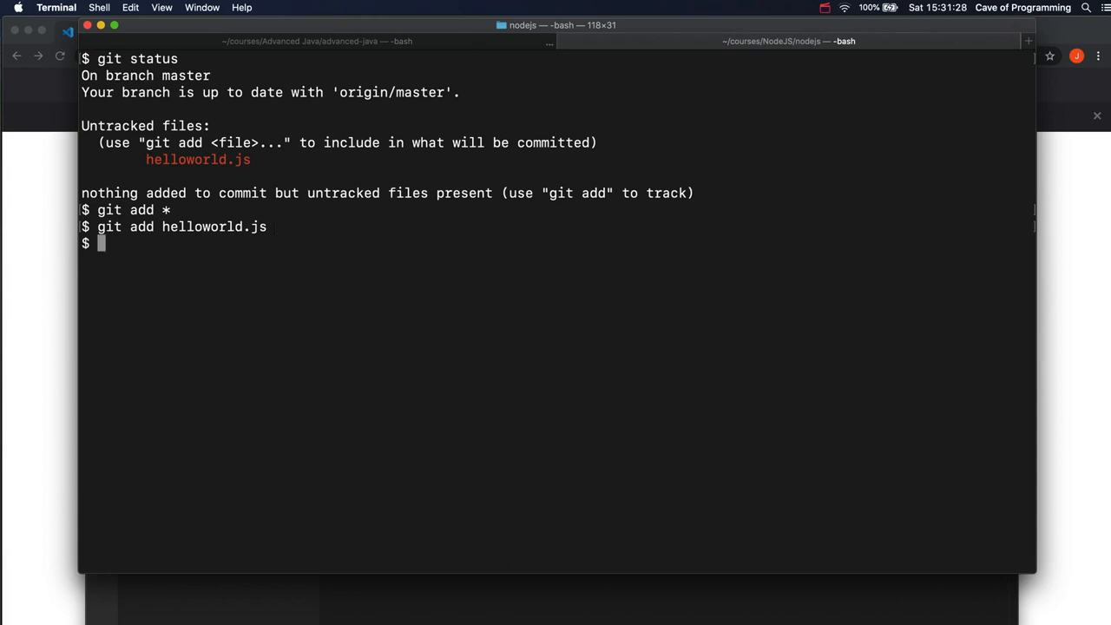
key(Return)
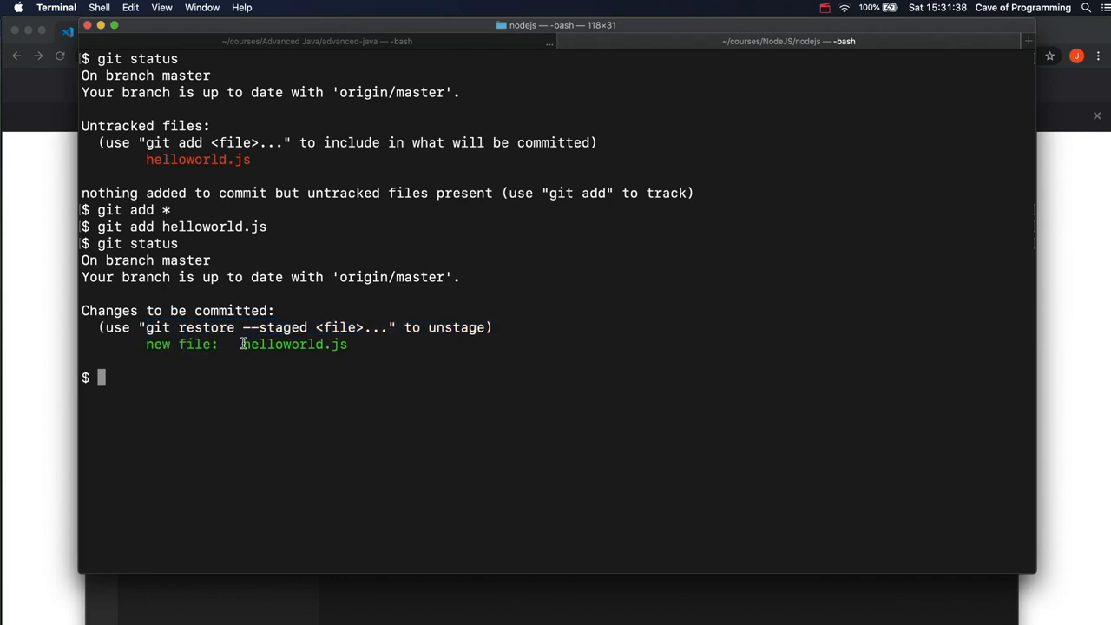
mouse_move(340, 364)
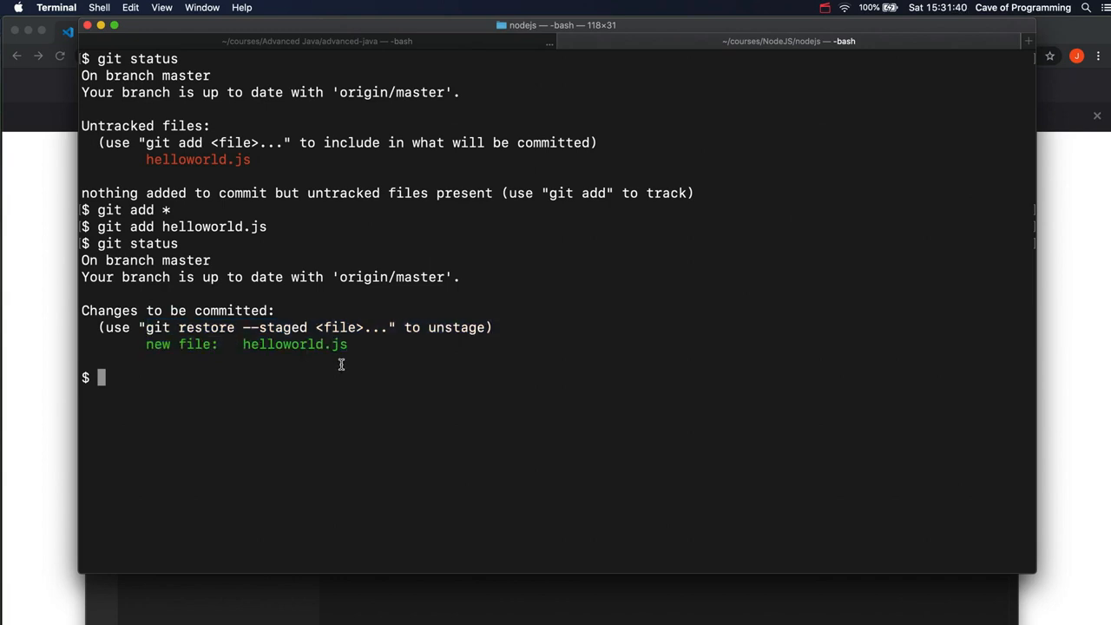
Commit the staged helloworld.js with git commit -m "Created"
text(g)
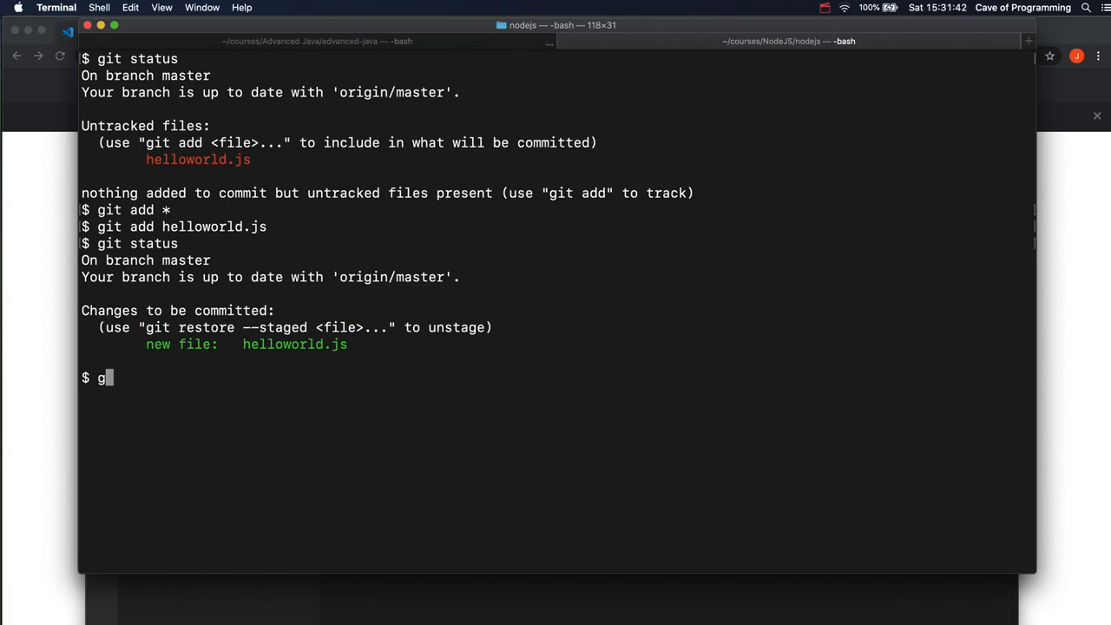
text(it commit)
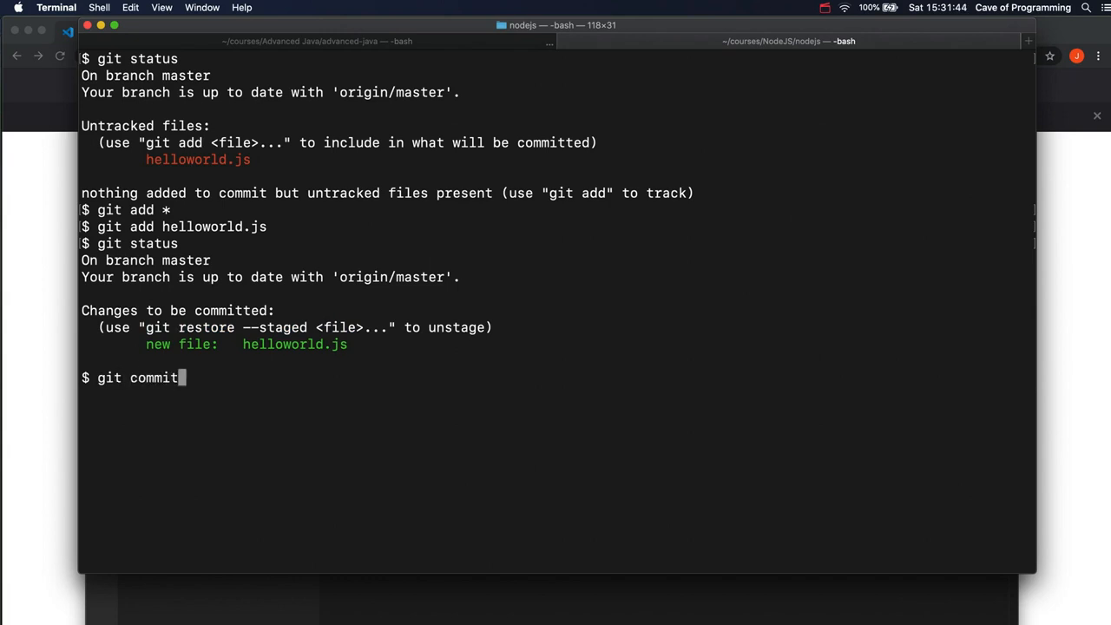
text(-)
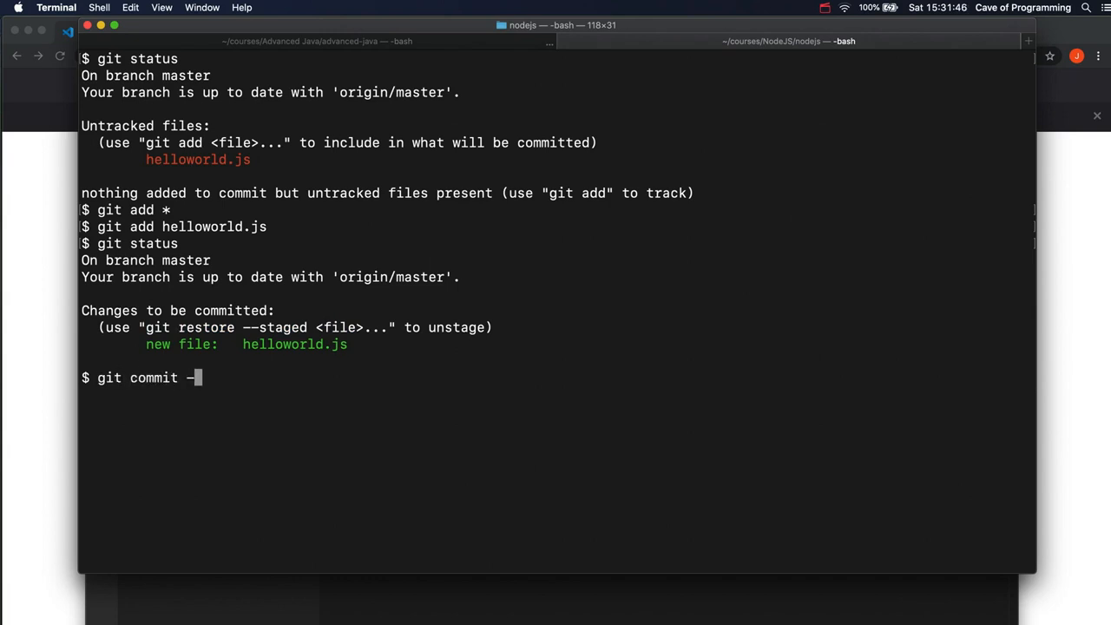
text(m ")
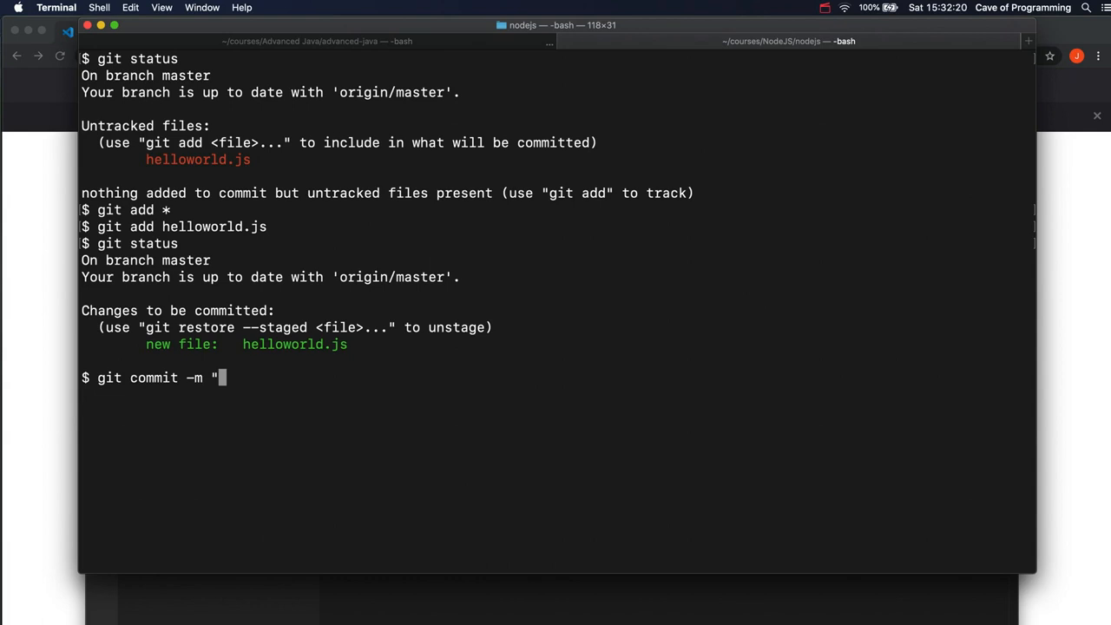
text(Created")
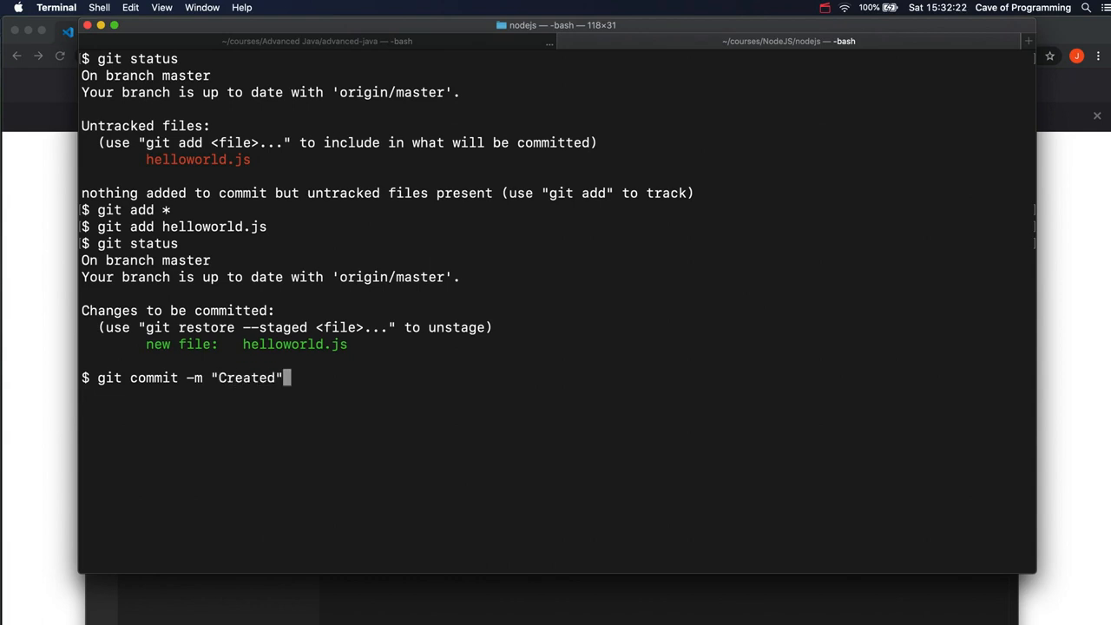
key(Return)
text(git status)
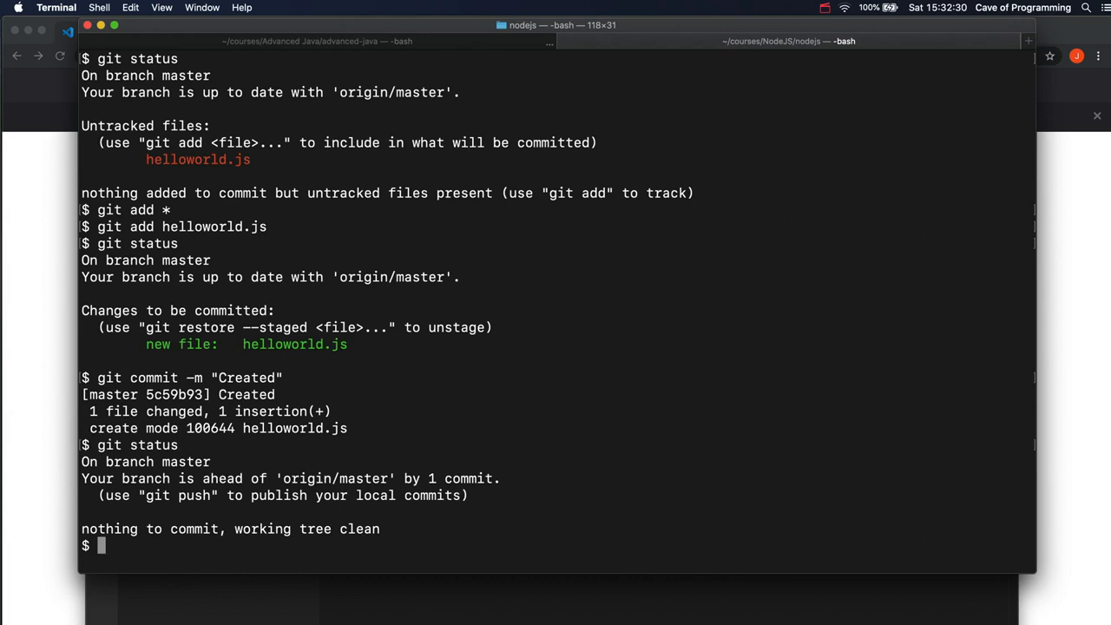
mouse_move(229, 458)
text(git status)
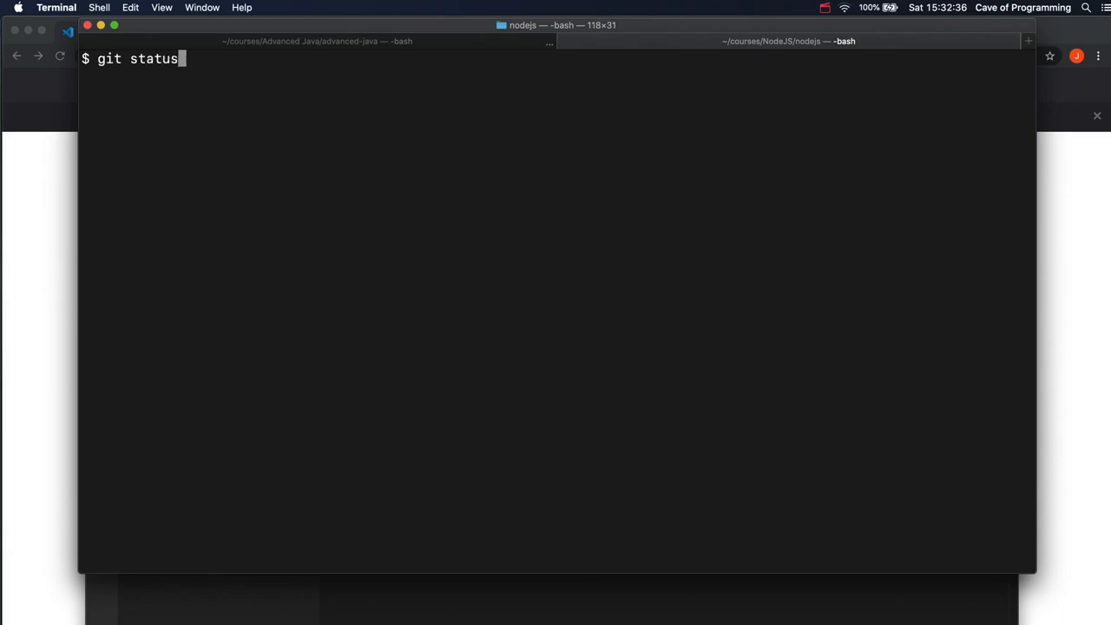
Rerun git status, showing a clean tree one commit ahead of origin/master
key(Return)
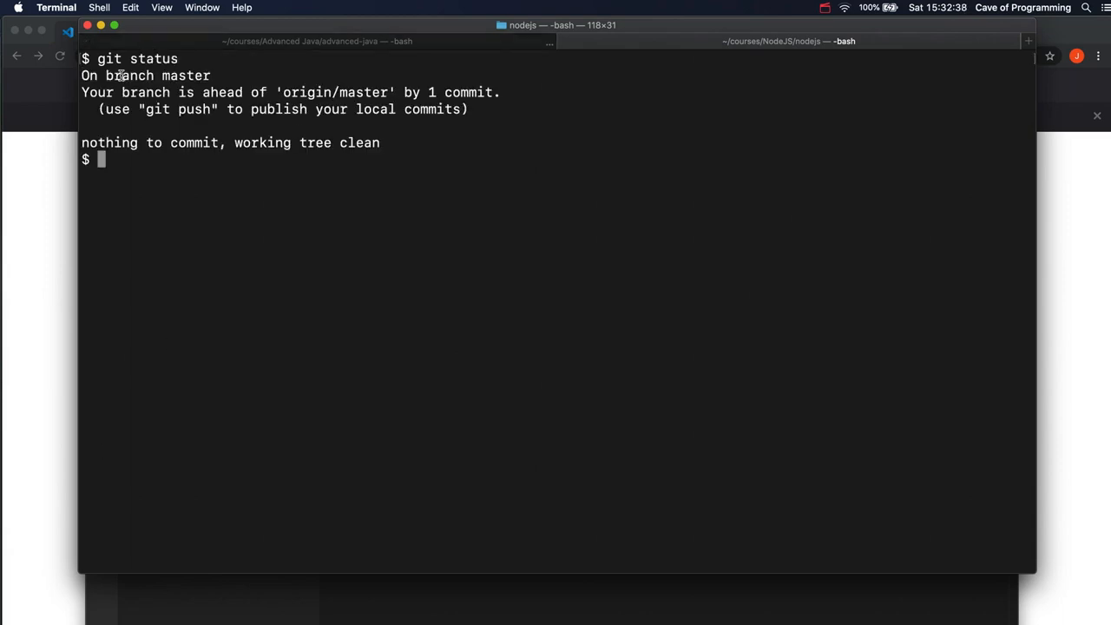
mouse_move(556, 106)
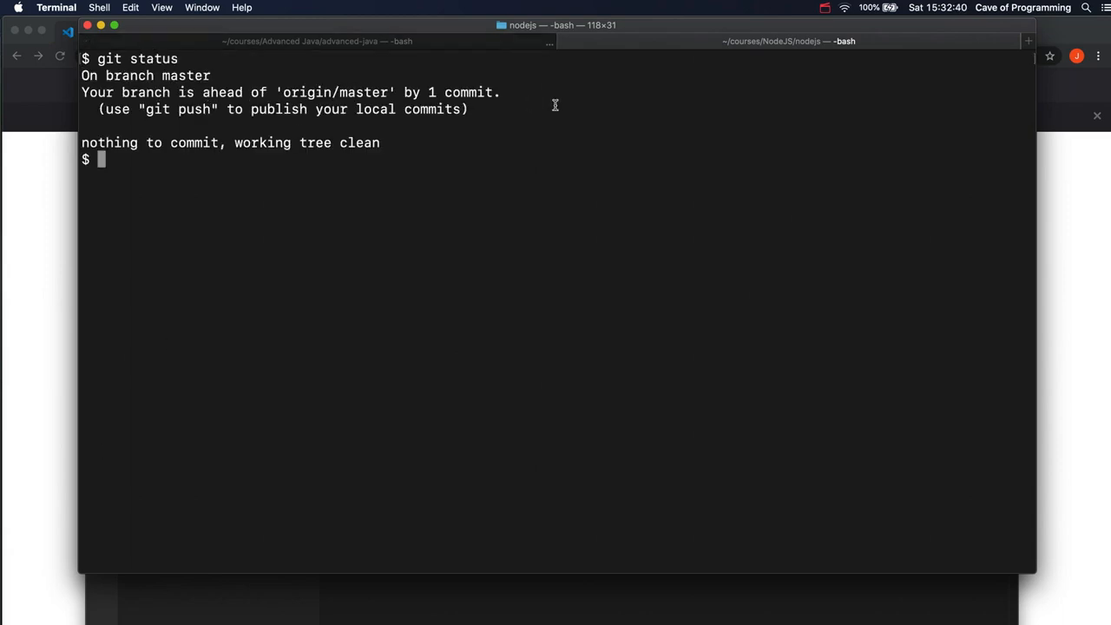
mouse_move(285, 118)
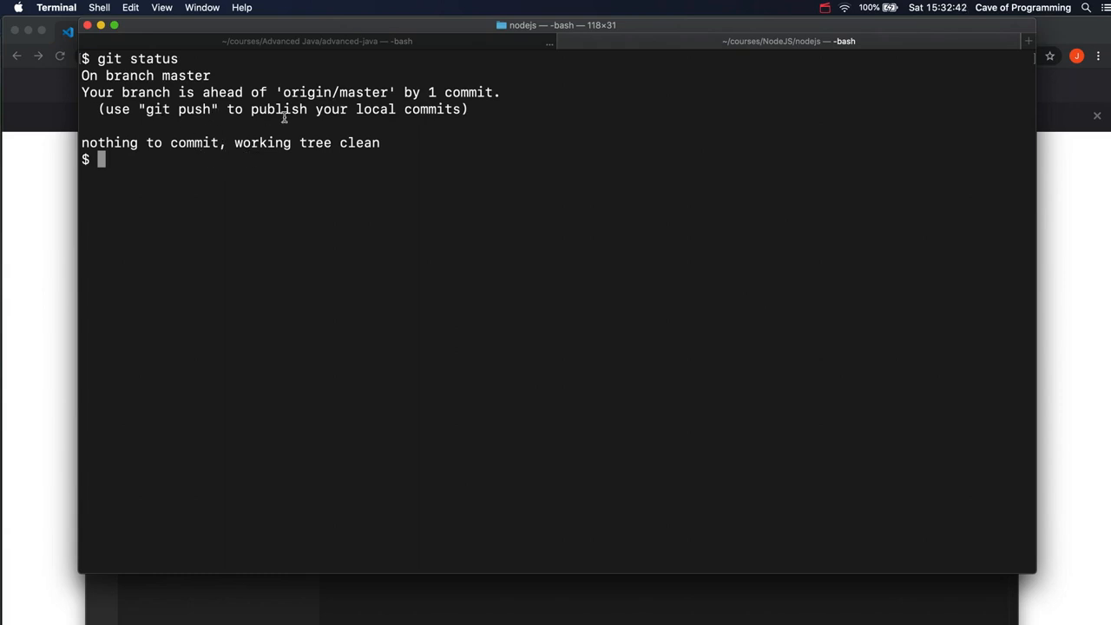
mouse_move(364, 203)
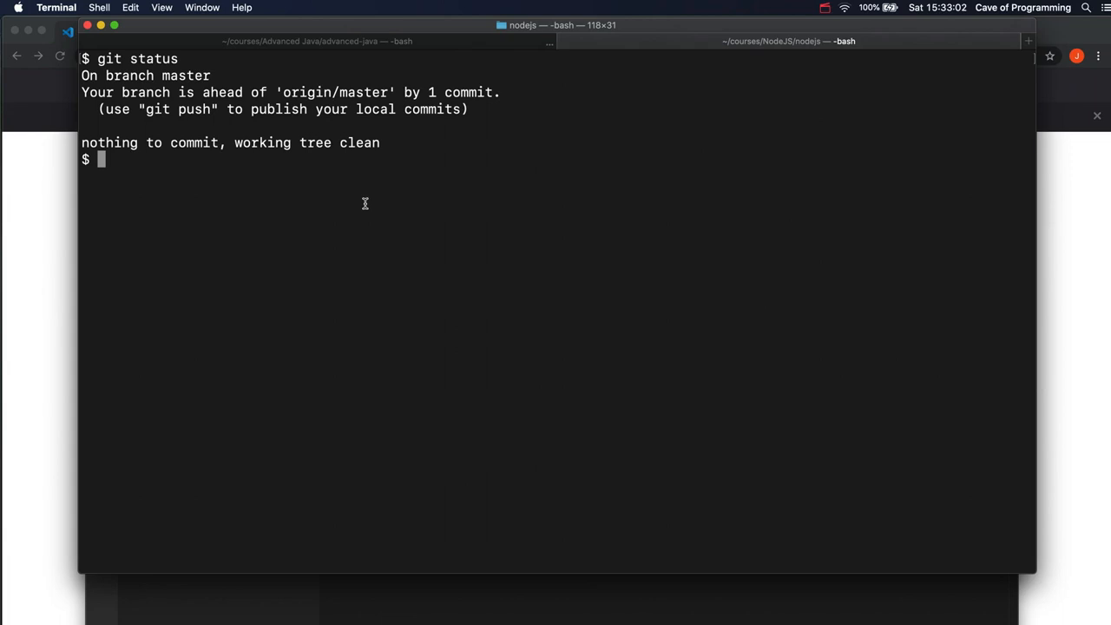
Run git push origin master to send the Created commit to the nodejs repository on GitHub
text(g)
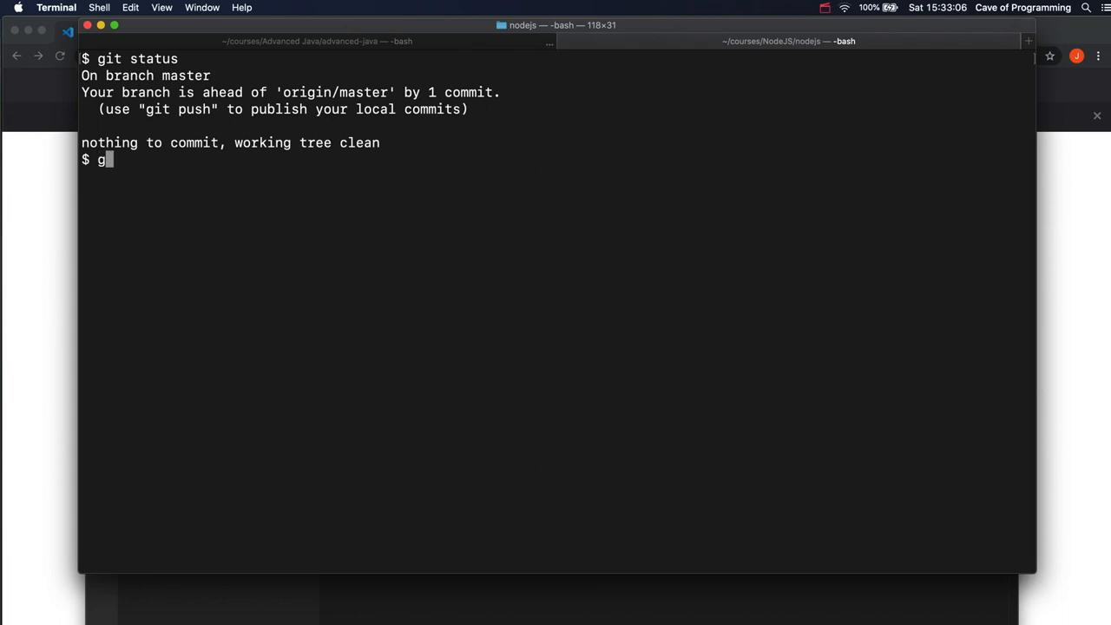
text(it push ori)
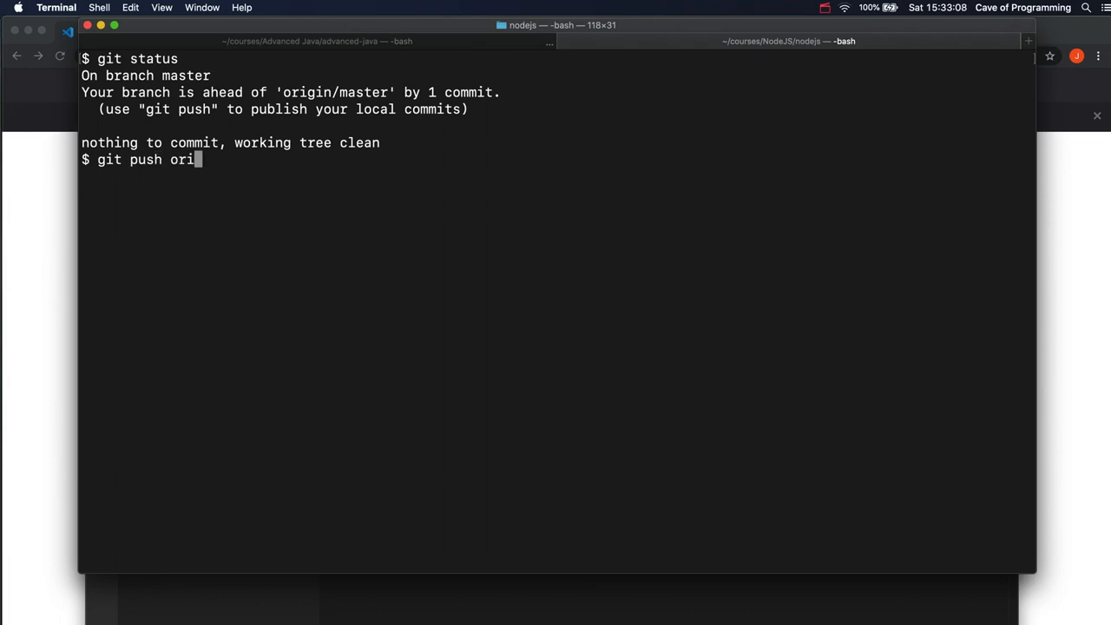
text(gin master)
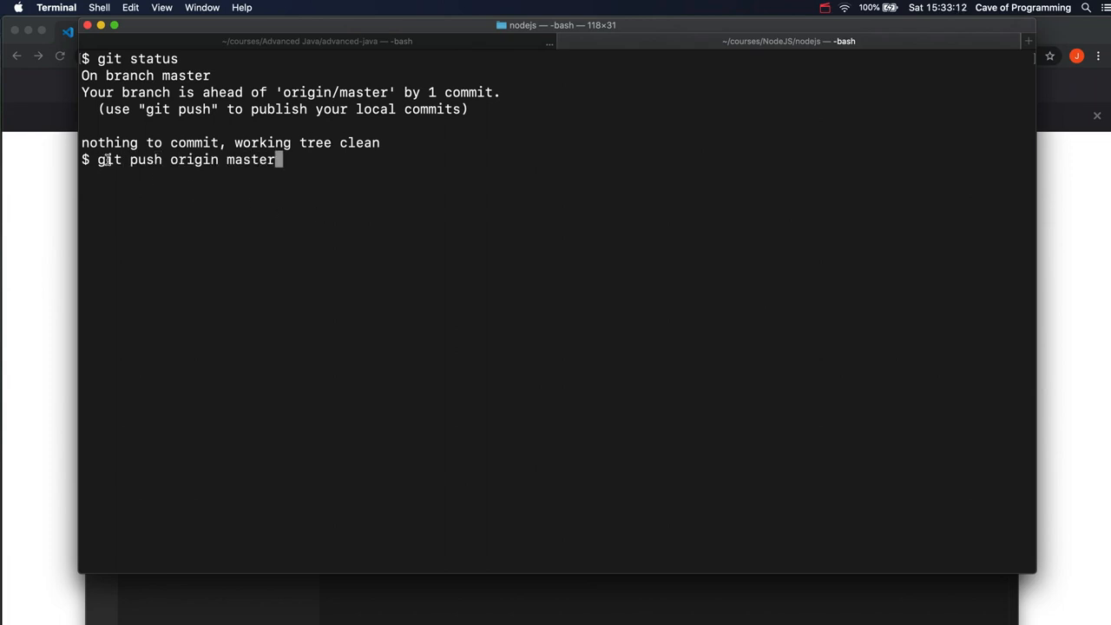
double_click(146, 160)
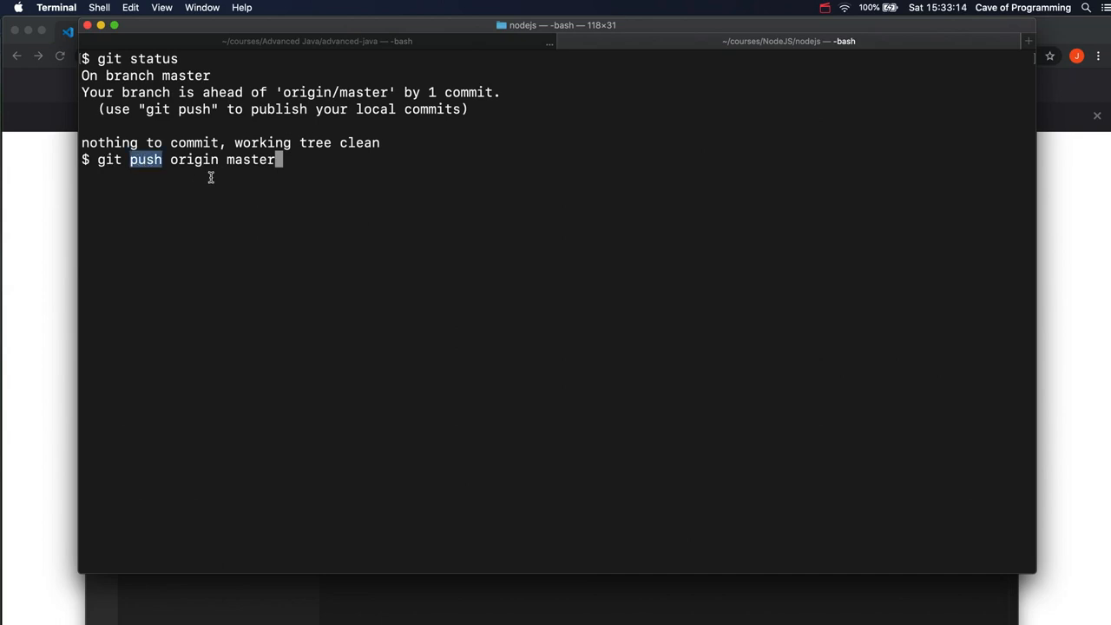
double_click(195, 160)
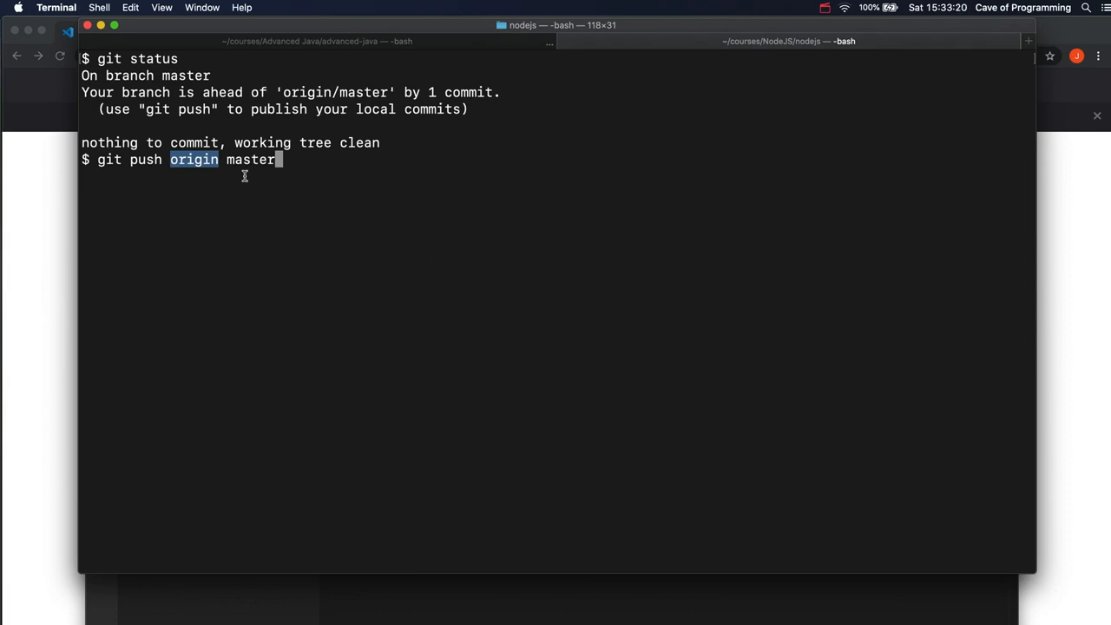
double_click(250, 160)
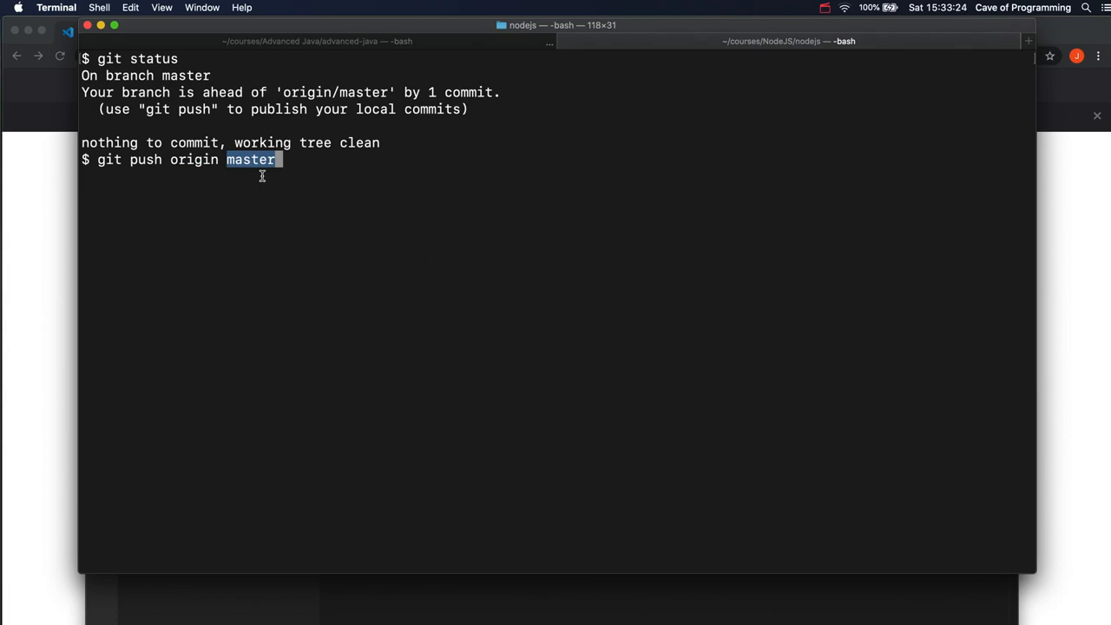
key(Return)
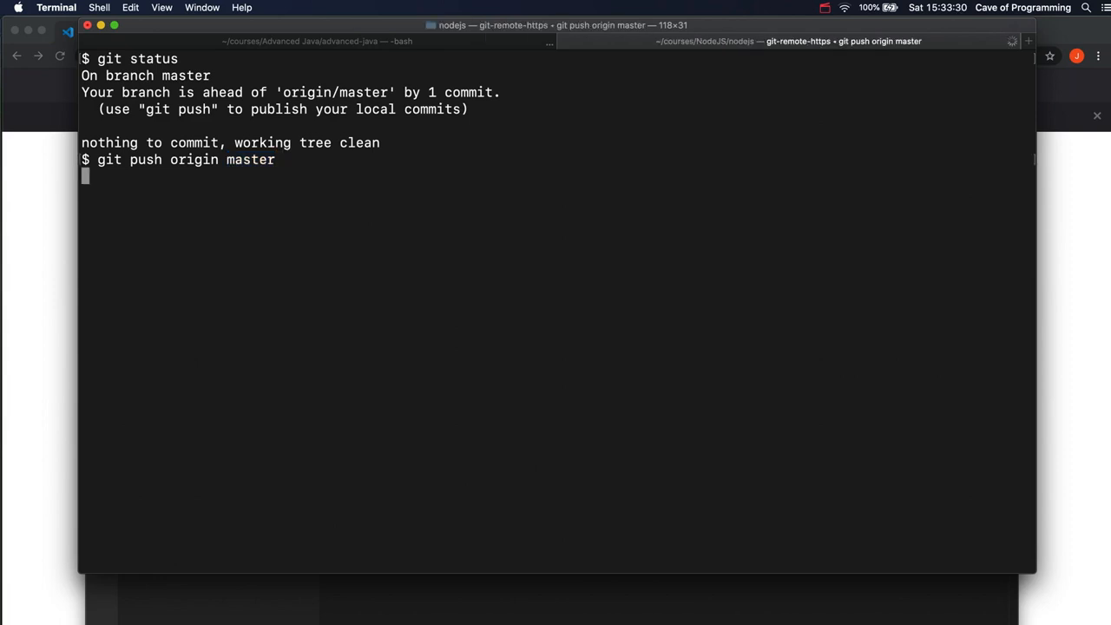
key(Return)
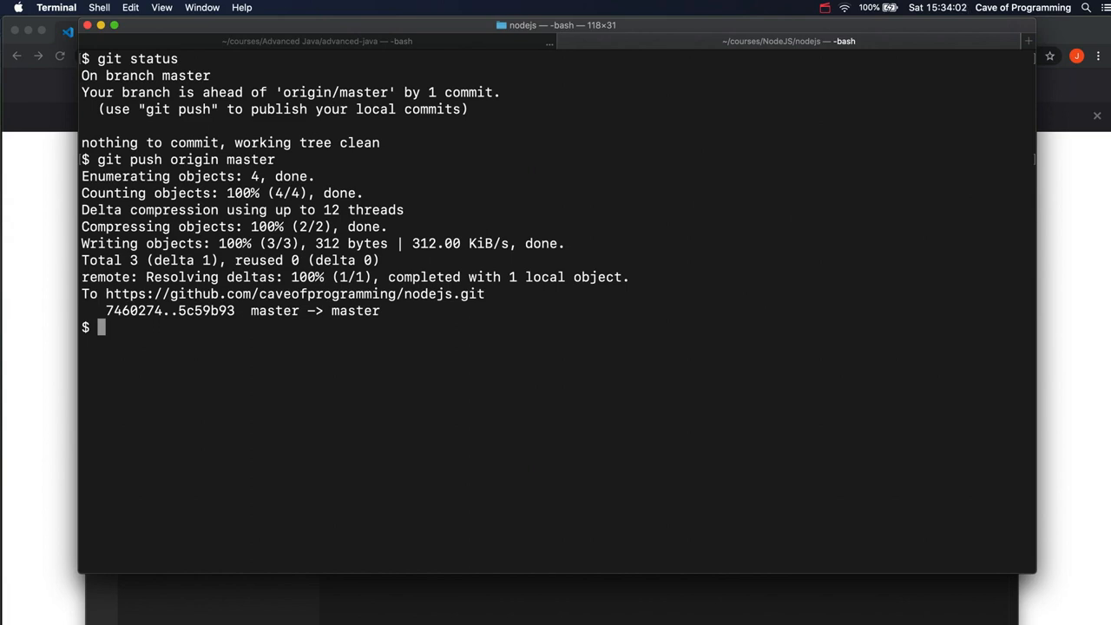
text(git)
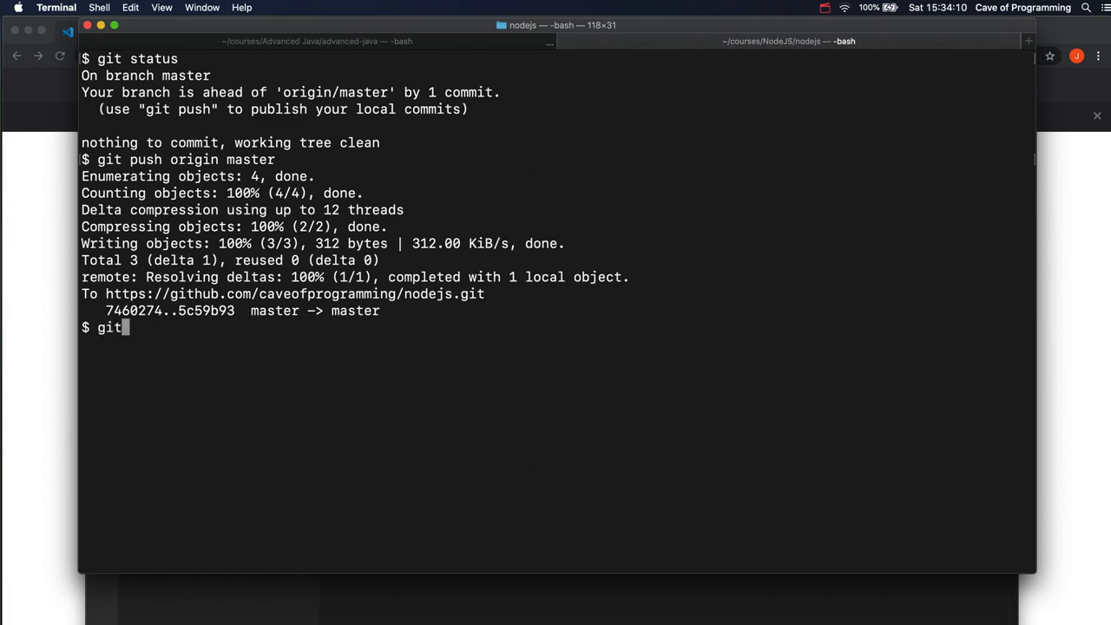
Run history | grep git and review the earlier git status, add, commit and push entries
text(h)
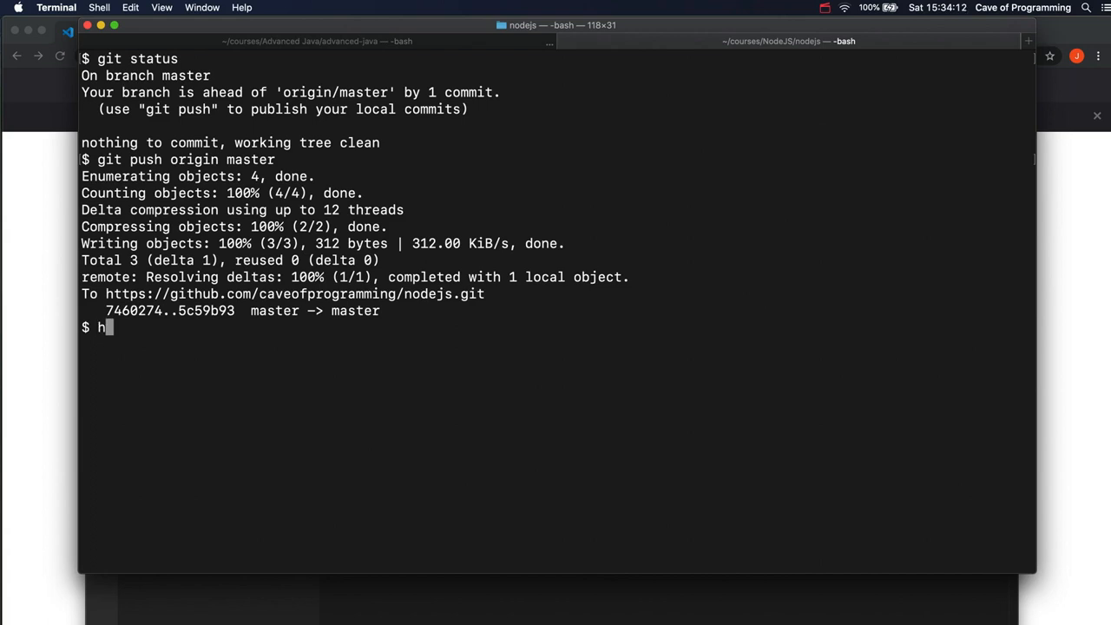
text(istory | gr)
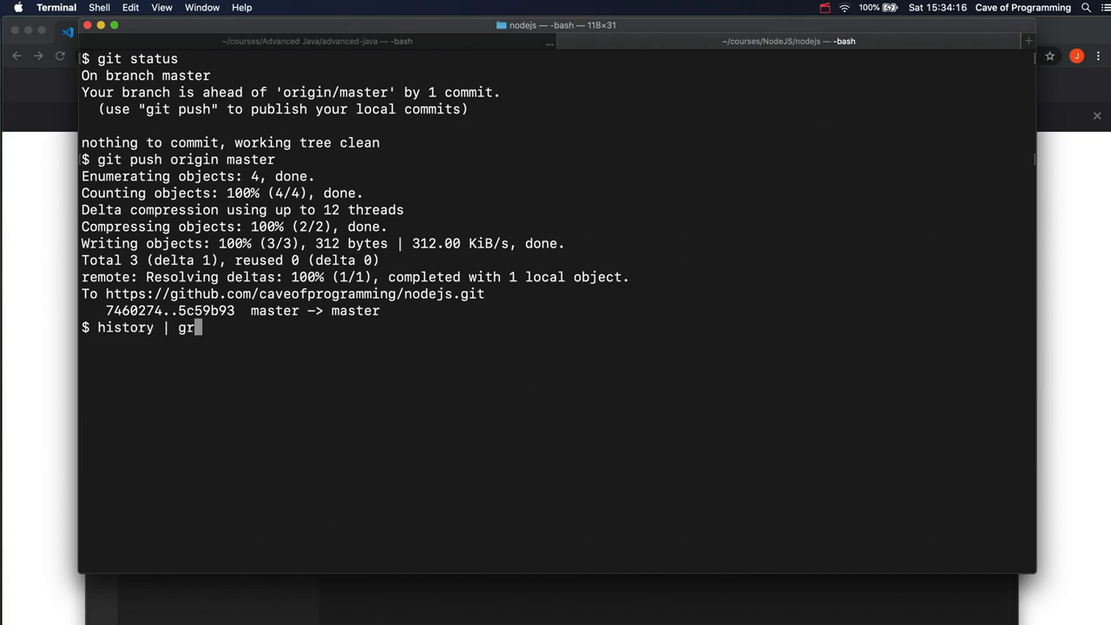
text(ep git)
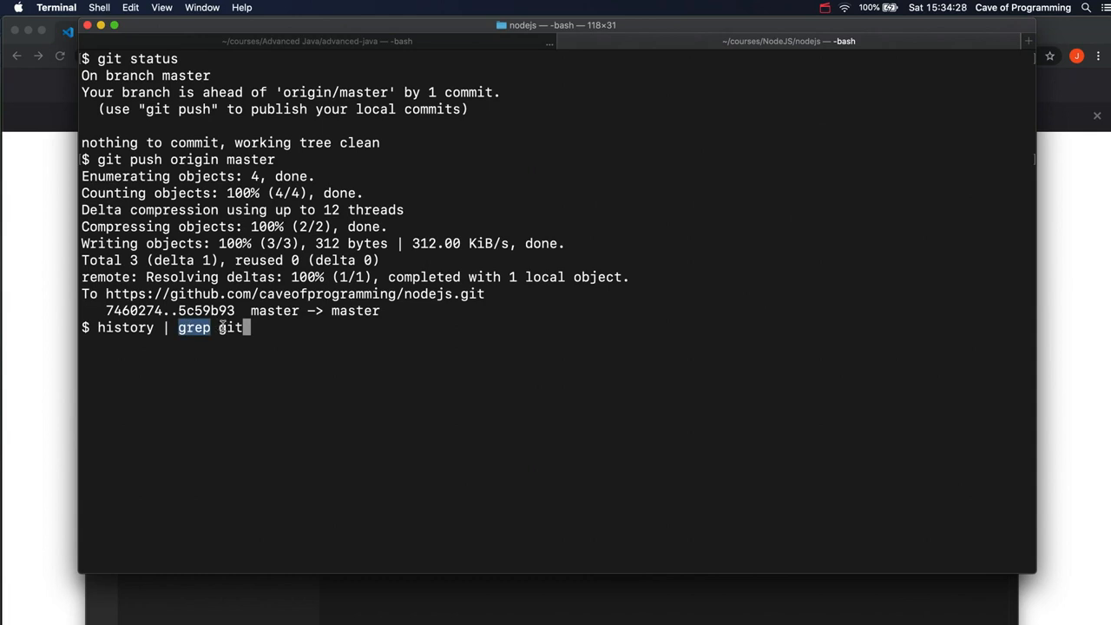
key(Return)
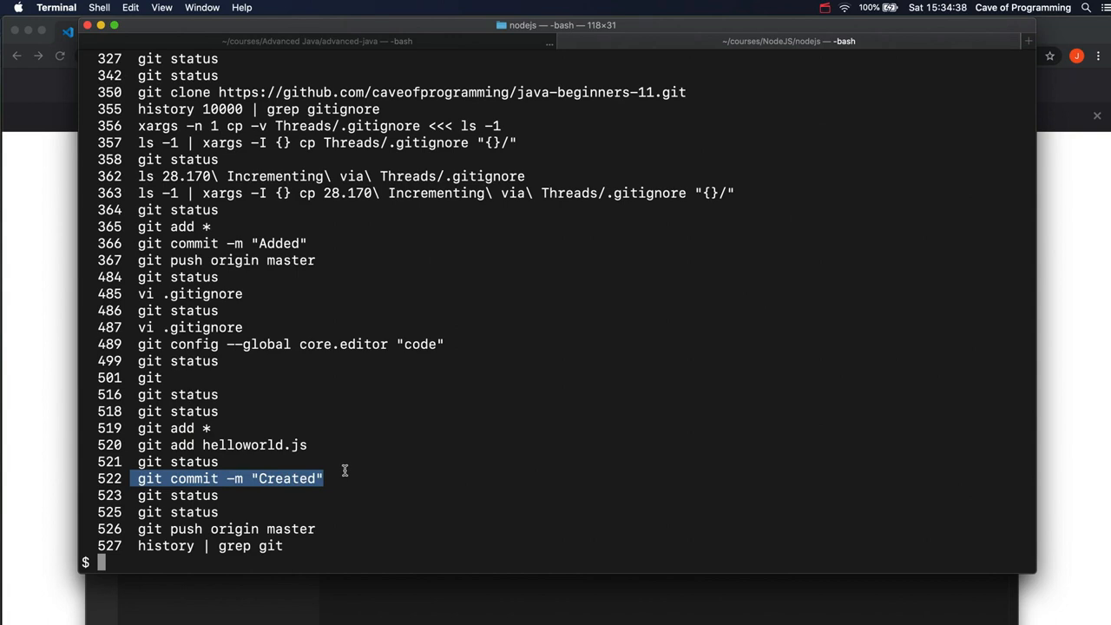
click(373, 527)
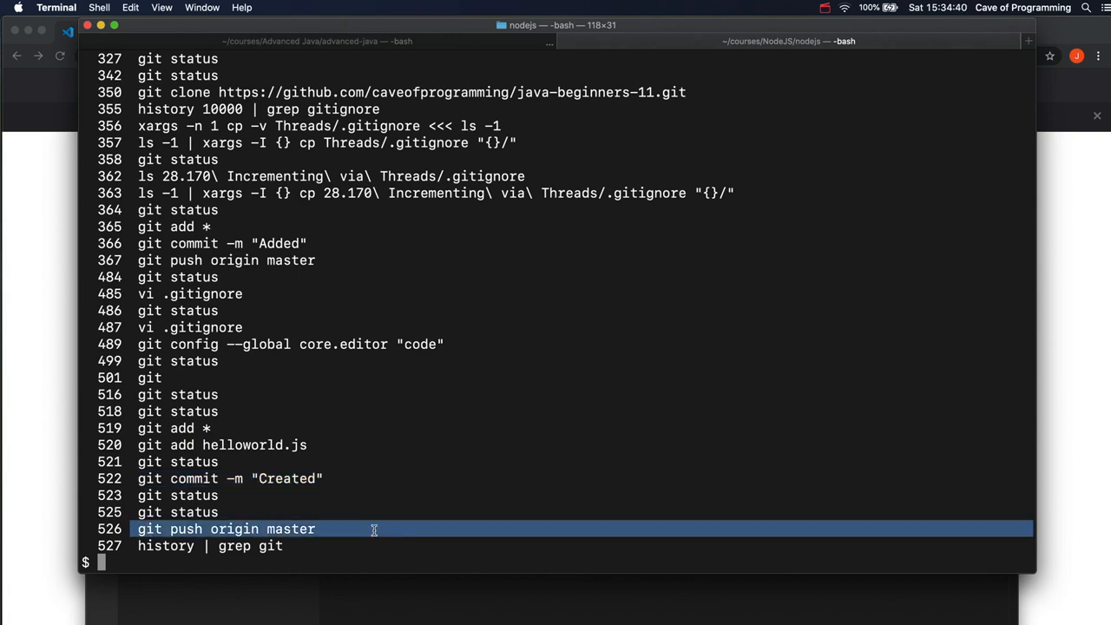
mouse_move(342, 500)
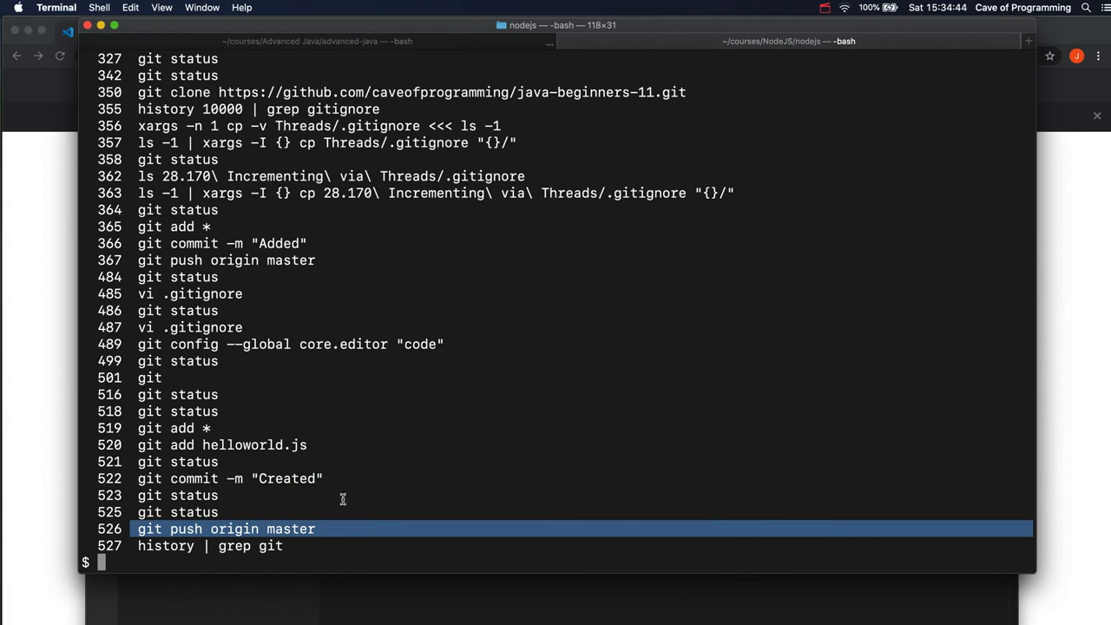
click(177, 462)
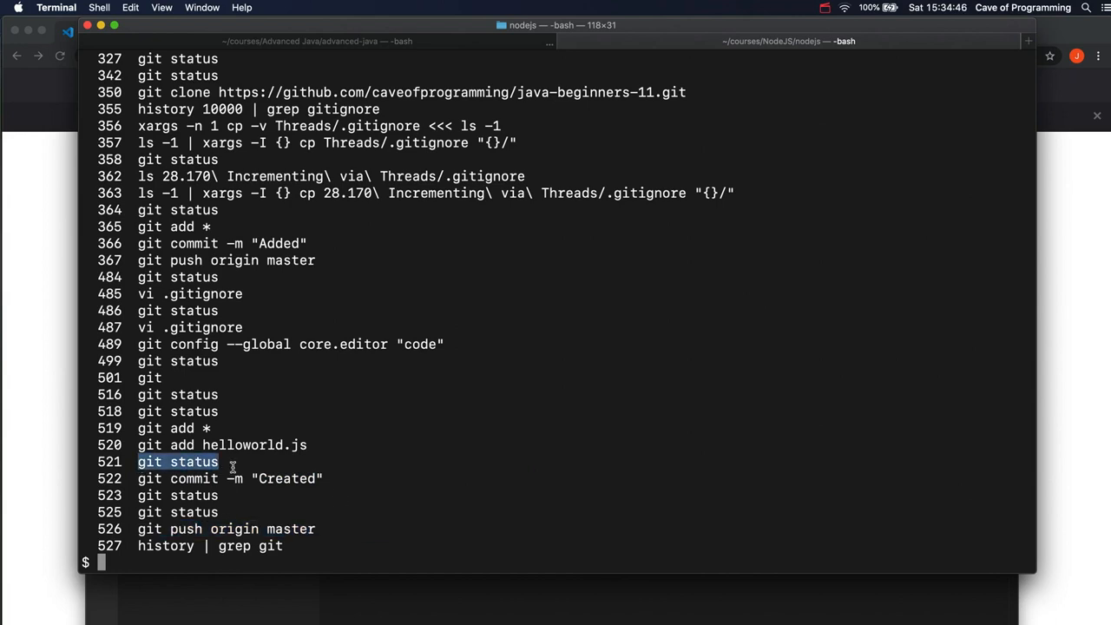
mouse_move(426, 424)
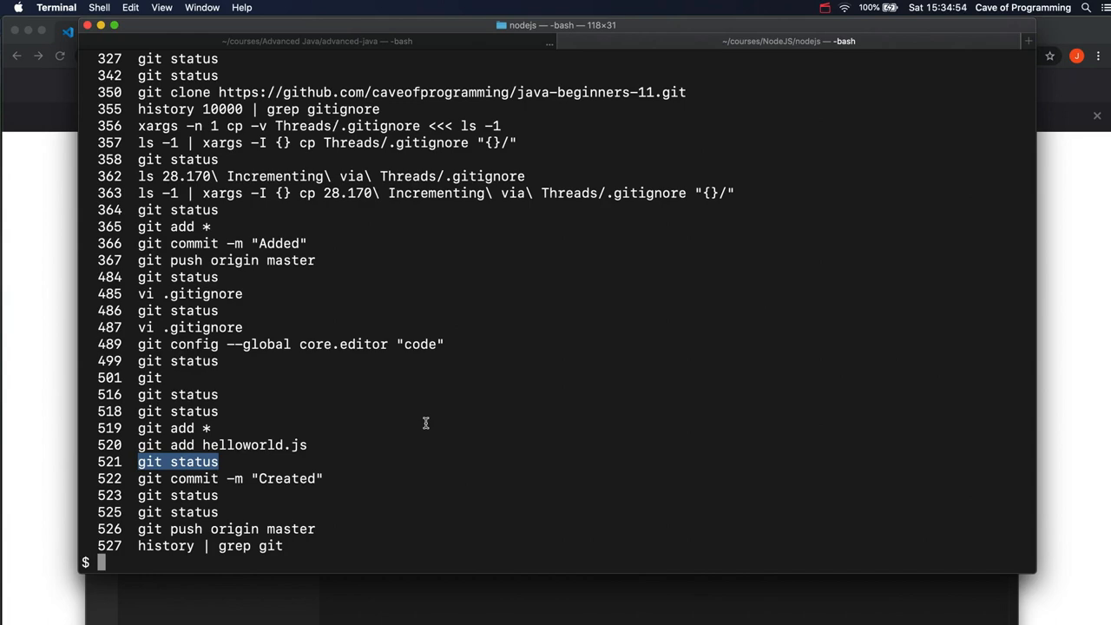
mouse_move(49, 396)
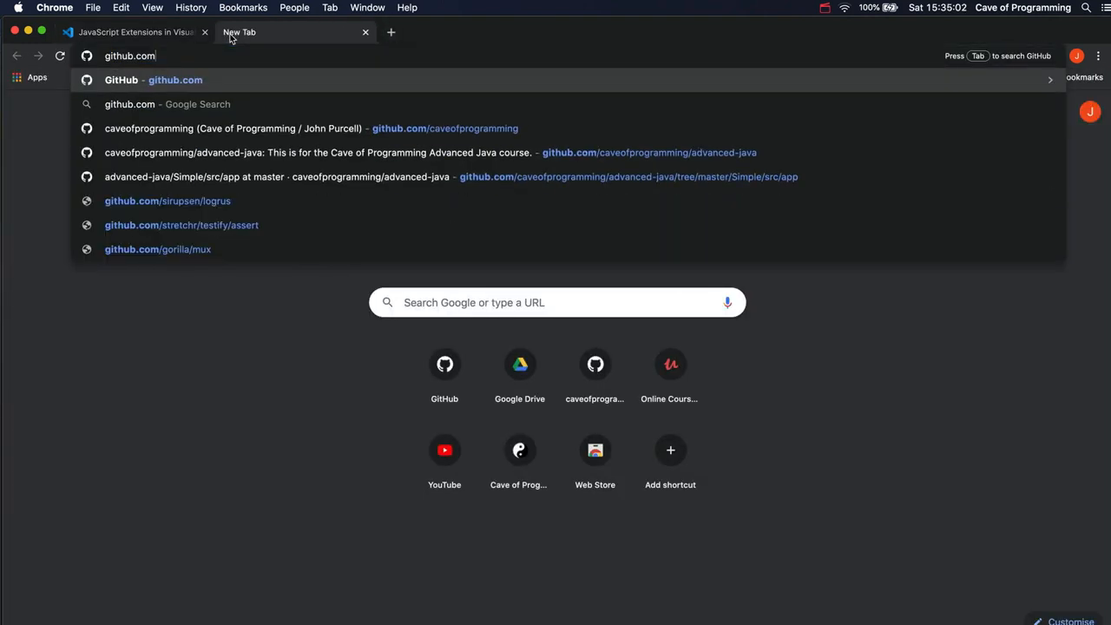
Go to the nodejs repository on github.com and open helloworld.js from the Created commit
text(/caveofprogramming/nodejs)
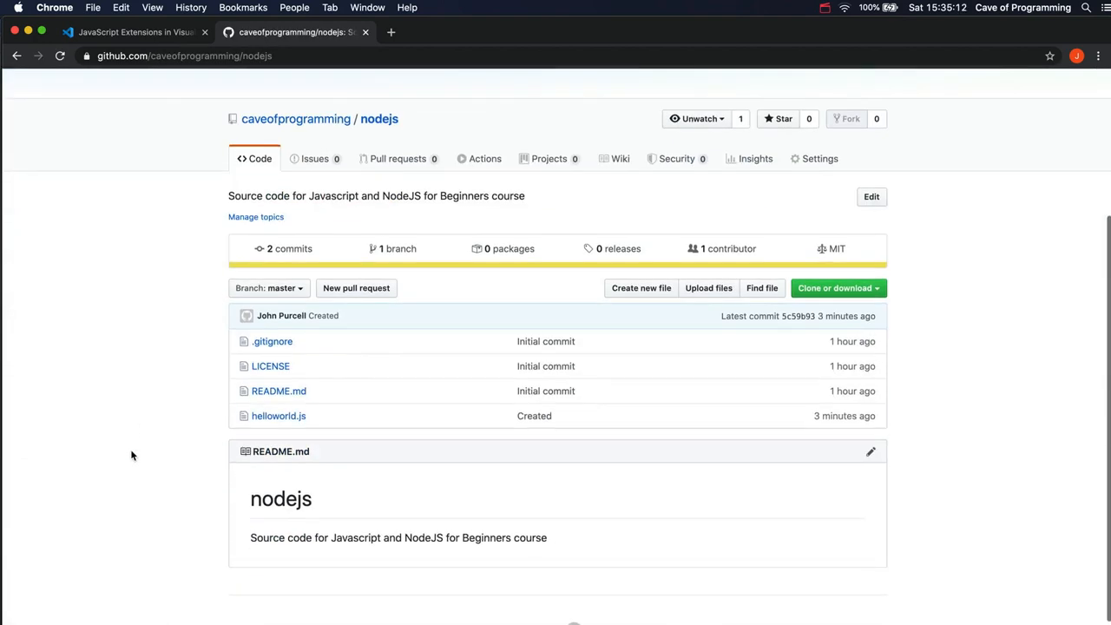
mouse_move(278, 416)
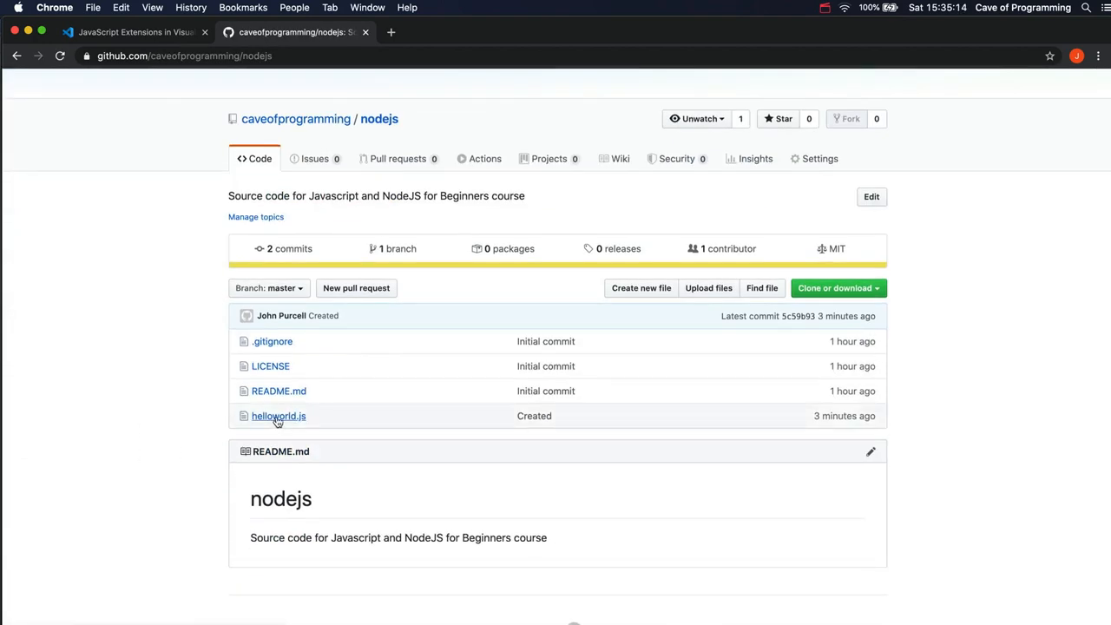
click(278, 416)
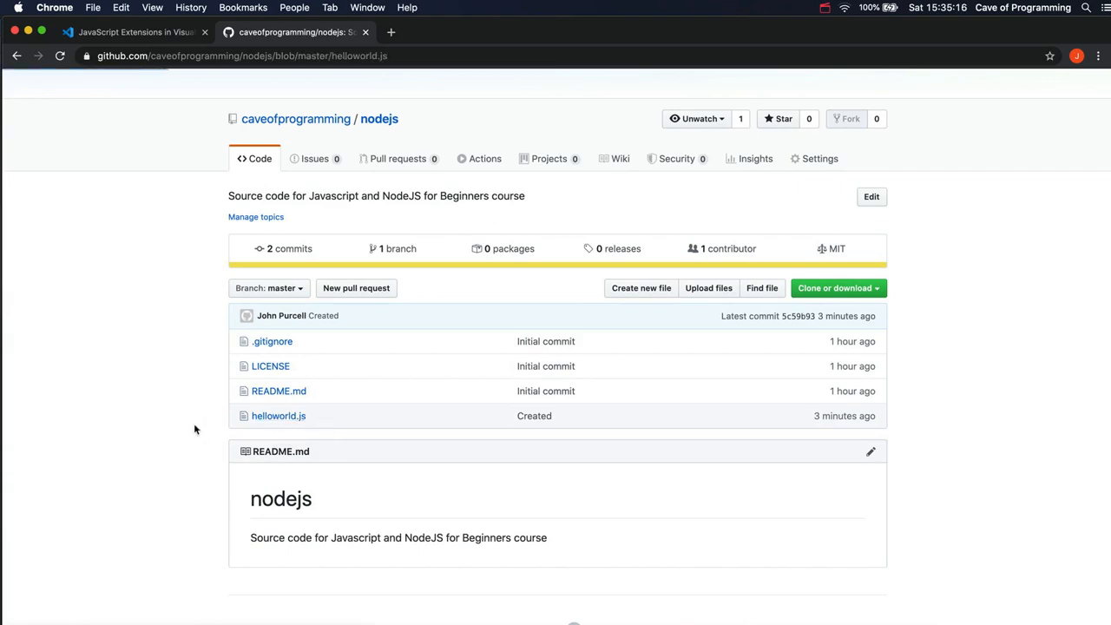
click(278, 417)
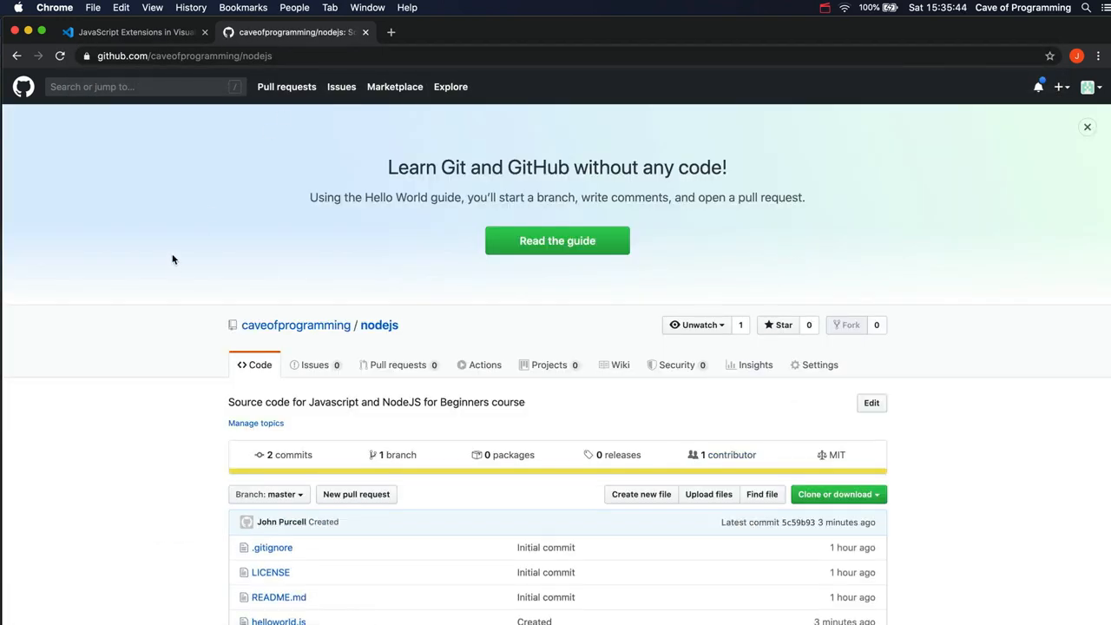
click(295, 325)
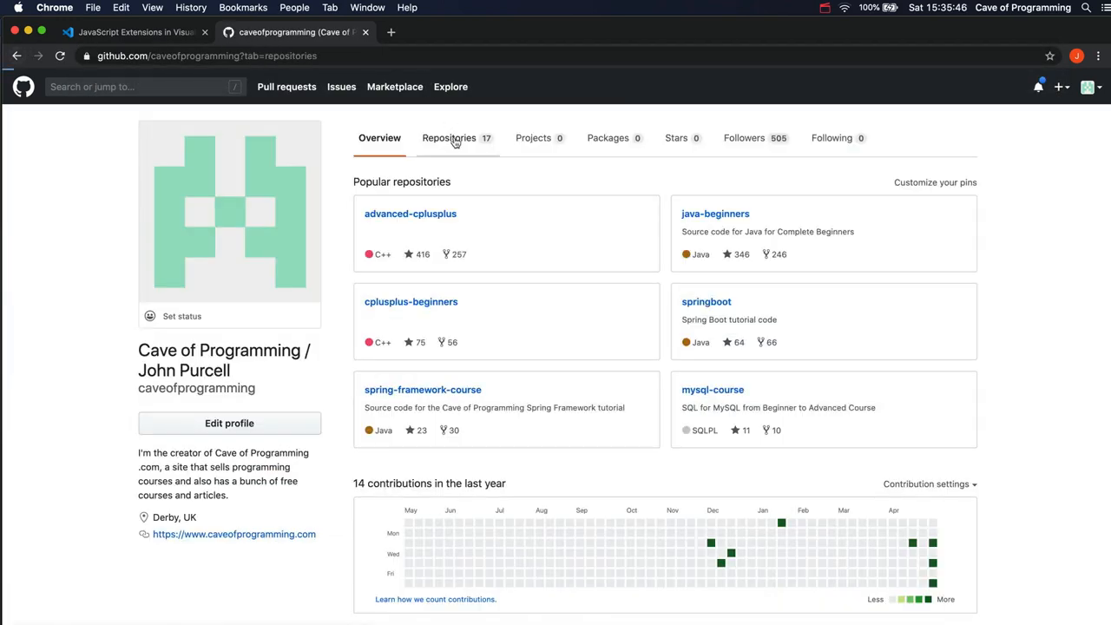
click(448, 137)
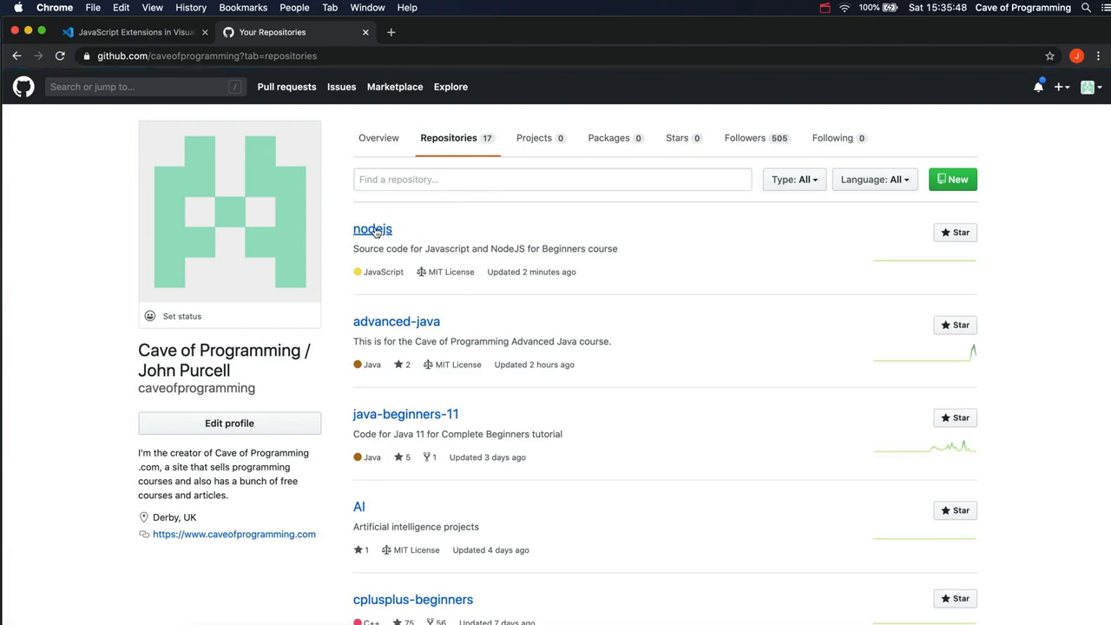
click(371, 230)
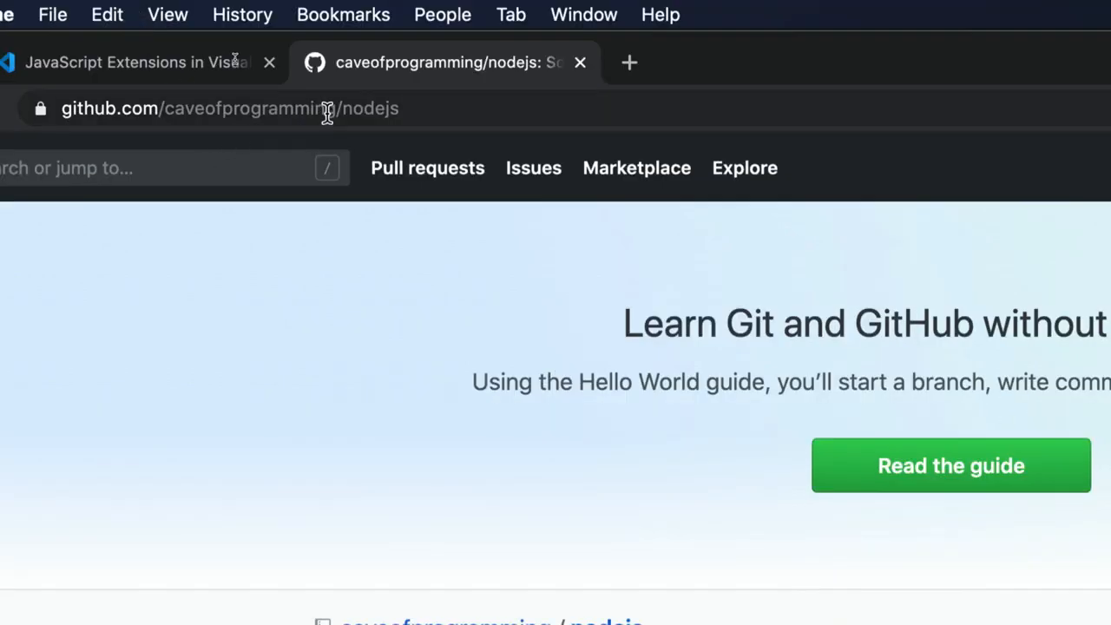
mouse_move(363, 112)
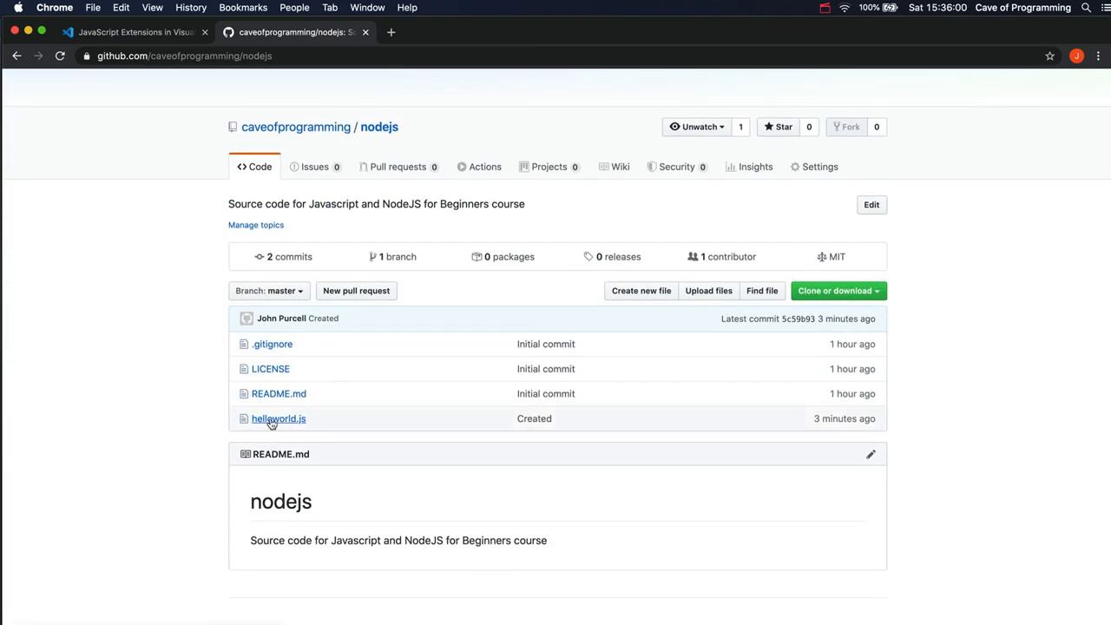
click(278, 418)
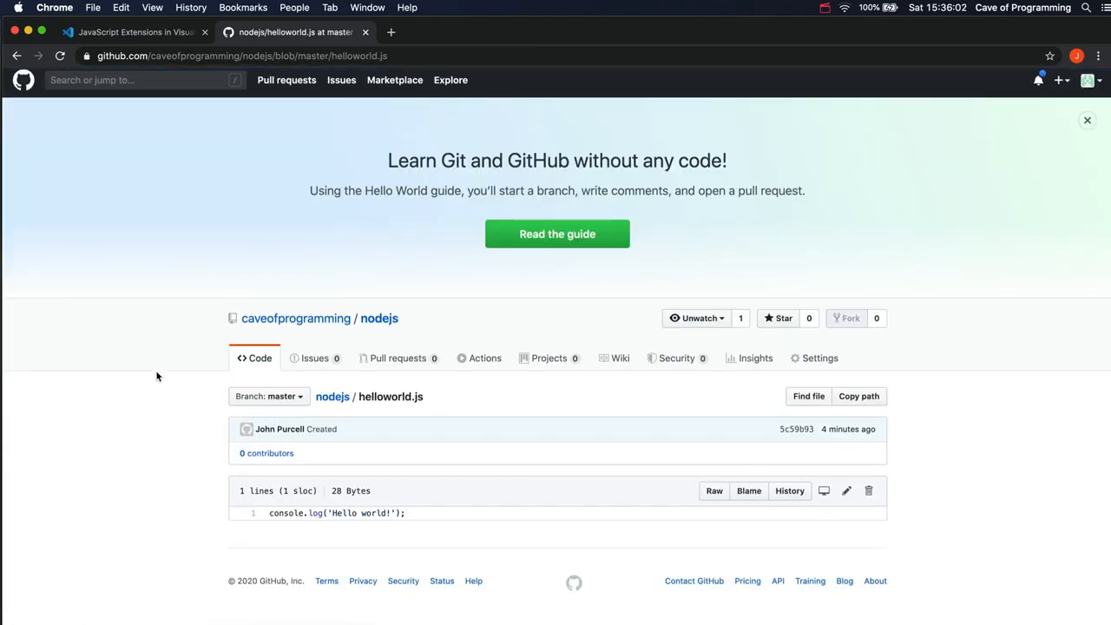
scroll(up, 3)
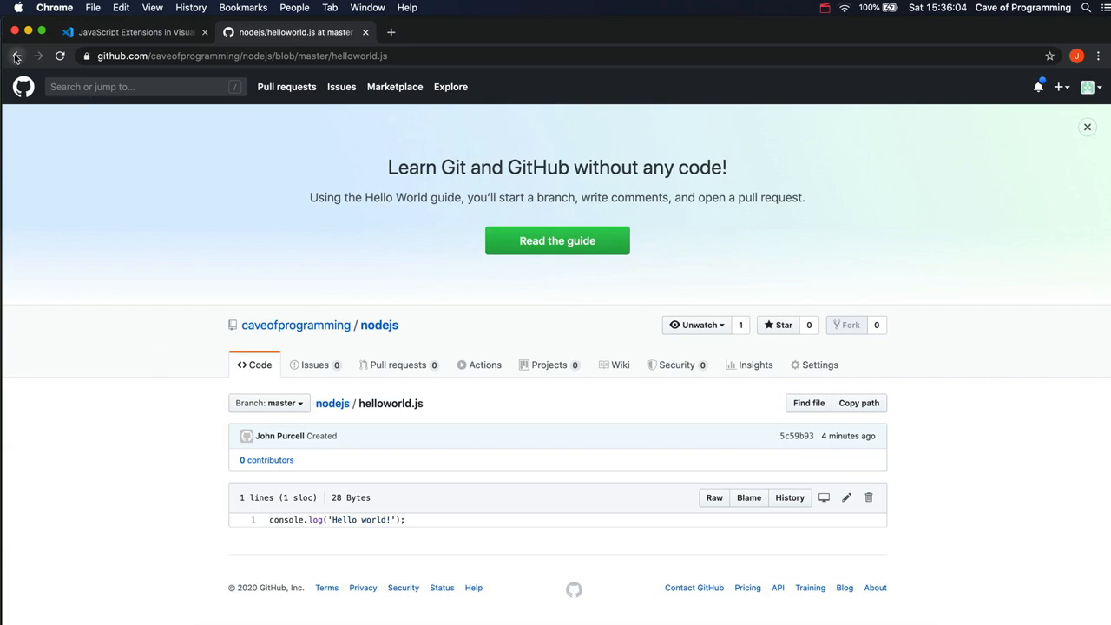
click(16, 56)
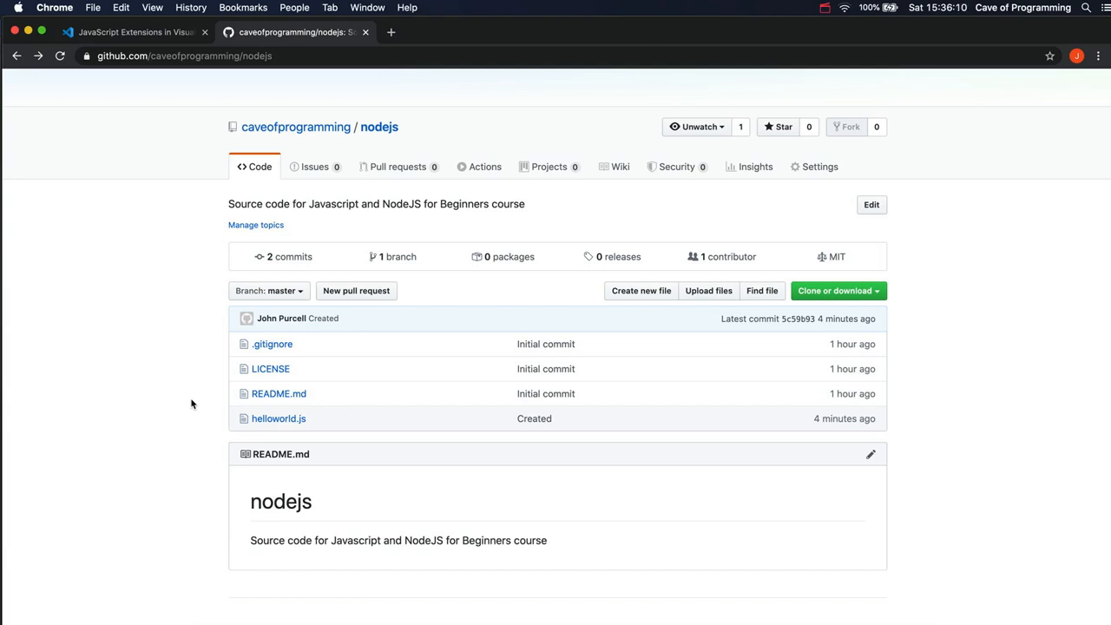
mouse_move(215, 407)
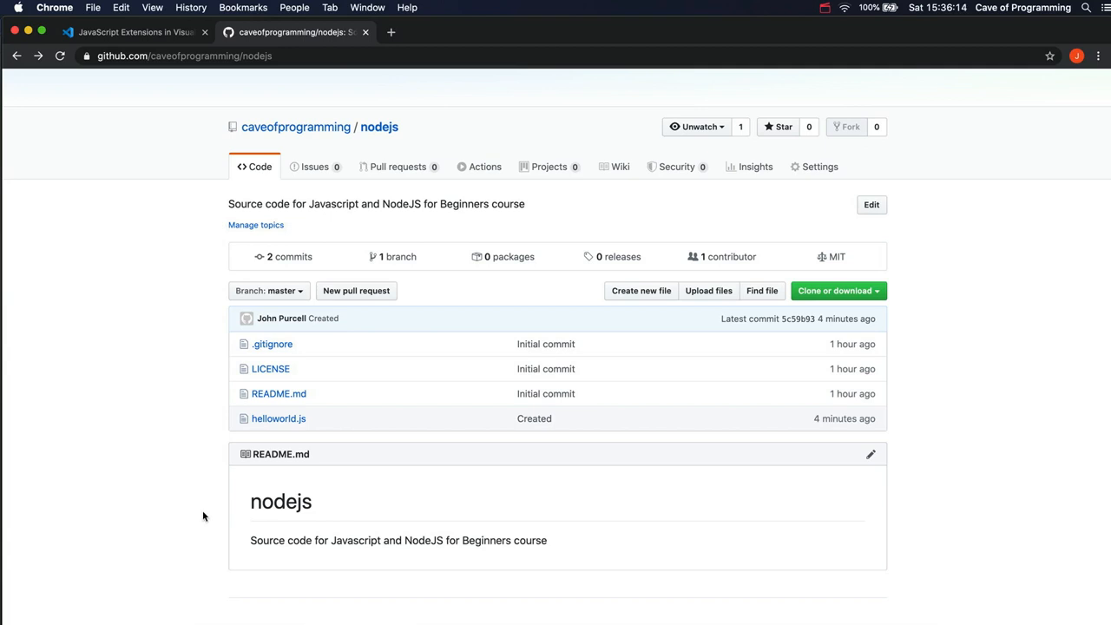
mouse_move(186, 500)
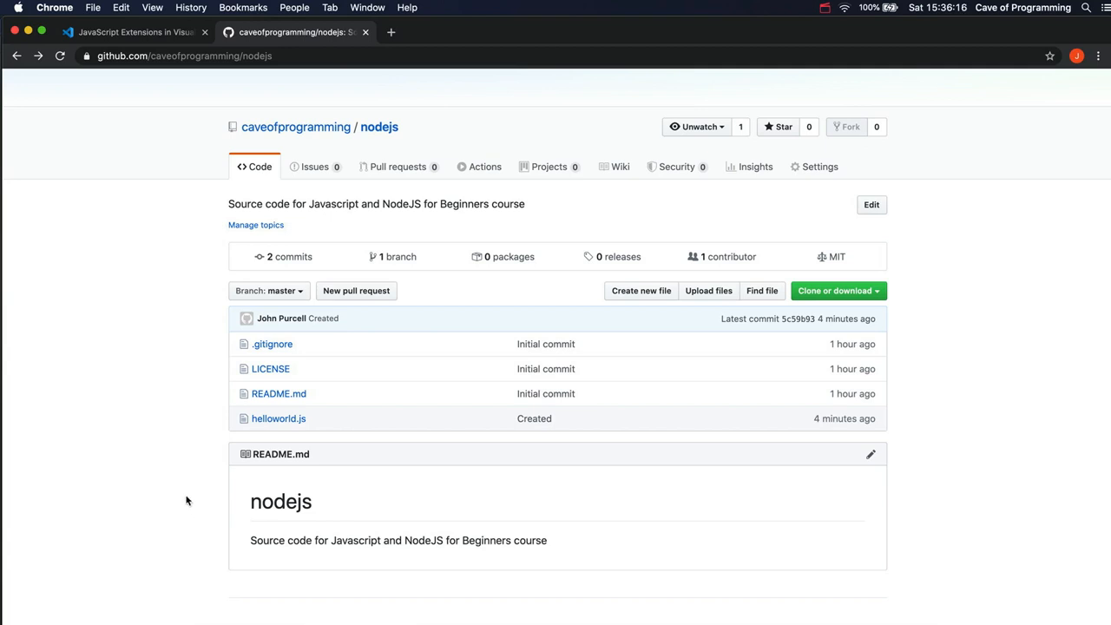